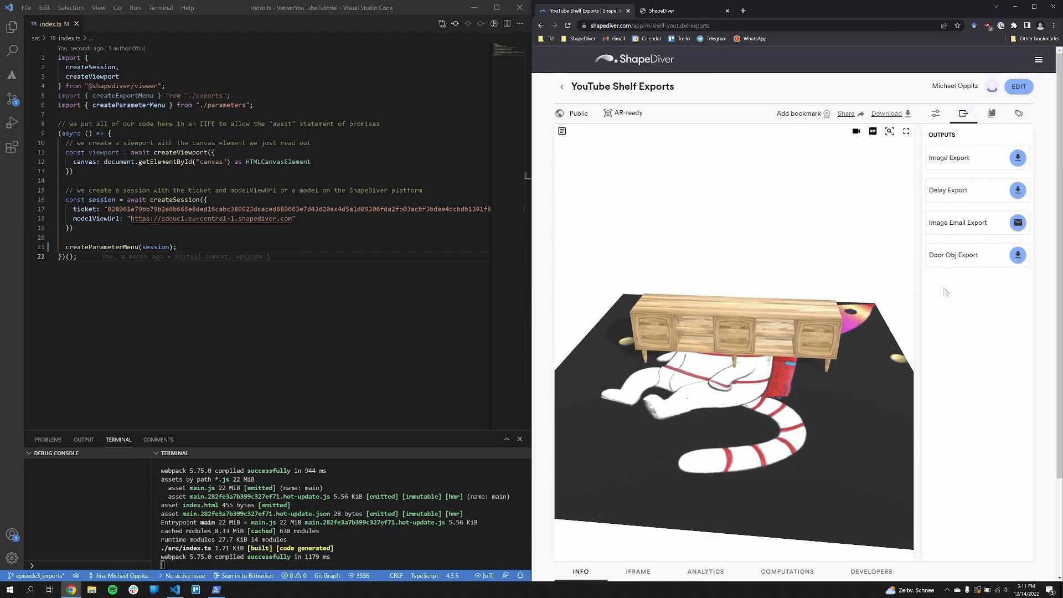
Step: Declare imageExport as session.getExportByName("Image Export")[0] below the parameter menu call
{"action": "left_click", "coordinate": [936, 113]}
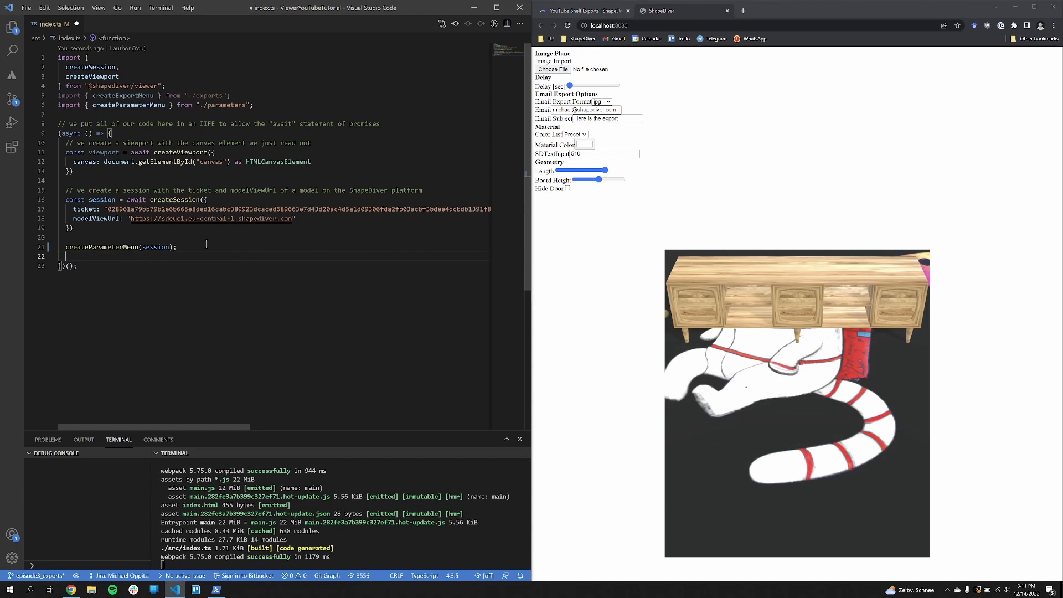
{"action": "type", "text": "const imageExpo"}
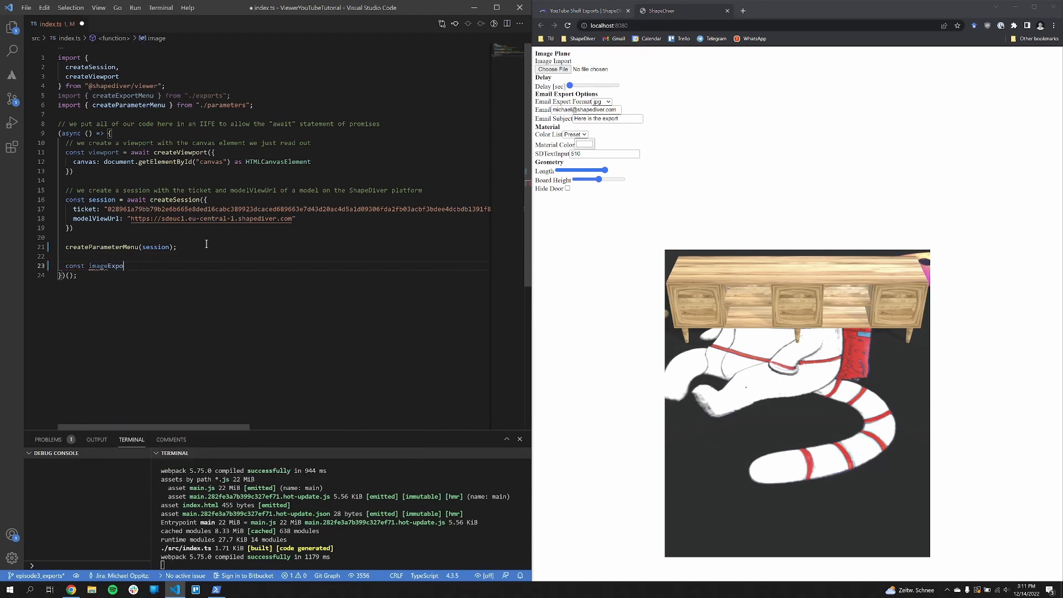
{"action": "type", "text": "= session"}
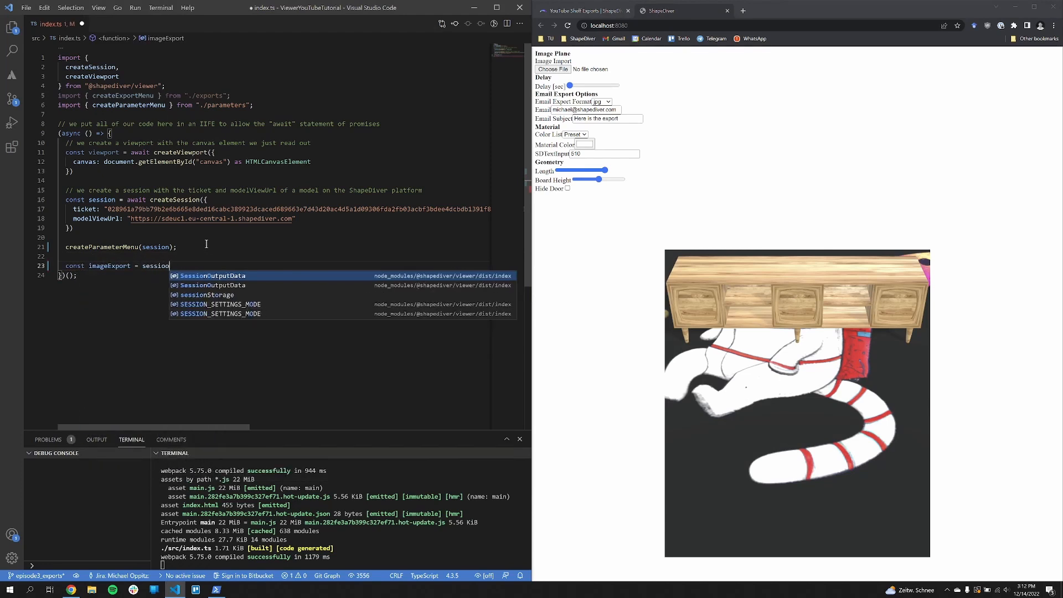
{"action": "type", "text": ".geExport"}
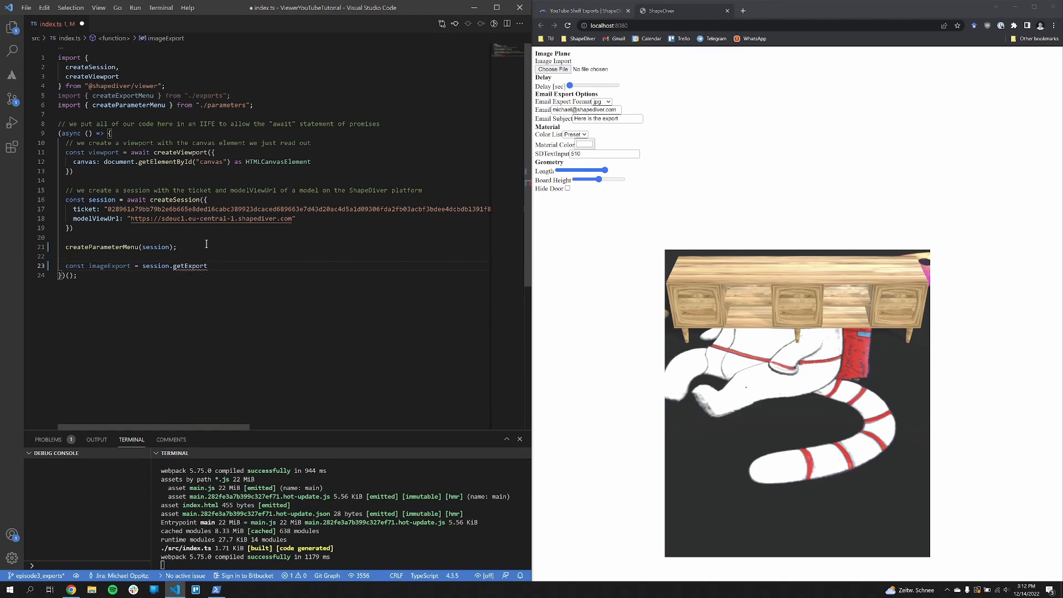
{"action": "type", "text": "ByName()"}
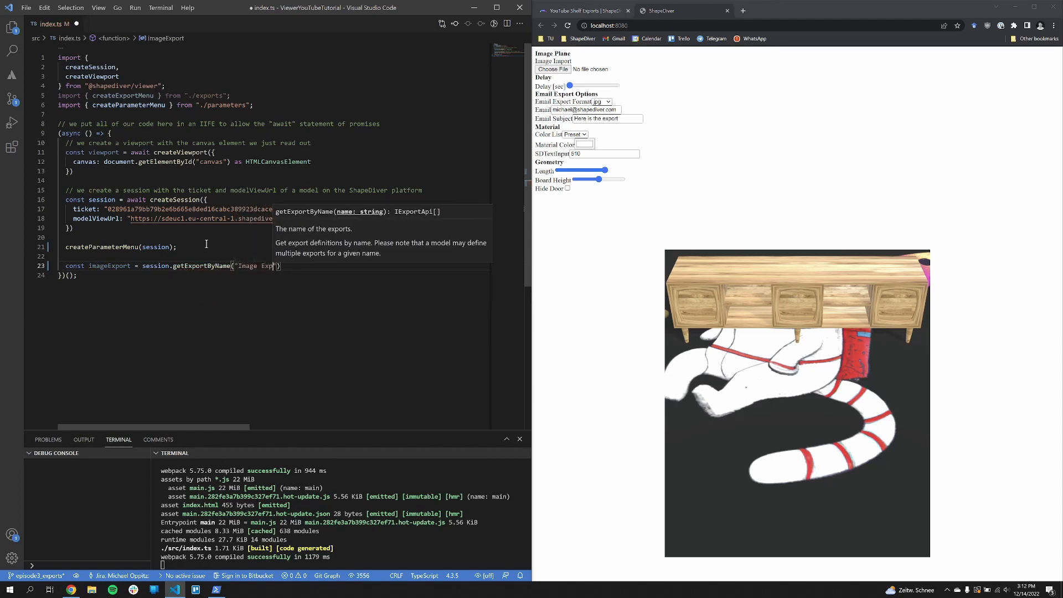
{"action": "type", "text": "[0];"}
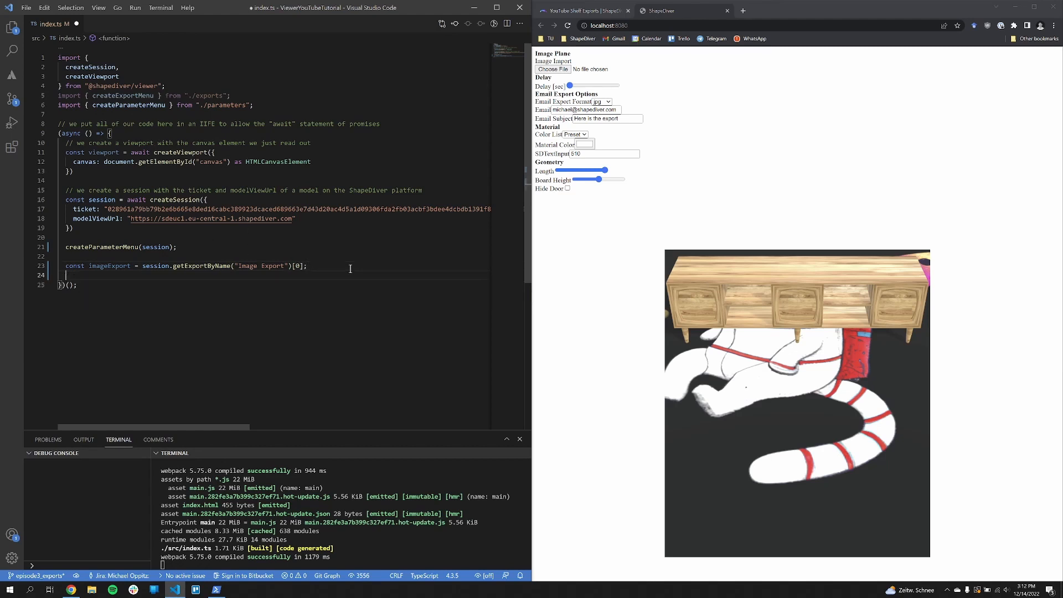
Step: Await imageExport.request() into imageExportResult and console.log the result
{"action": "type", "text": "const imageExpo"}
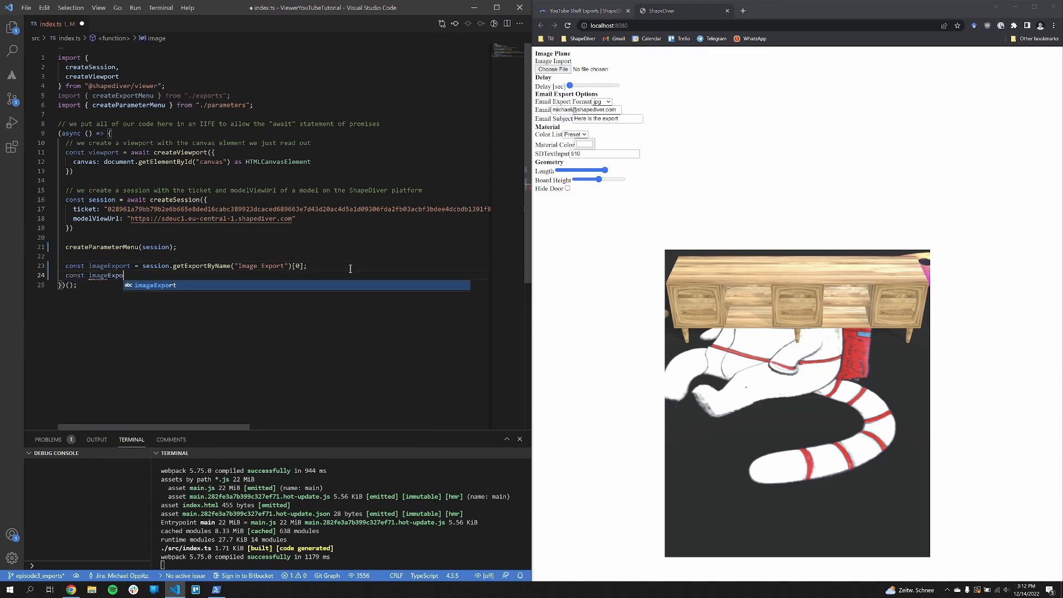
{"action": "type", "text": "Result ="}
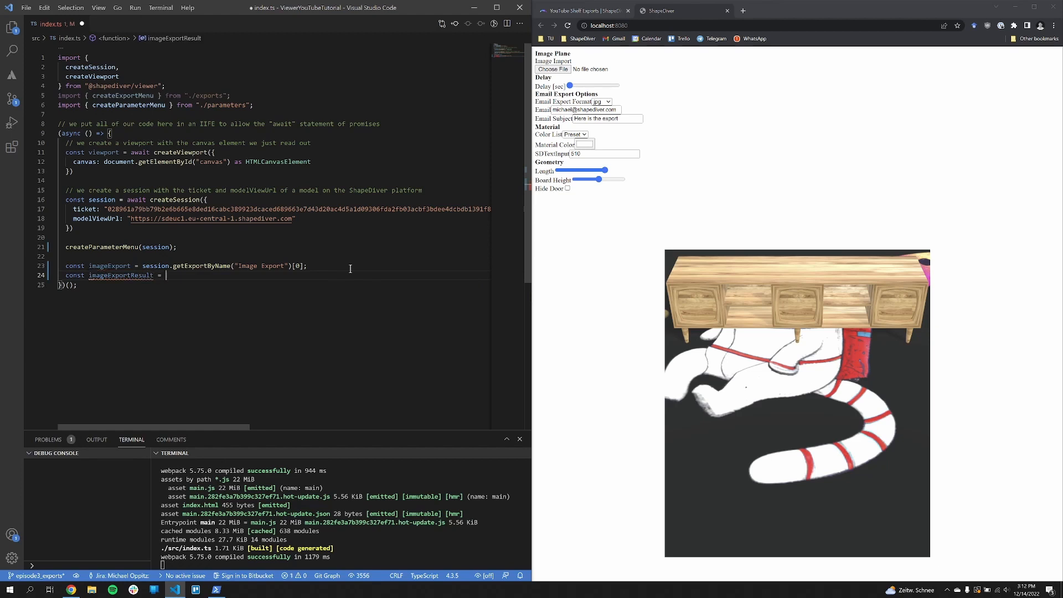
{"action": "type", "text": "await"}
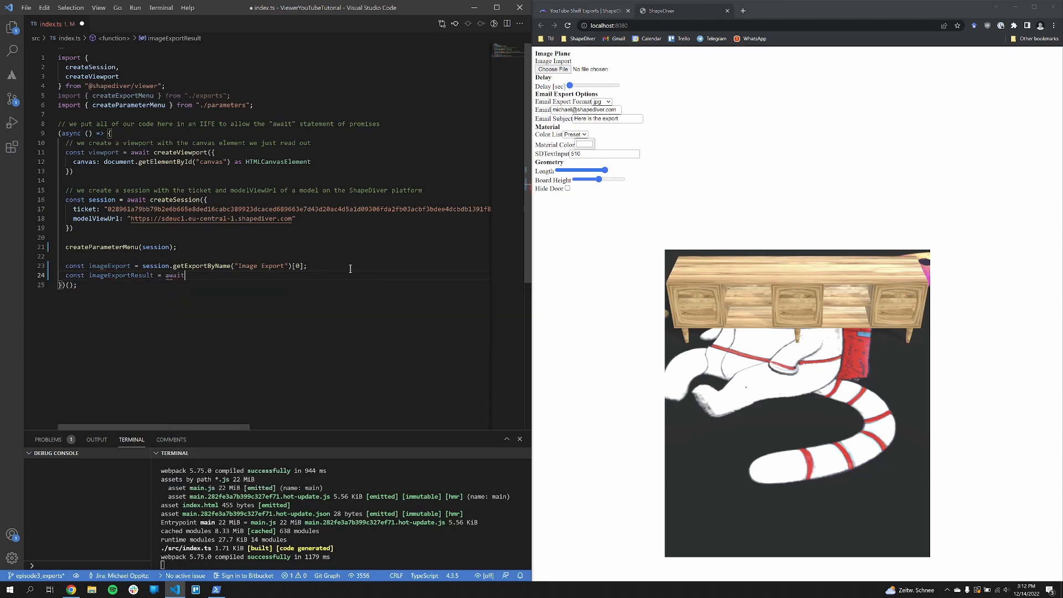
{"action": "type", "text": "imageExport.request();"}
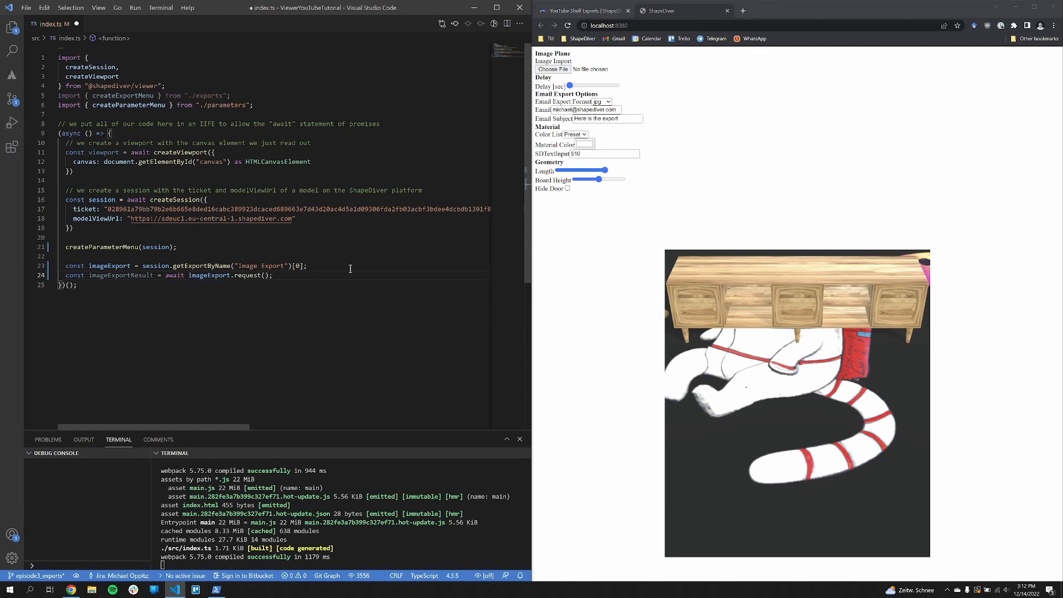
{"action": "type", "text": "console.log(imageExportResult"}
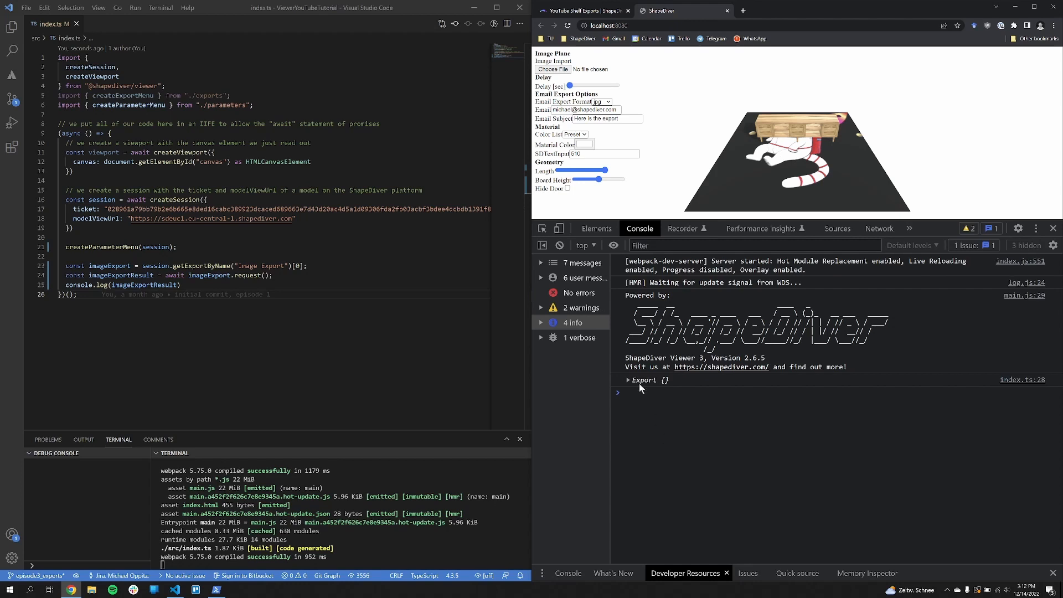
Step: Expand the logged Export object and its content array to reveal the jpg link entry
{"action": "left_click", "coordinate": [628, 380]}
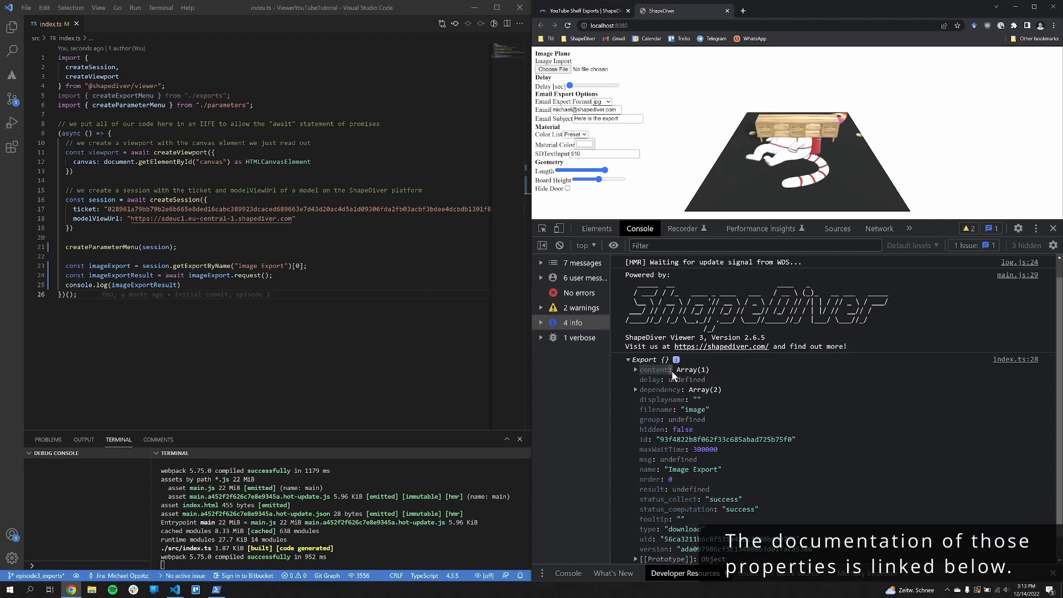
{"action": "left_click", "coordinate": [636, 370]}
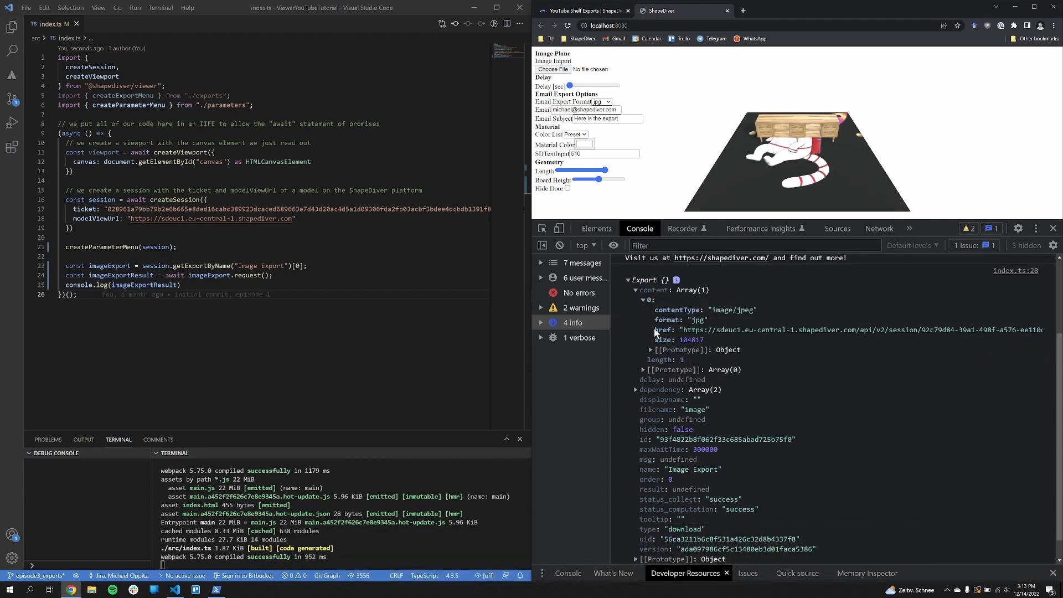
{"action": "mouse_move", "coordinate": [712, 408]}
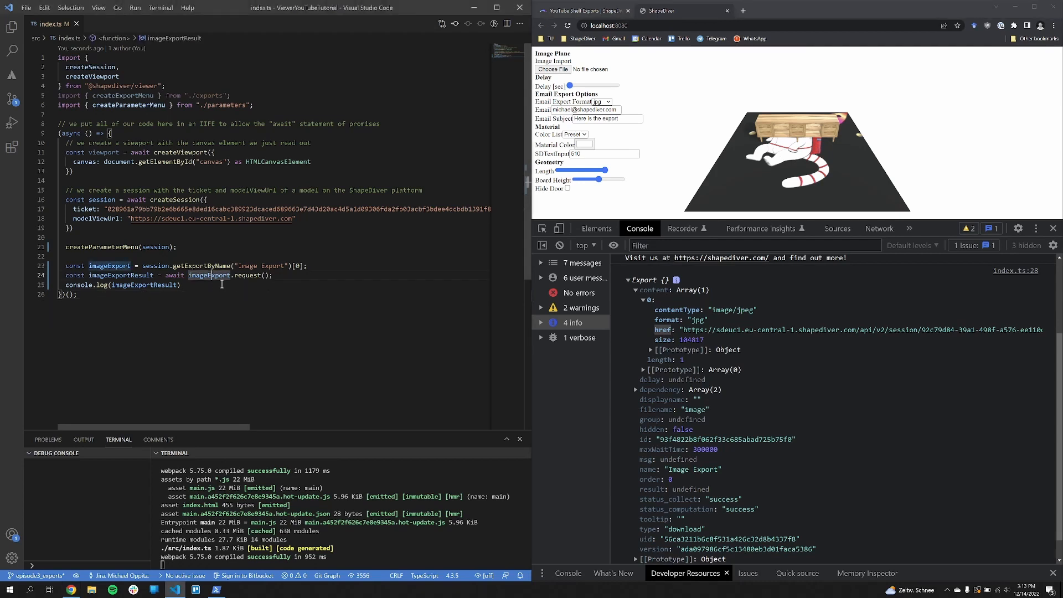
Step: Add an if on imageExportResult.content that calls window.open(content[0].href), then view the downloaded image
{"action": "type", "text": "if(imageExportResult"}
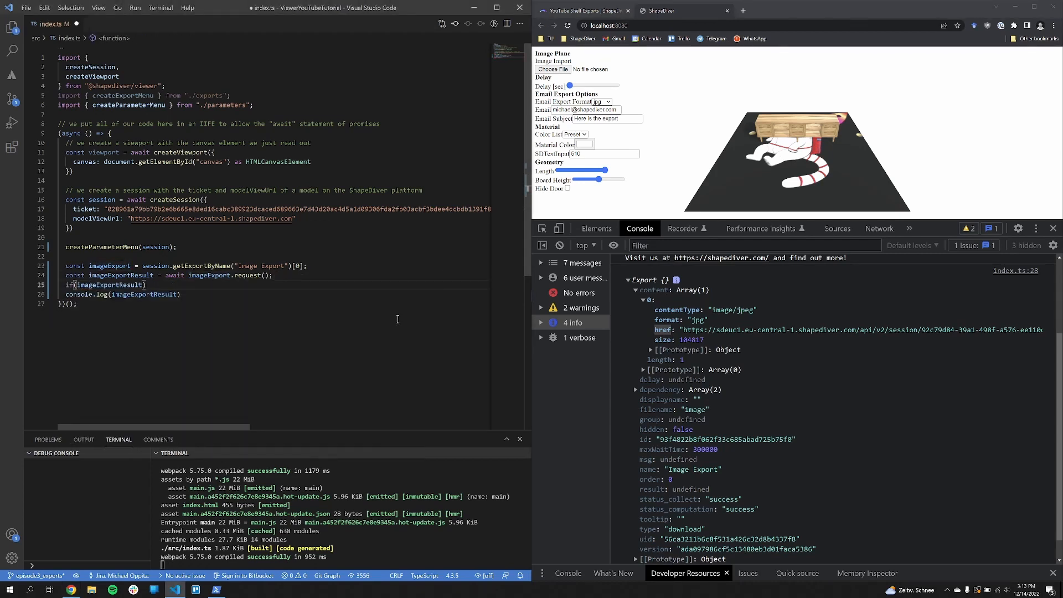
{"action": "type", "text": ".content && imageExportResult.content[0"}
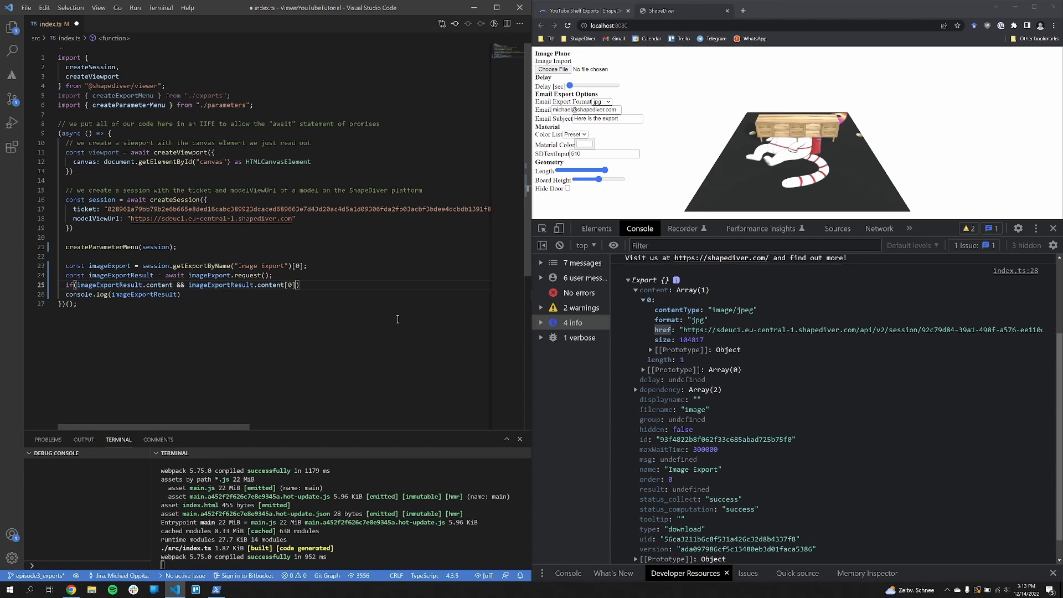
{"action": "type", "text": "window.open(imageExportResult.content[0].href"}
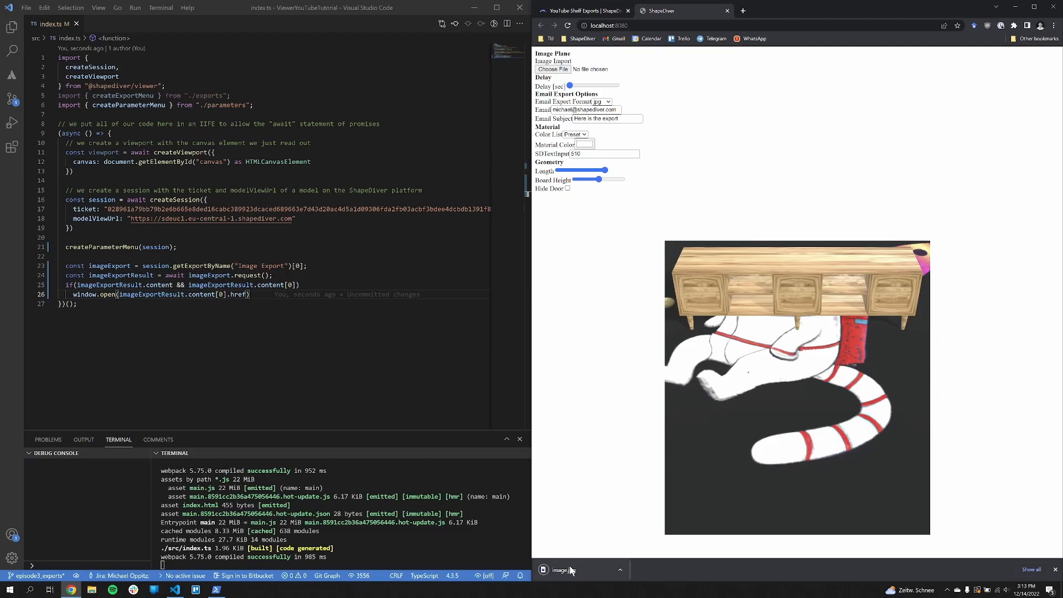
{"action": "left_click", "coordinate": [560, 570]}
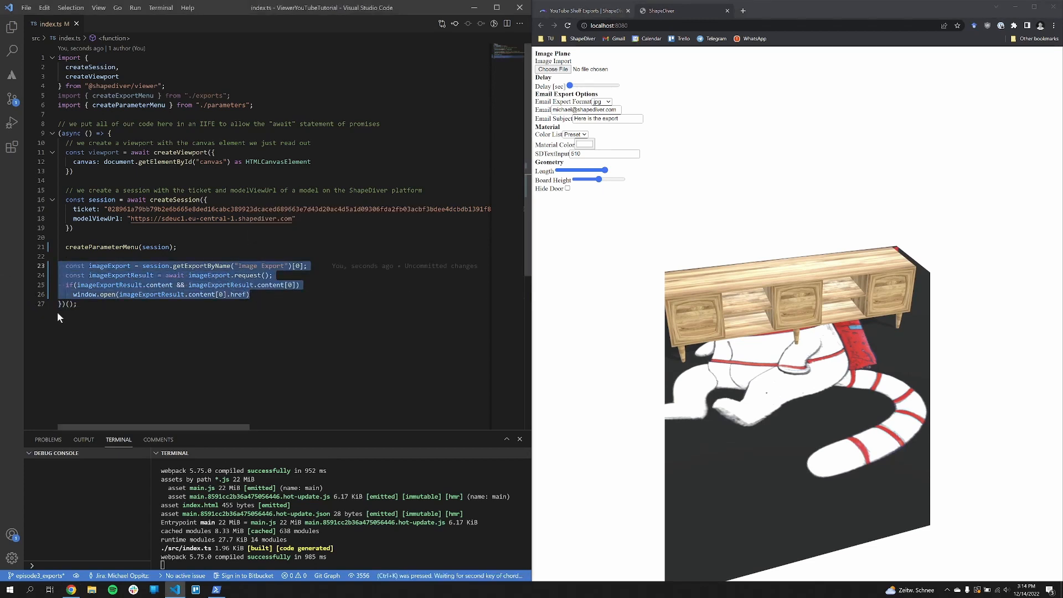
Step: Comment out the image export lines and declare emailExport from getExportByName("Image Email Export")[0]
{"action": "key", "text": "ctrl+/"}
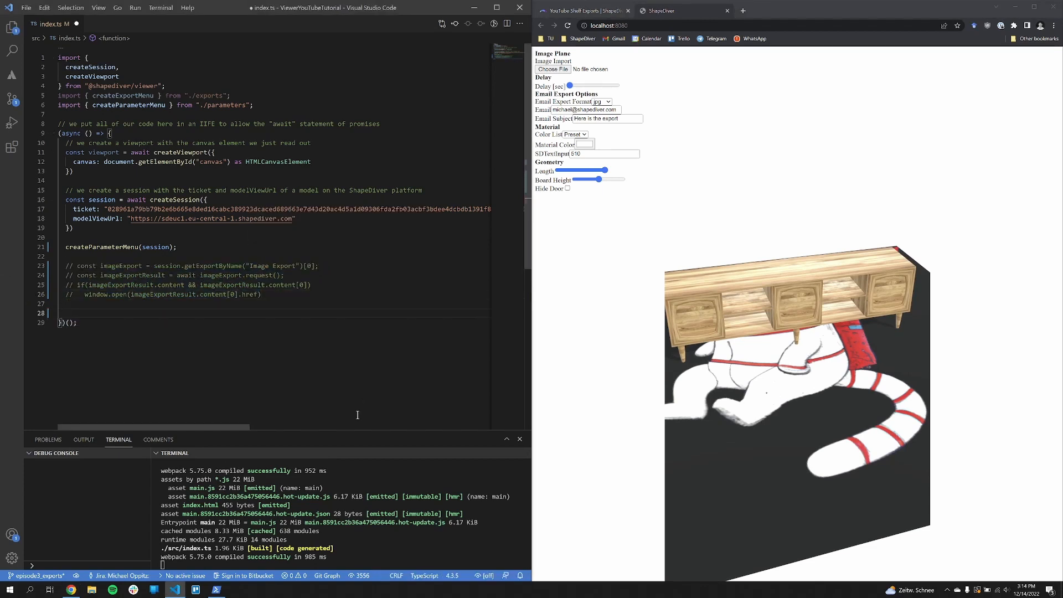
{"action": "type", "text": "const emailExport = session.getExportByName("}
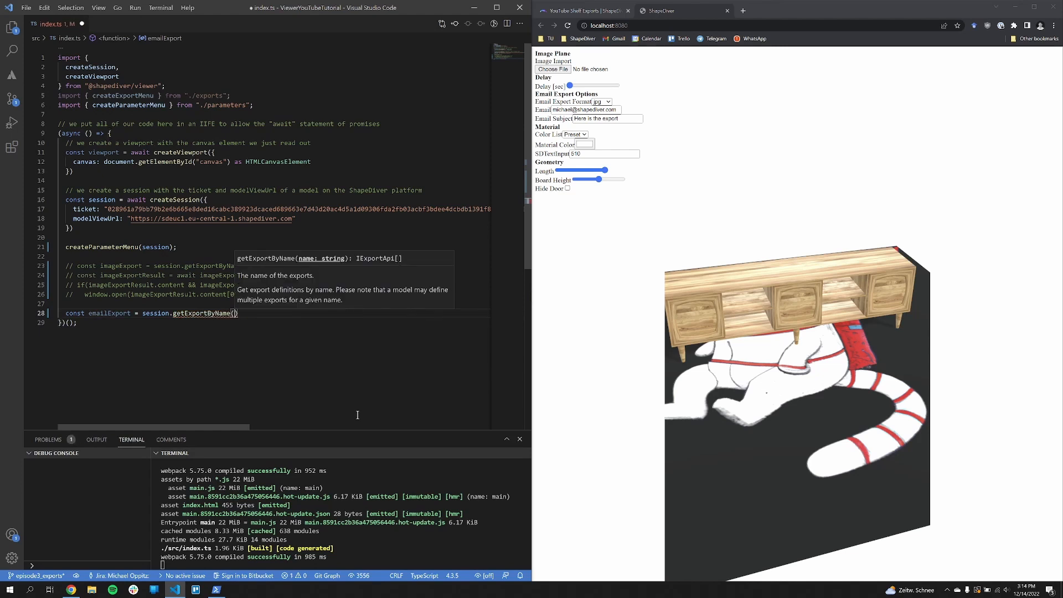
{"action": "type", "text": "\"Image Email\""}
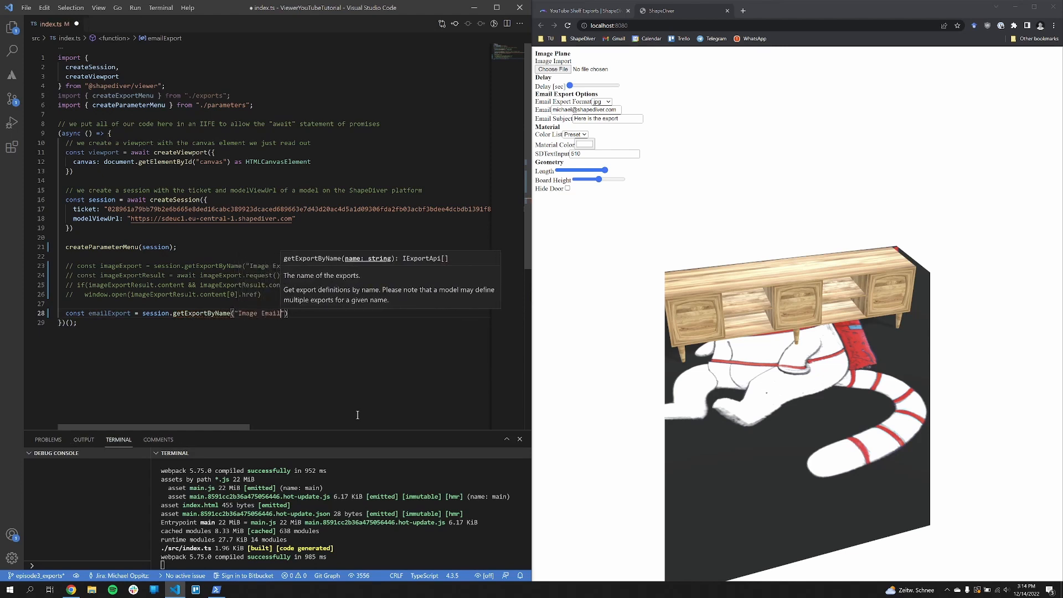
{"action": "type", "text": "[]"}
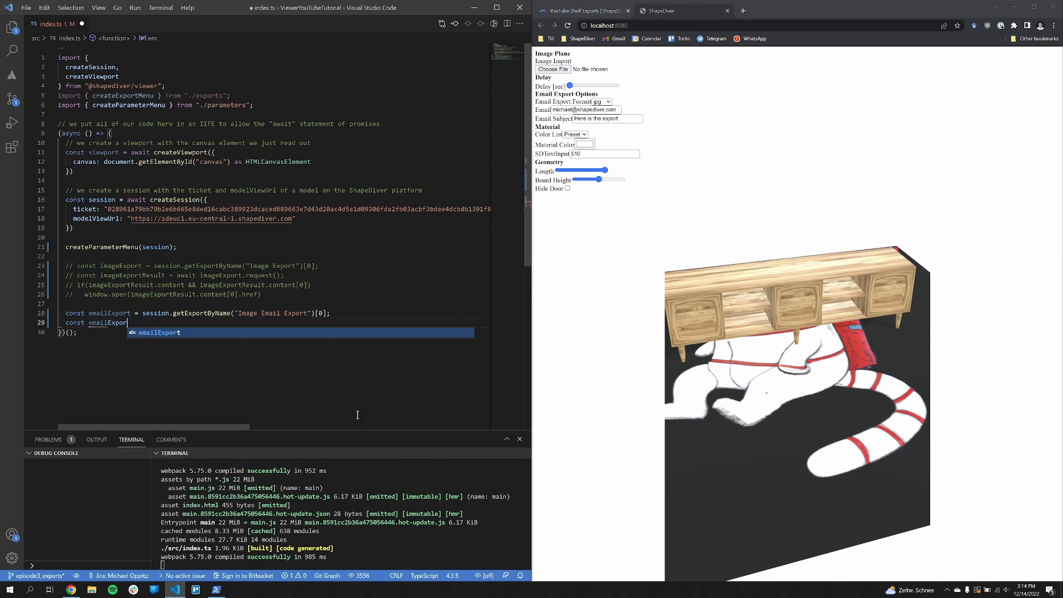
Step: Await emailExport.request() into emailExportResult and console.log it
{"action": "type", "text": "Result = a"}
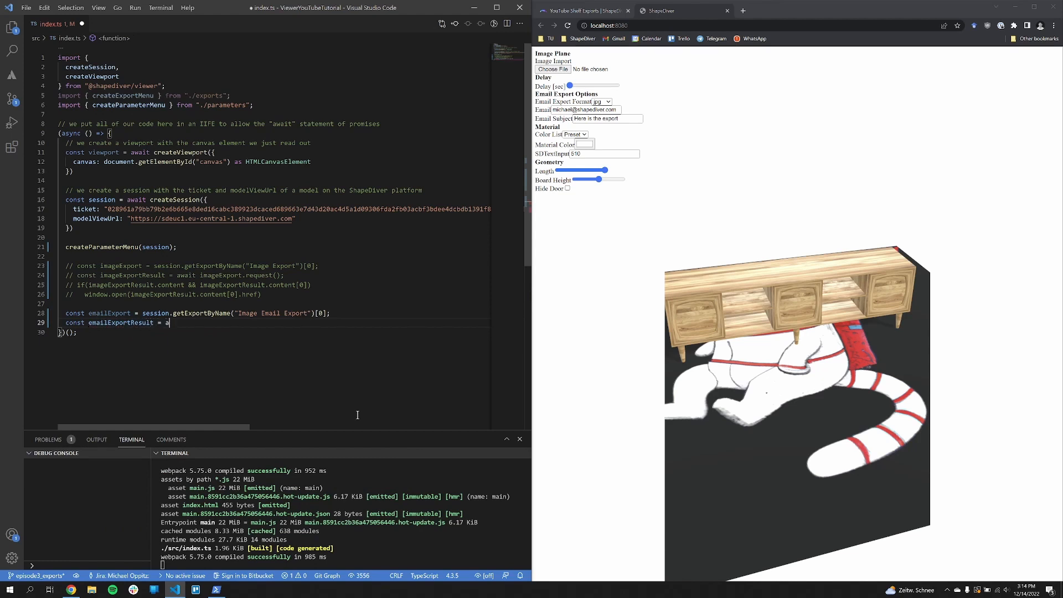
{"action": "type", "text": "wait emailExport.request();"}
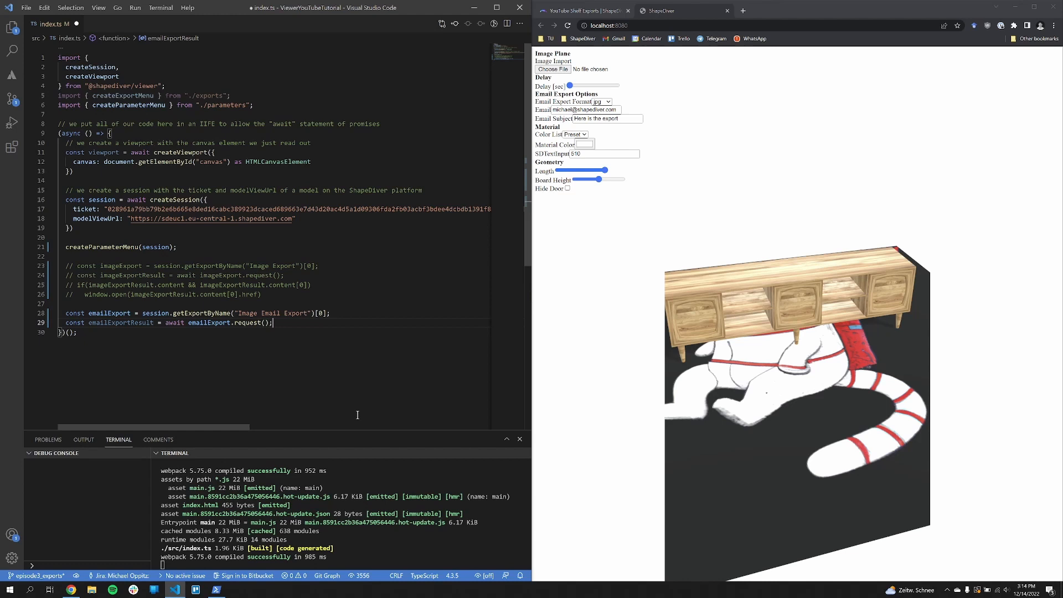
{"action": "type", "text": "console.log("}
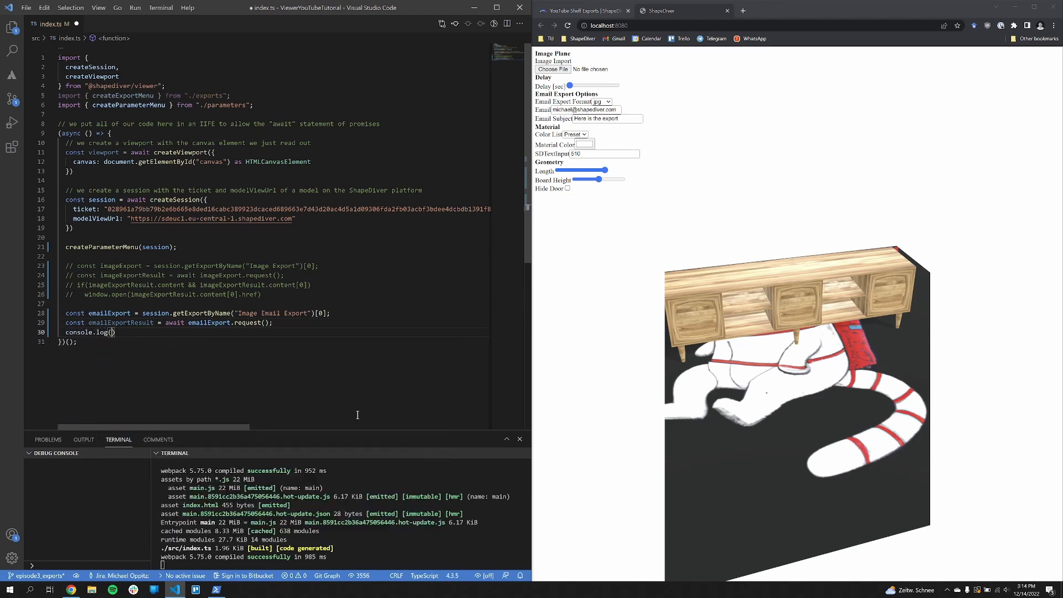
{"action": "type", "text": "emailExportResult"}
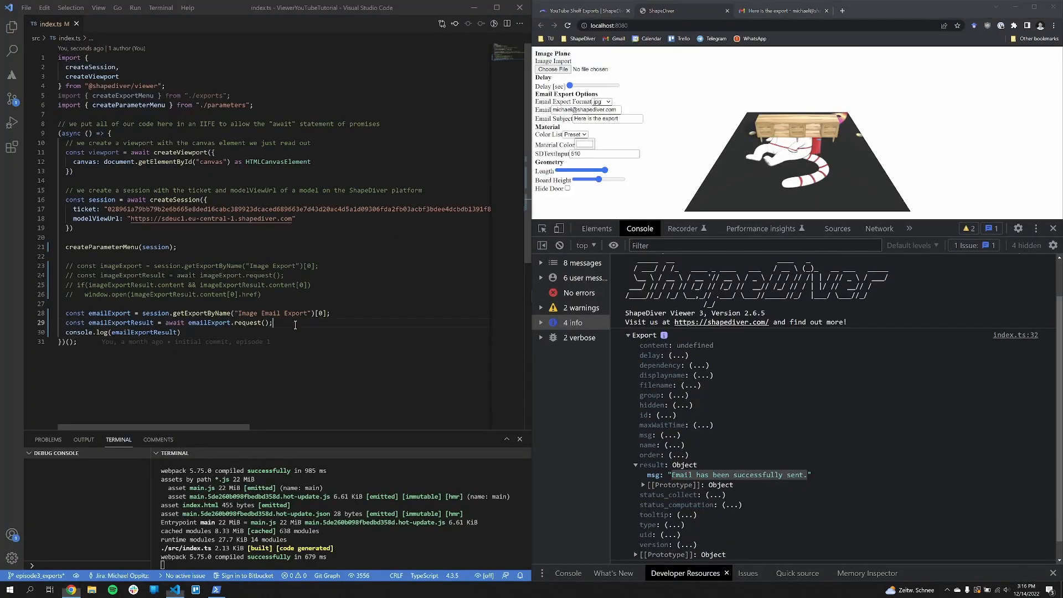
Step: Declare emailParameter and emailSubjectParameter via getParameterByName("Email") and "Email Subject"
{"action": "key", "text": "Enter"}
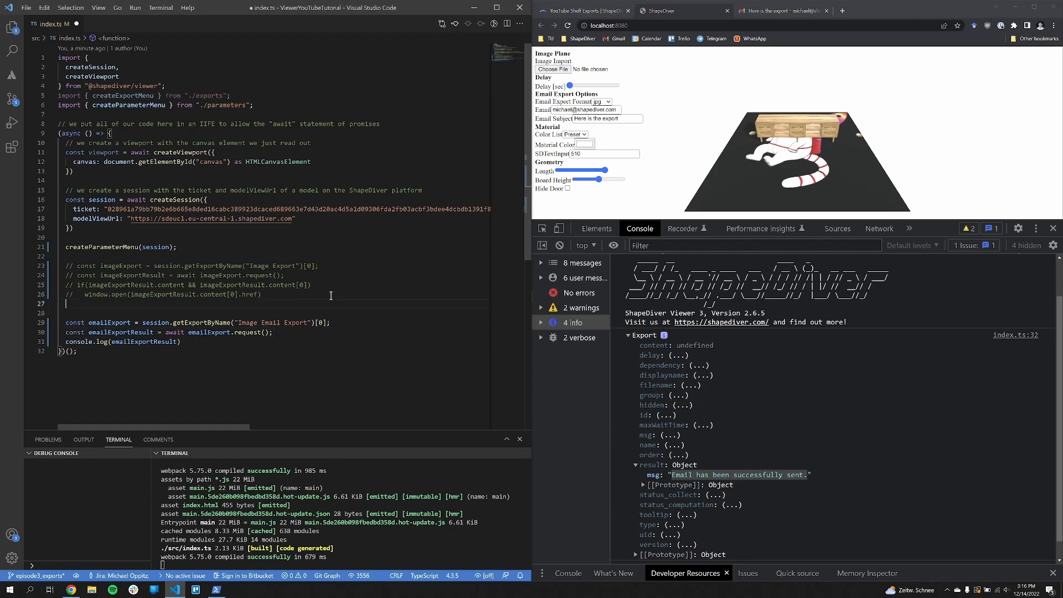
{"action": "type", "text": "const emailParameter = session.getParameterByName(\""}
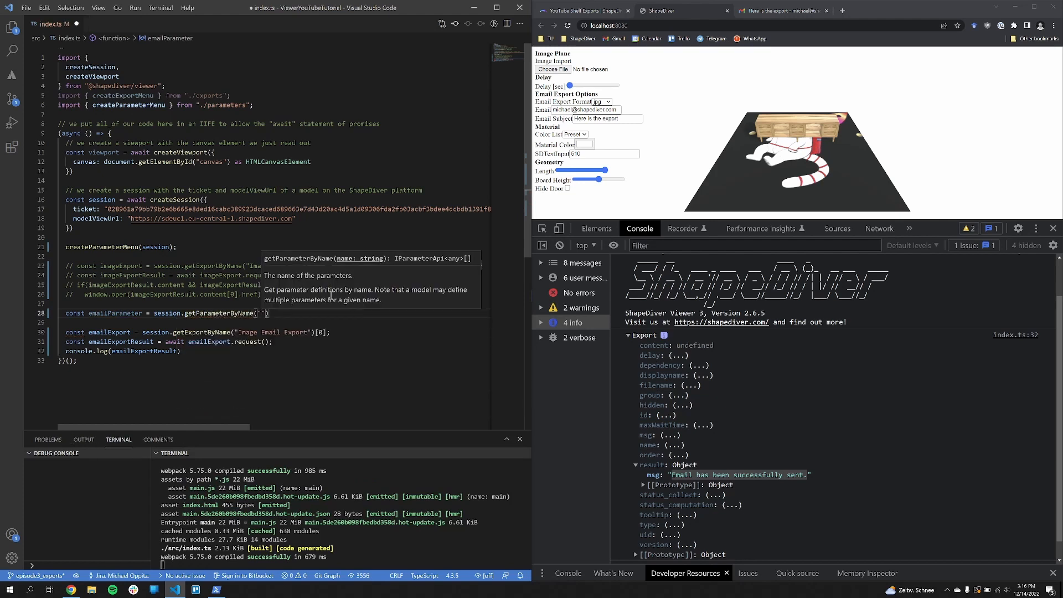
{"action": "type", "text": "Email"}
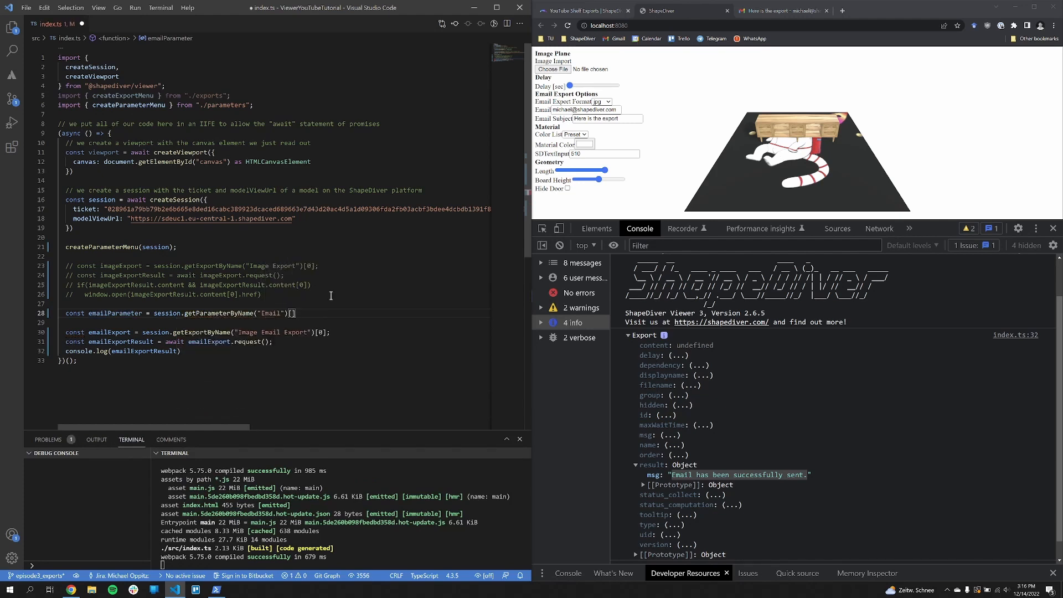
{"action": "type", "text": "const"}
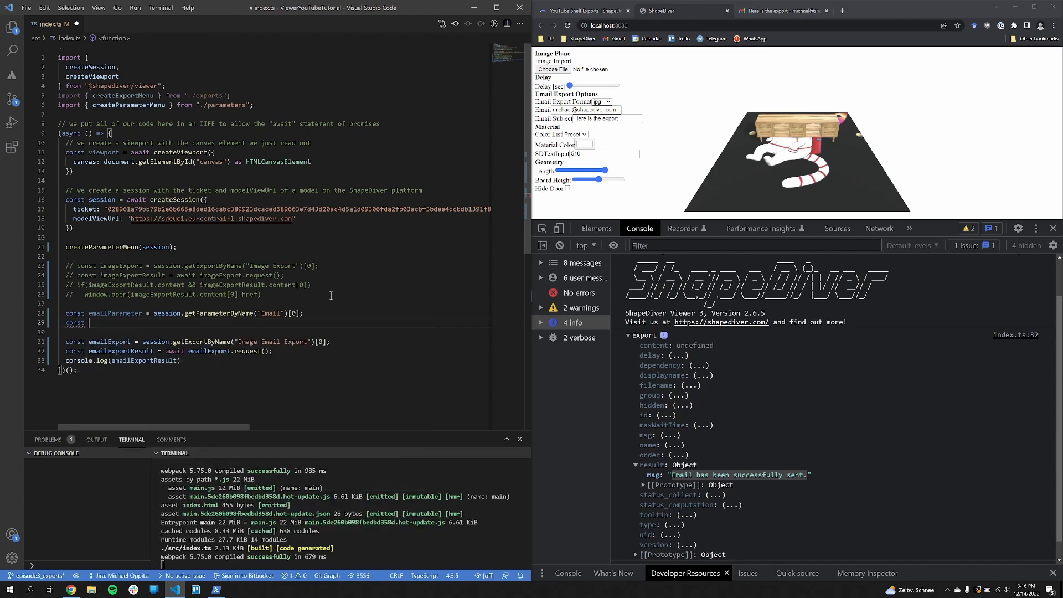
{"action": "type", "text": "emailSubjectParameter = session.getParameterByName(\"Email Subject\")[0];"}
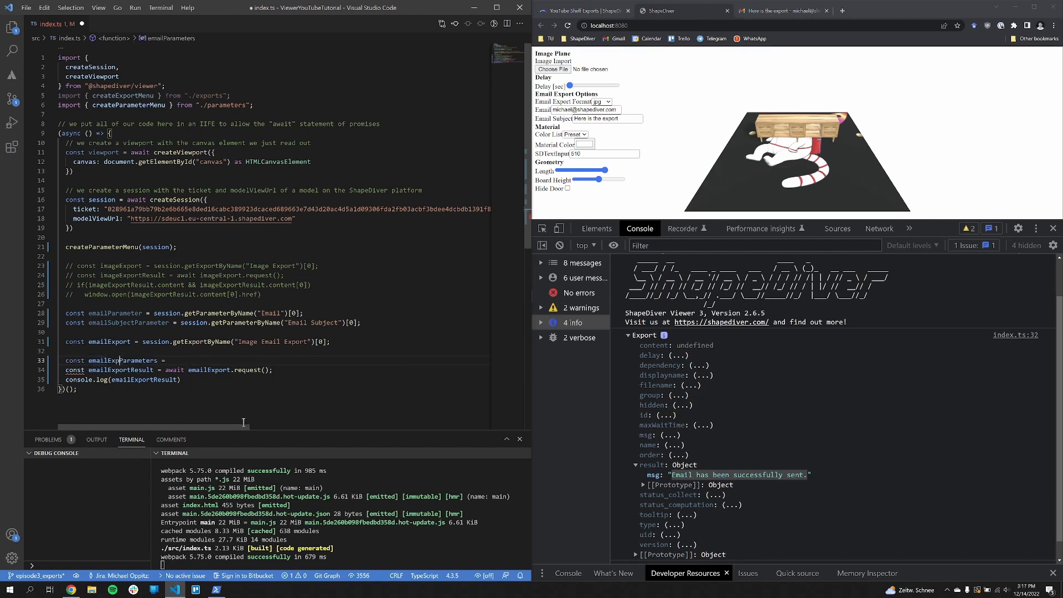
Step: Type emailExportParameters as { [key: string]: string } and assign the testing@... address by emailParameter.id
{"action": "double_click", "coordinate": [128, 360]}
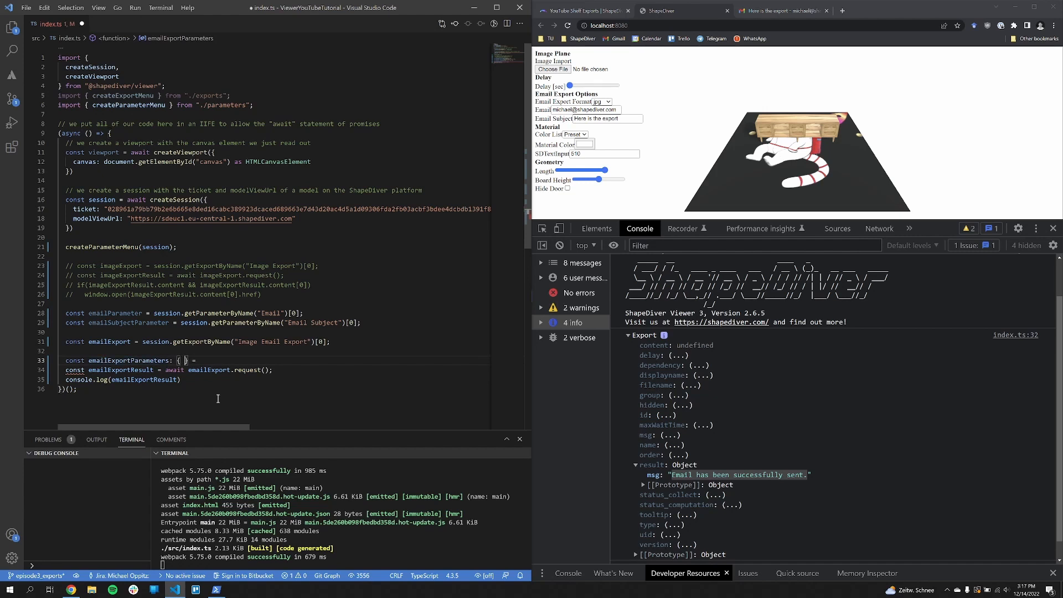
{"action": "type", "text": "key: string]: string"}
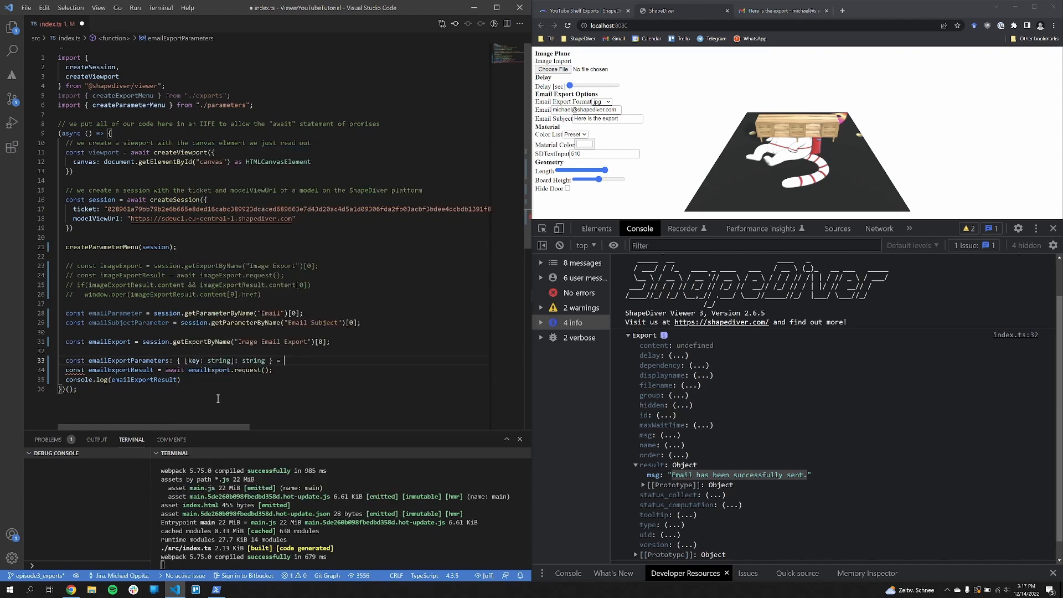
{"action": "type", "text": "emailExportParameters["}
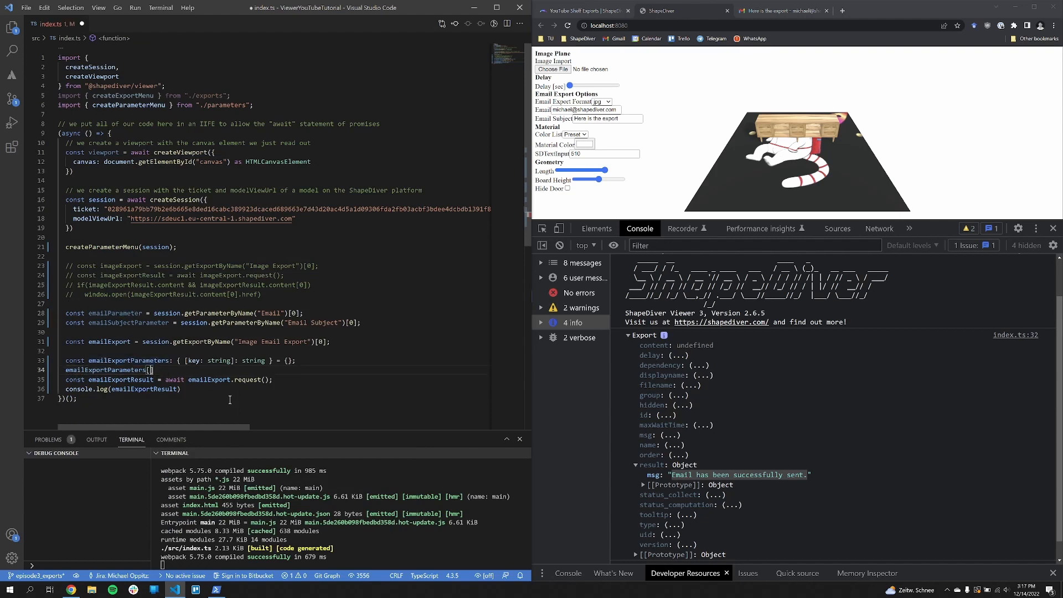
{"action": "type", "text": "emailParameter.id"}
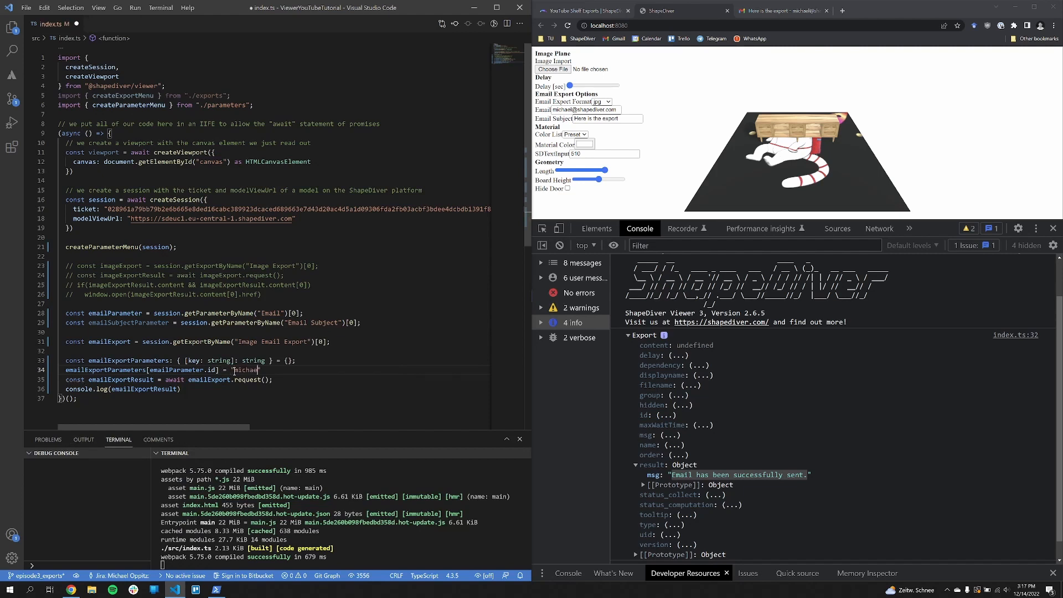
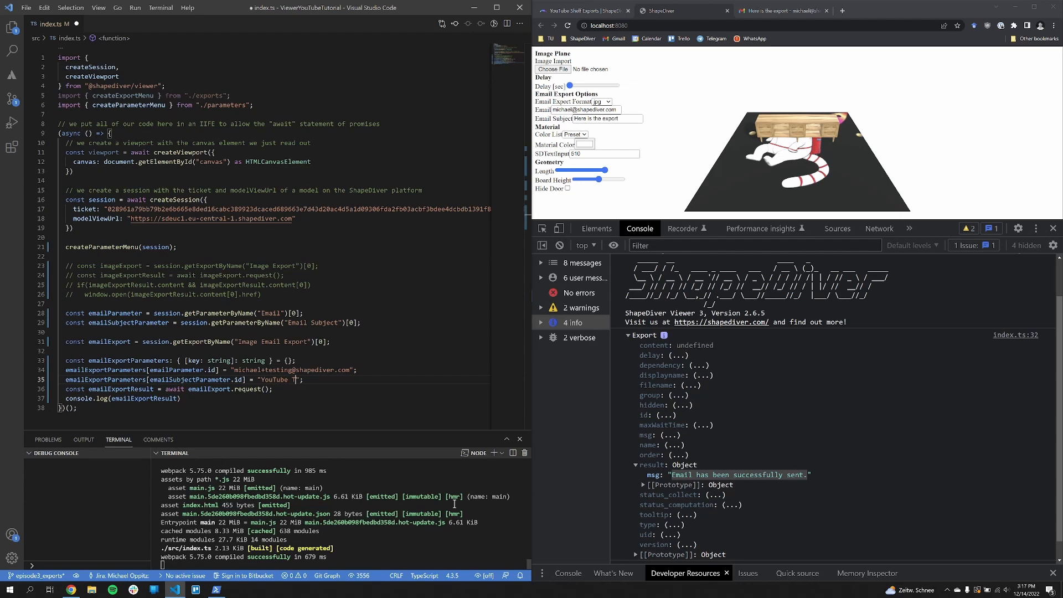
Step: Set the subject to YouTube Test Subject and pass emailExportParameters to emailExport.request()
{"action": "type", "text": "Test Subhject"}
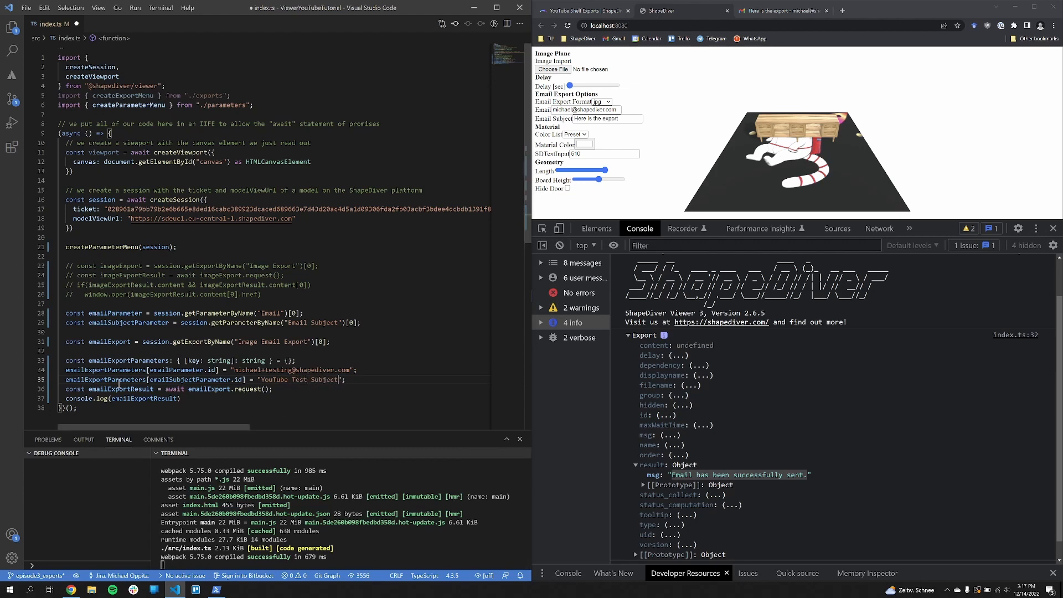
{"action": "type", "text": "emailExportParameters"}
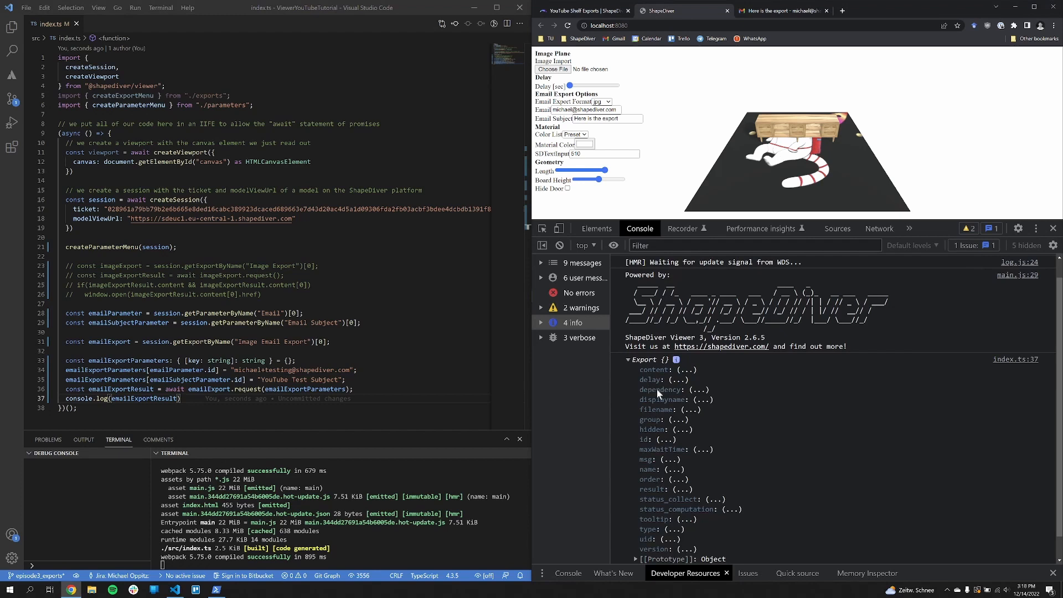
{"action": "mouse_move", "coordinate": [678, 492]}
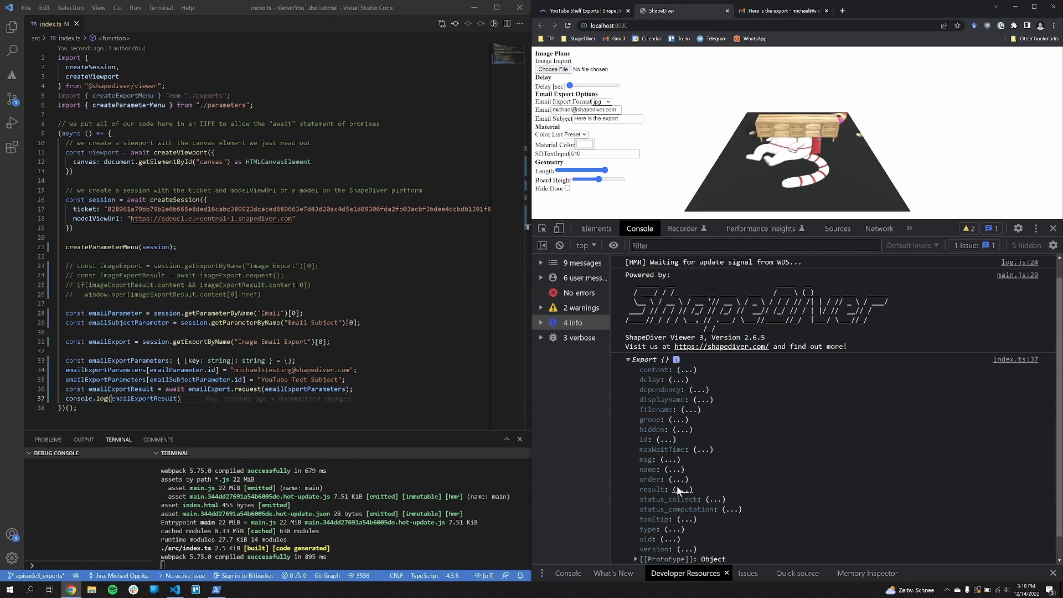
Step: Inspect the logged email Export result in the DevTools console before viewing Gmail
{"action": "left_click", "coordinate": [637, 489]}
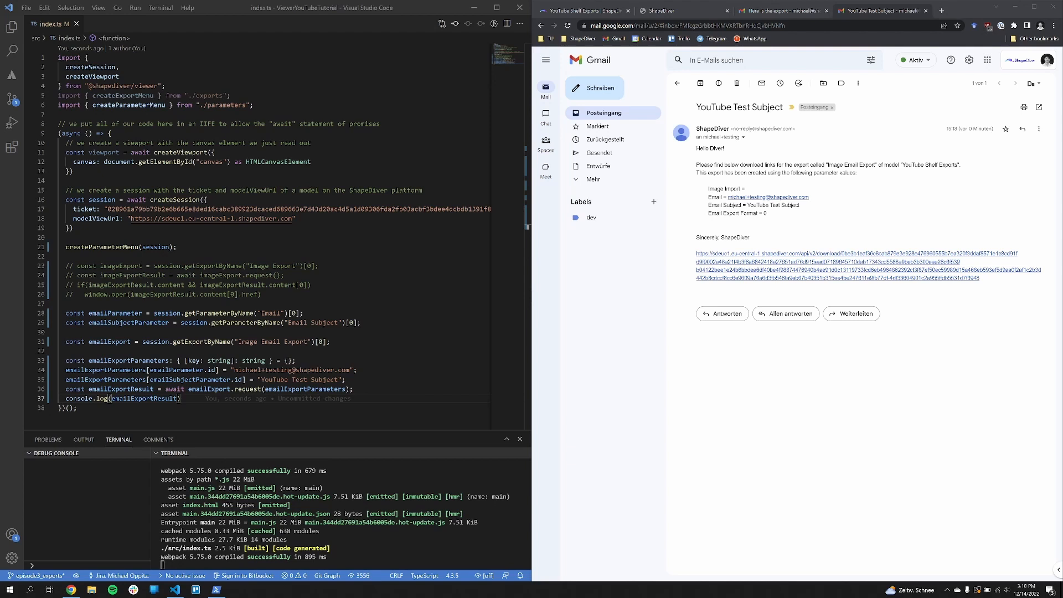
Step: Select the recipient email address string in emailExportParameters to empty it
{"action": "double_click", "coordinate": [275, 370]}
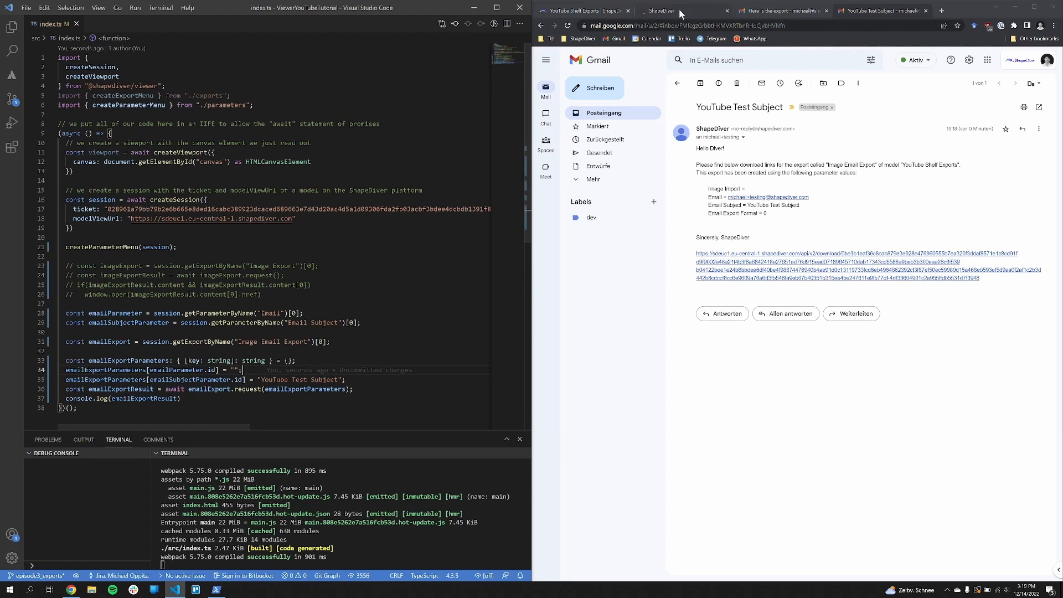
Step: Return to the ShapeDiver viewer tab to see the no-recipient export error
{"action": "left_click", "coordinate": [678, 11]}
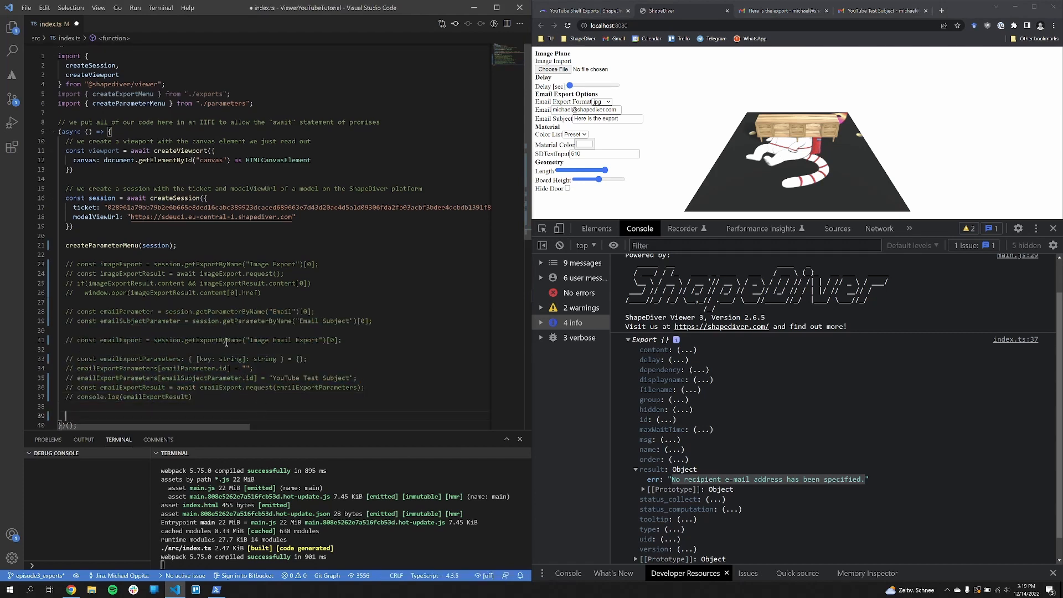
Step: Declare delayExport via getExportByName("Delay Export")[0] and delayParameter via getParameterByName
{"action": "type", "text": "const del"}
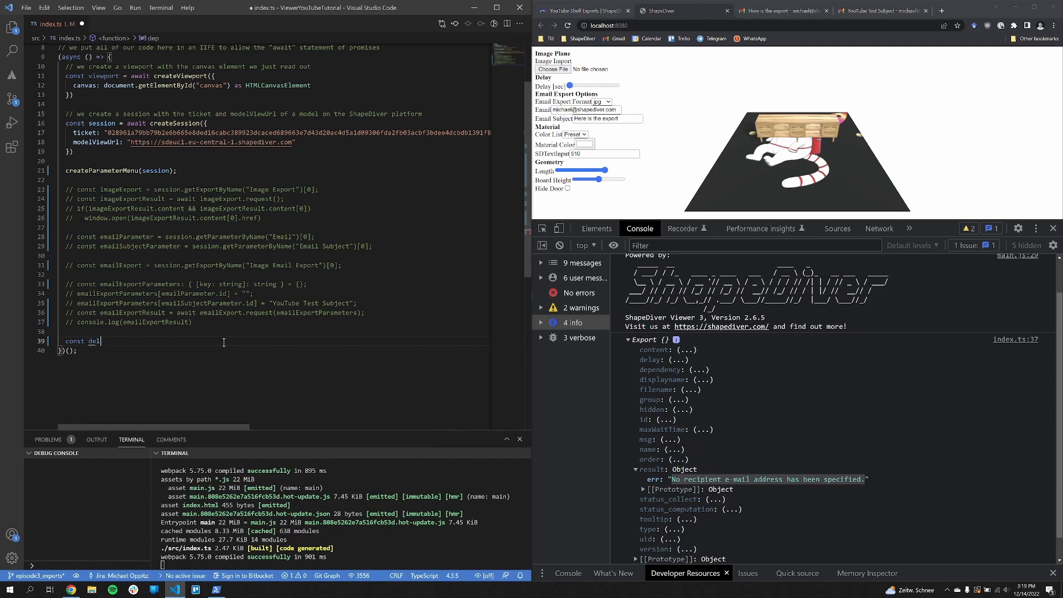
{"action": "type", "text": "ayExport = session.ge"}
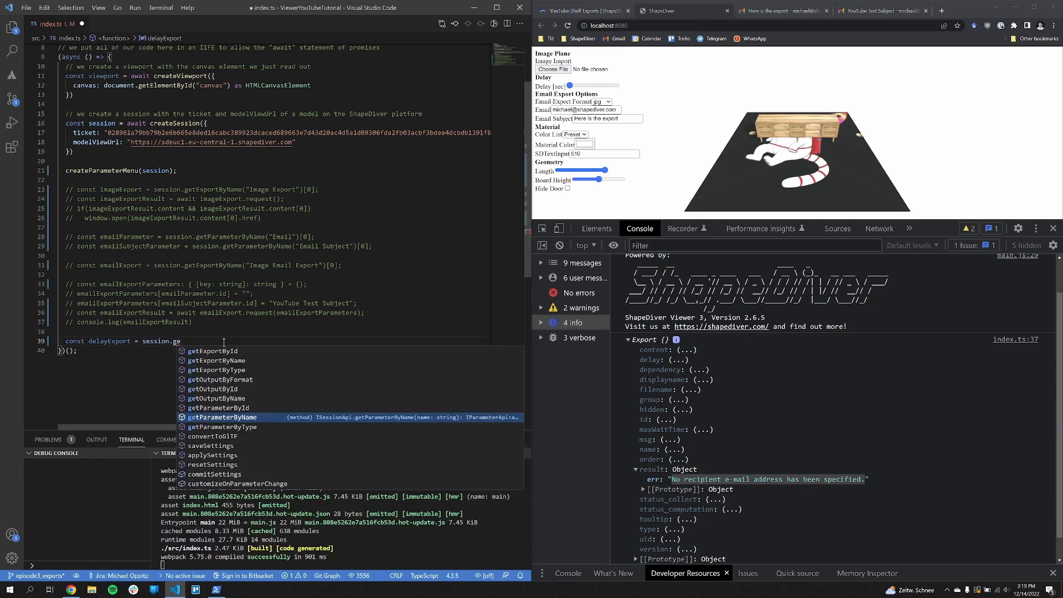
{"action": "left_click", "coordinate": [215, 361]}
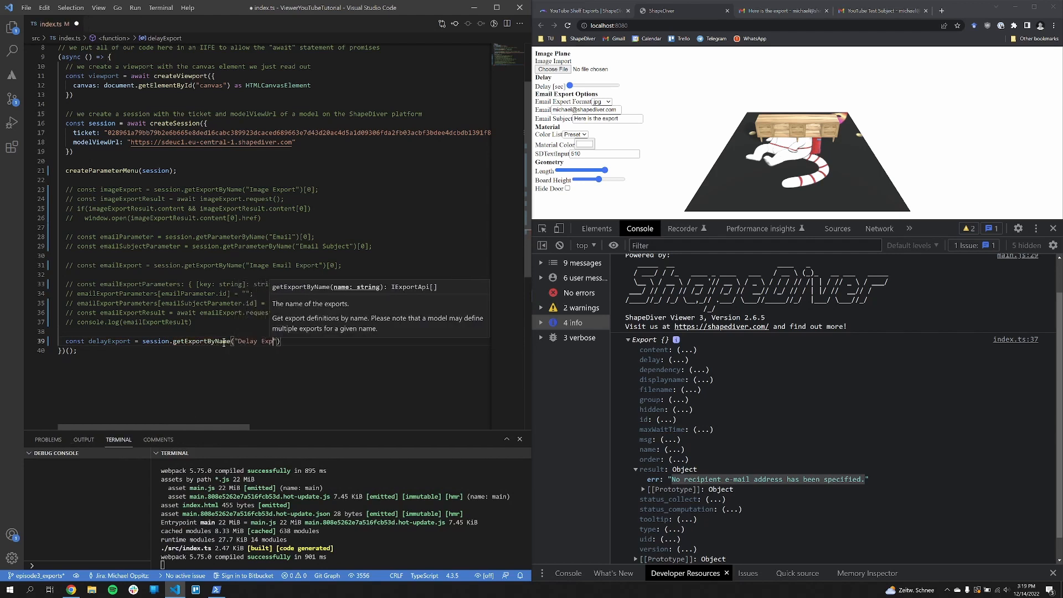
{"action": "type", "text": "[0]"}
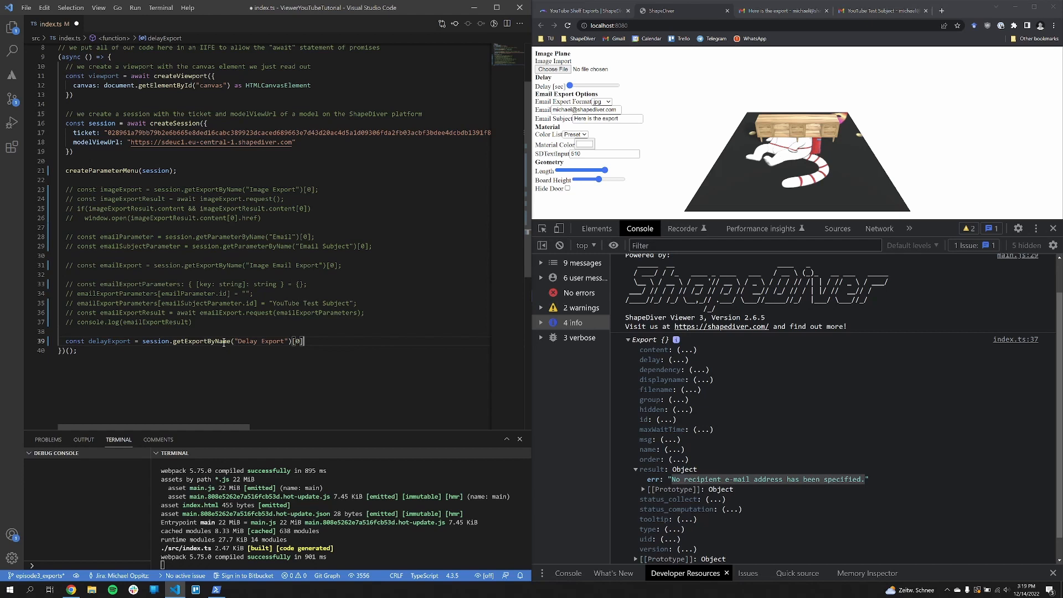
{"action": "key", "text": "Enter"}
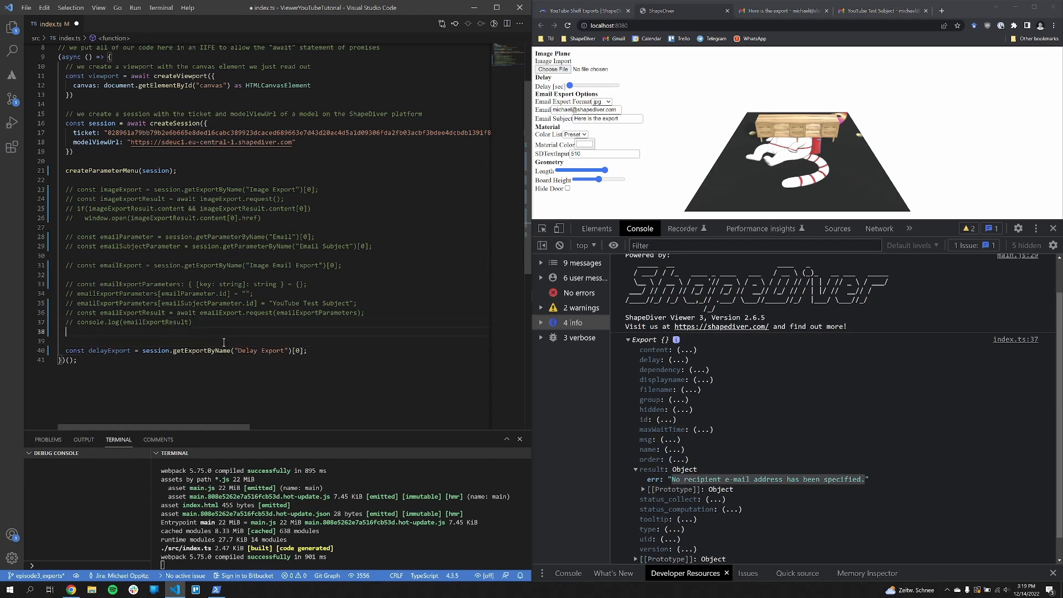
{"action": "type", "text": "const delayParameter = session.getParameterByName(\"Delay [sec"}
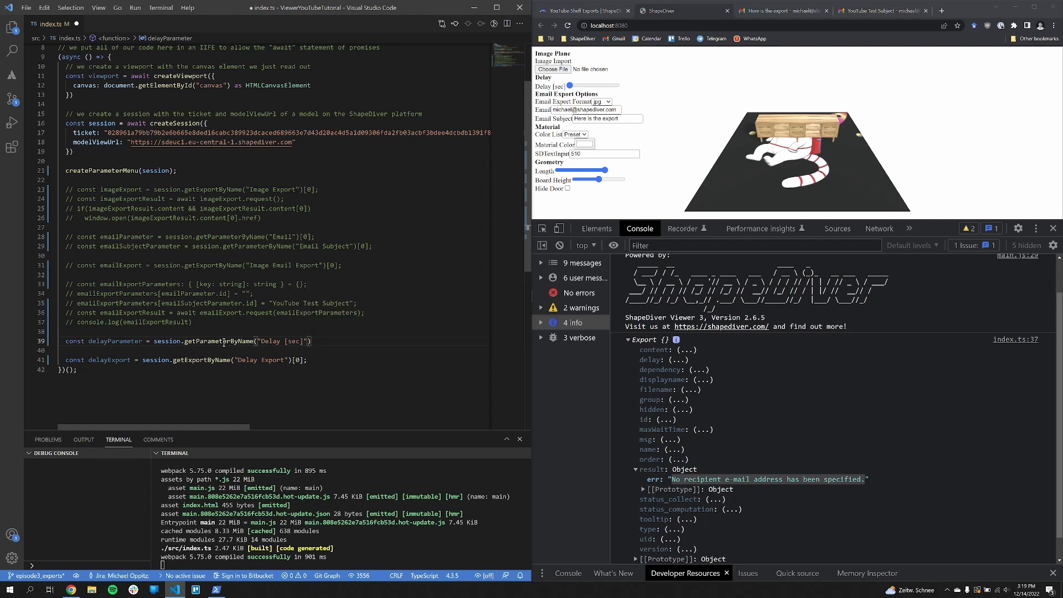
{"action": "type", "text": "[0];"}
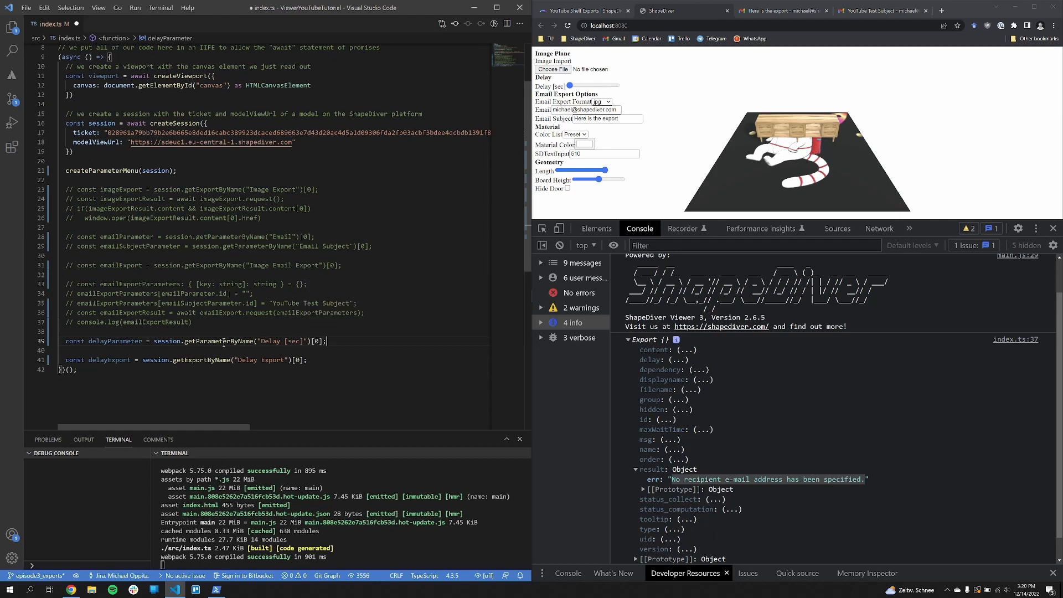
Step: Declare delayExportParameters as { [key: string]: string } = {} holding the delay value "45"
{"action": "type", "text": "const delay"}
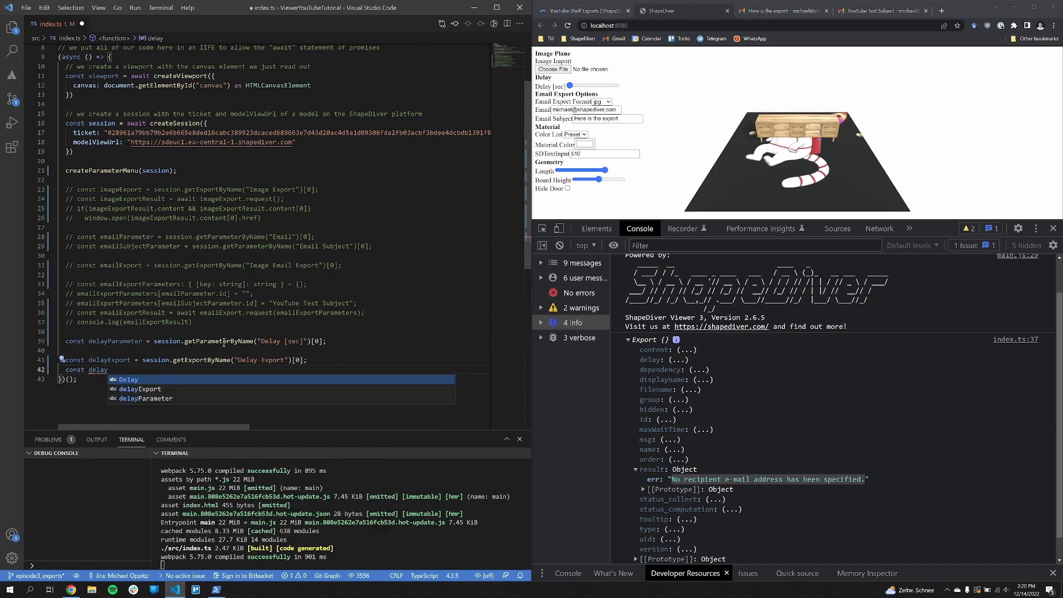
{"action": "type", "text": "Export"}
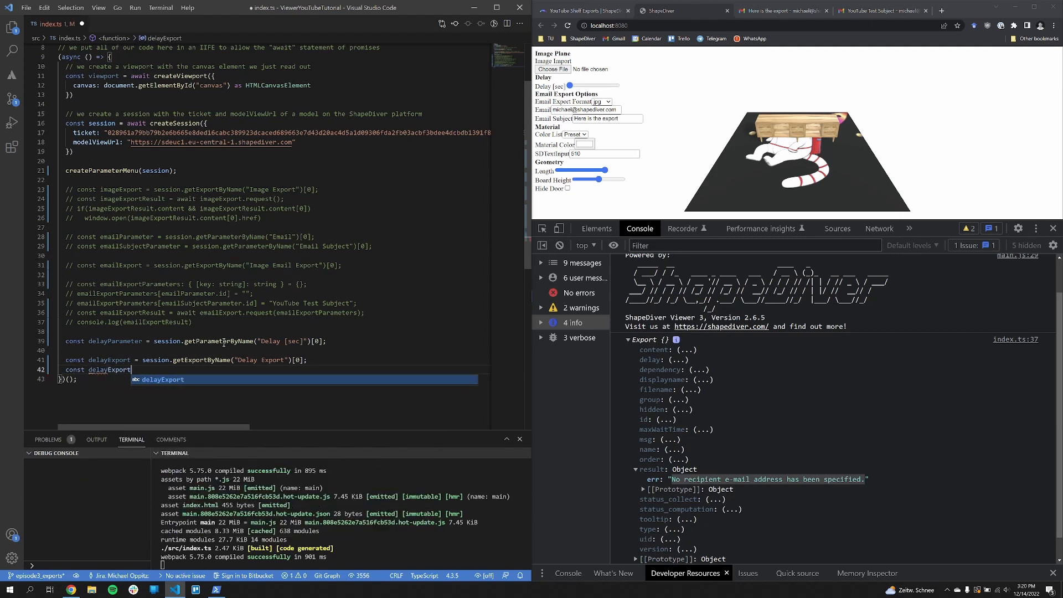
{"action": "type", "text": "Parameters:"}
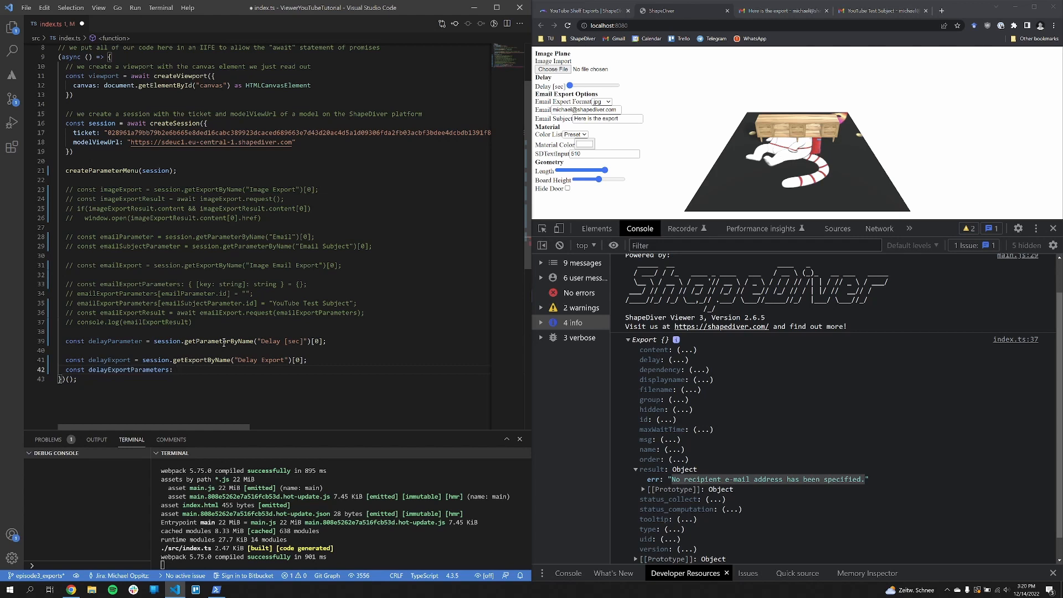
{"action": "type", "text": "{"}
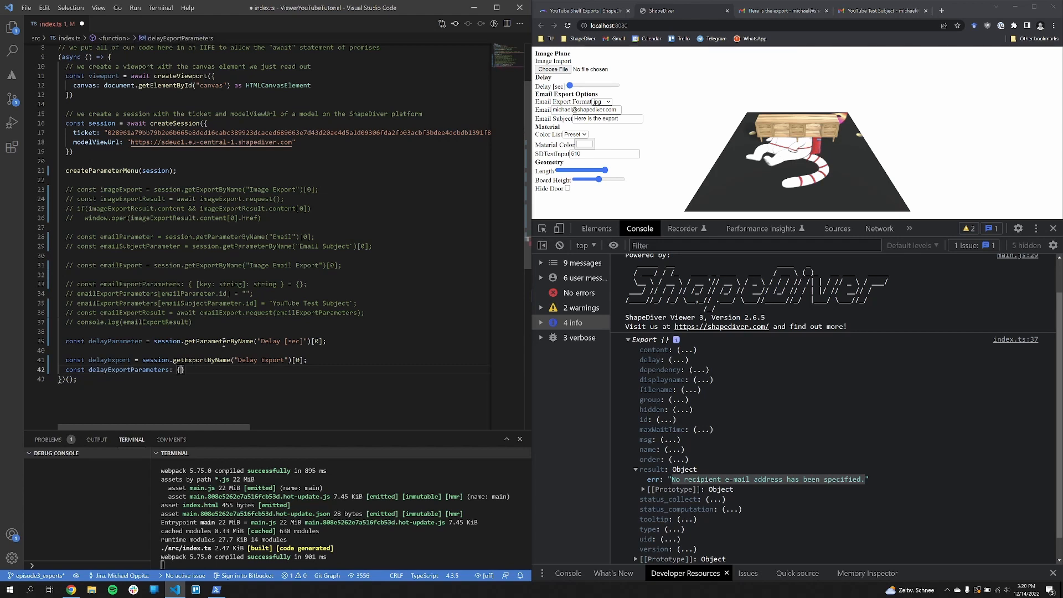
{"action": "type", "text": "key:string]: s"}
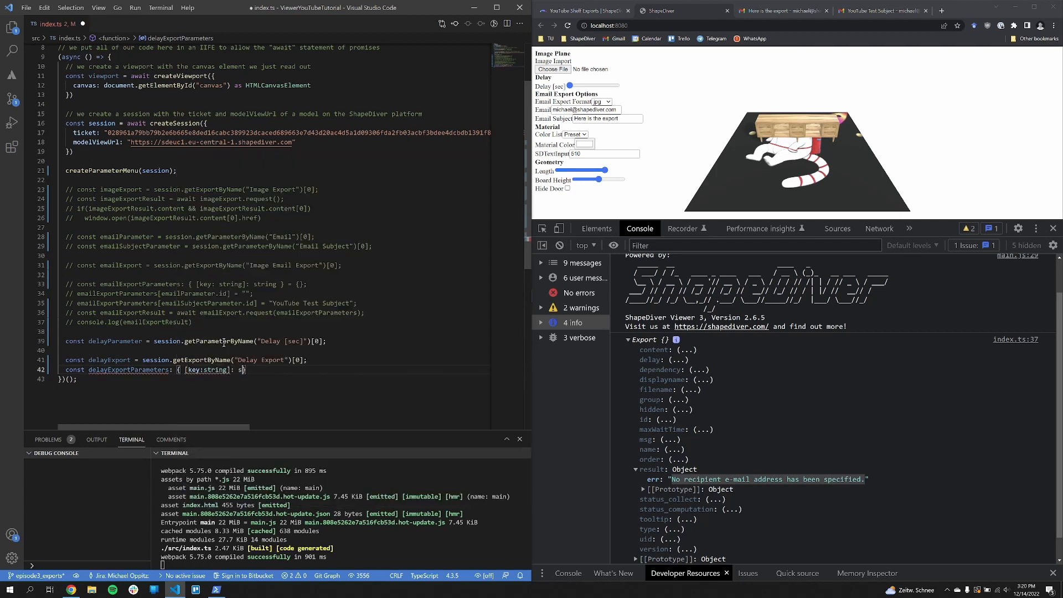
{"action": "type", "text": "tring } = {};"}
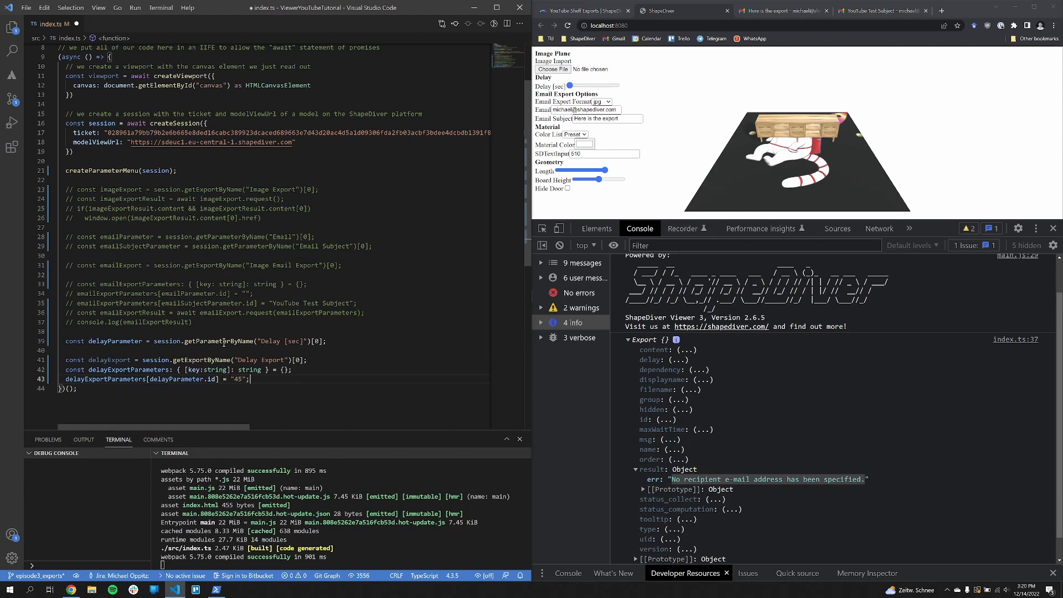
Step: Await delayExport.request(delayExportParameters) into delayExportResult and console.log it
{"action": "key", "text": "Enter"}
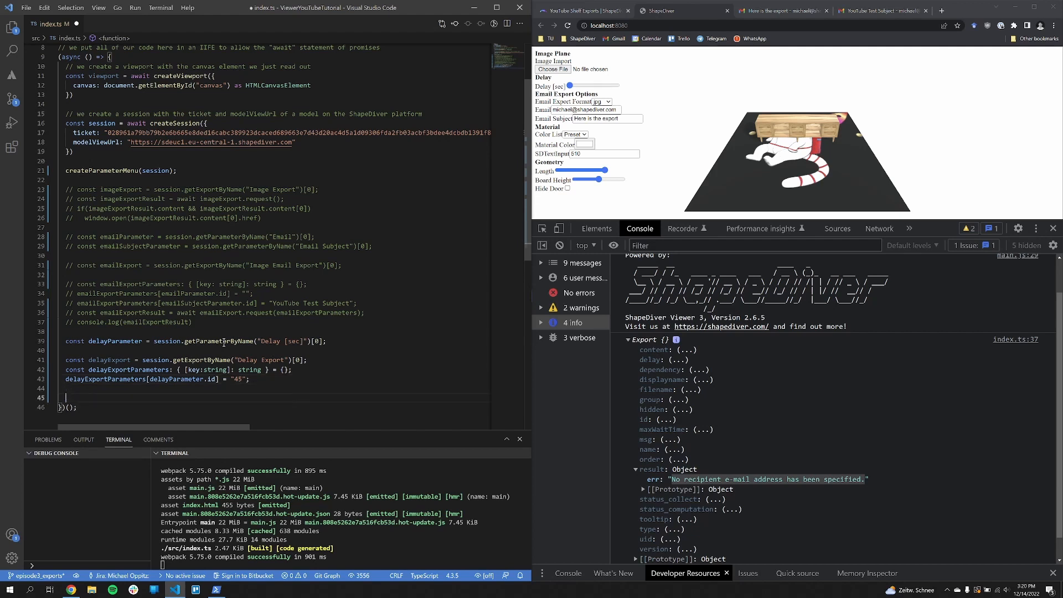
{"action": "type", "text": "const delayExportResult = await"}
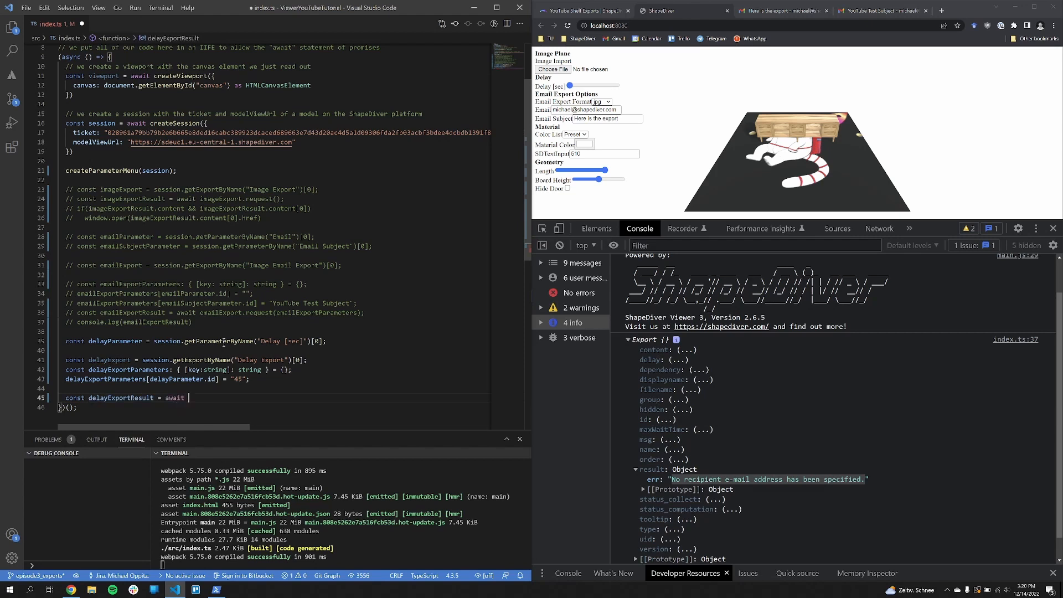
{"action": "type", "text": "delayExport.request(delayExportParameters);"}
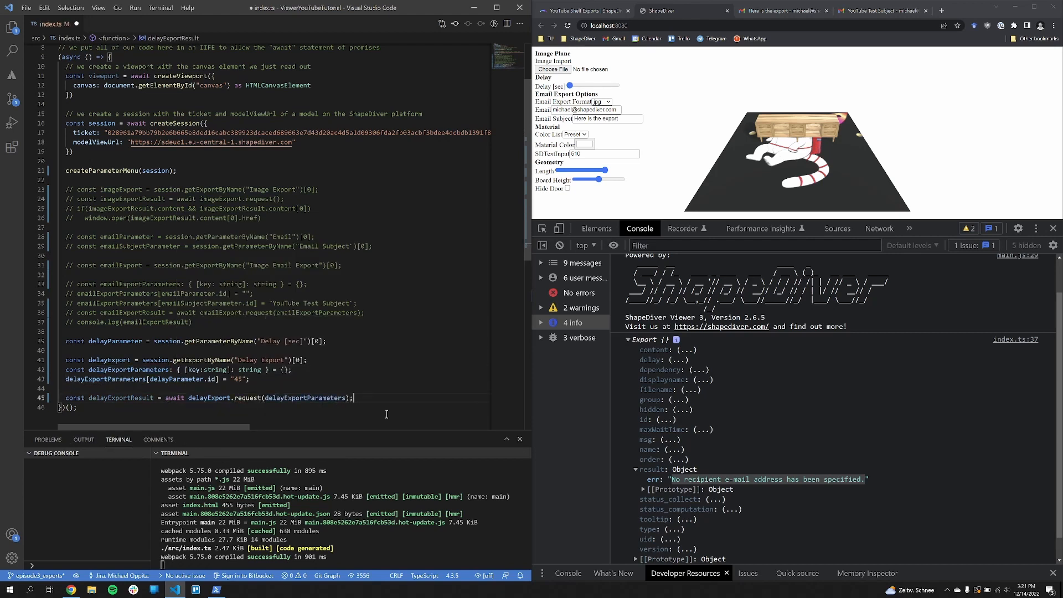
{"action": "type", "text": "console.log(delayExportResult"}
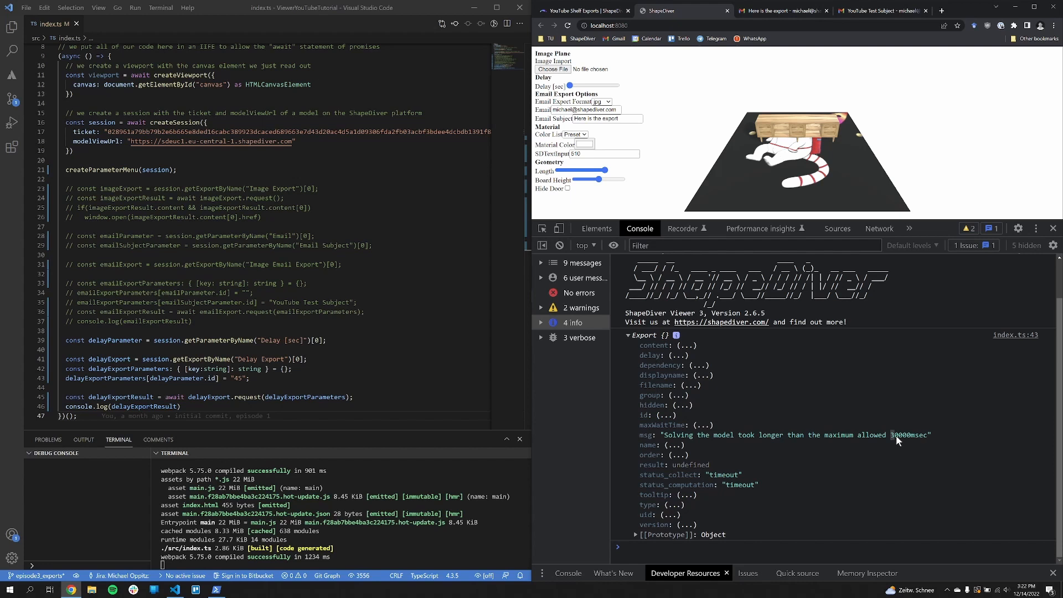
{"action": "mouse_move", "coordinate": [784, 486]}
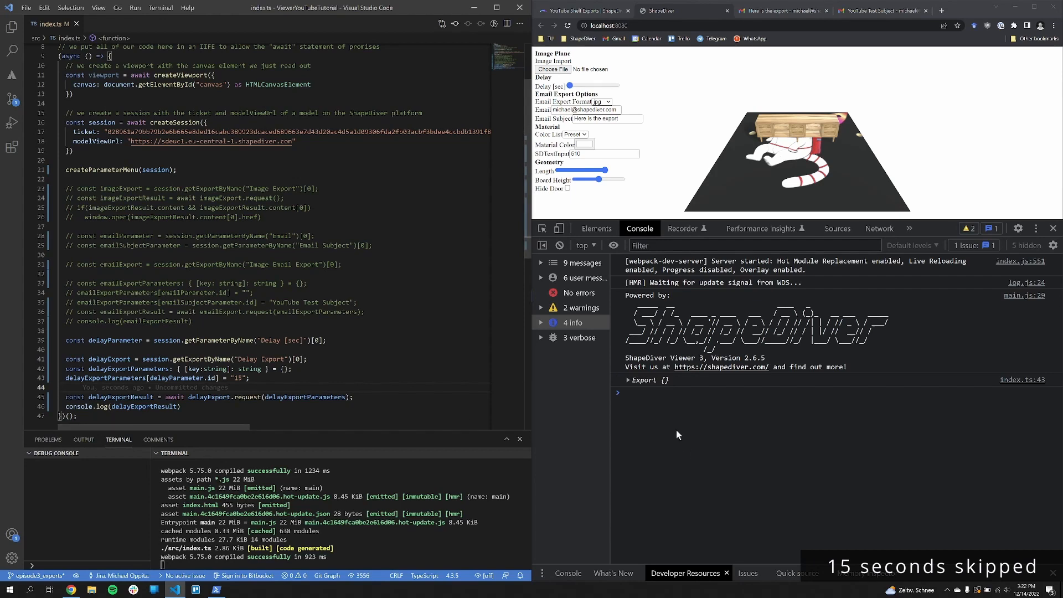
Step: Inspect the logged Delay Export object with its text file link, then start a new exports.ts
{"action": "left_click", "coordinate": [627, 380]}
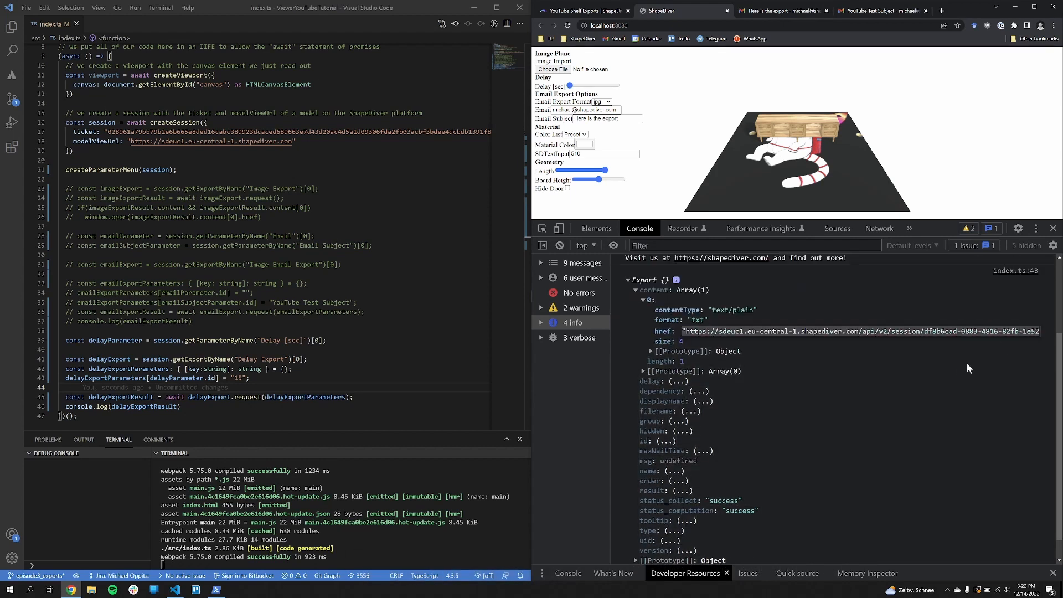
{"action": "left_click", "coordinate": [961, 10]}
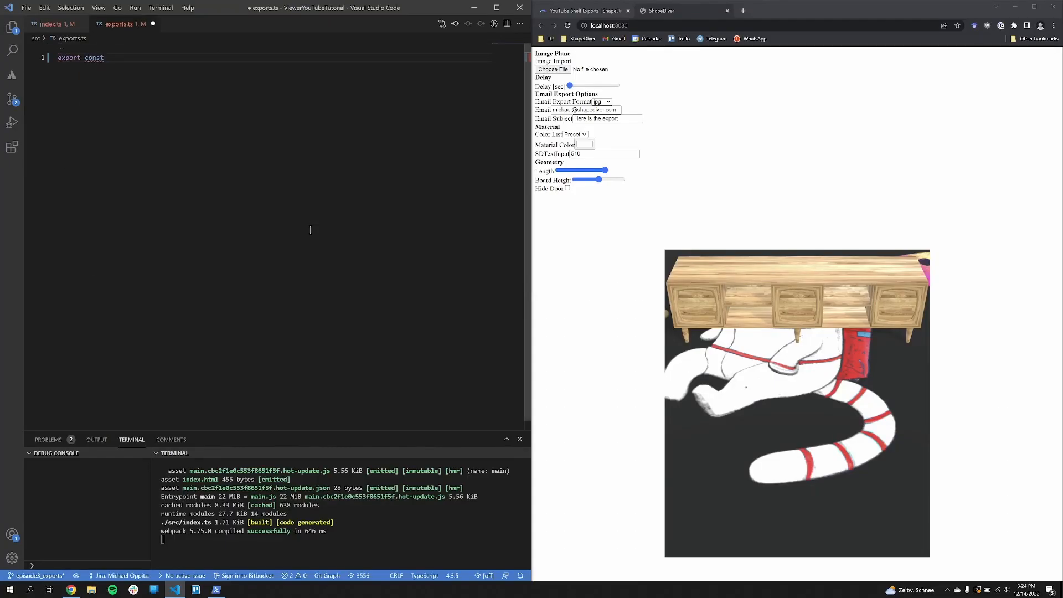
Step: Declare createExportMenu as an arrow function taking session: ISessionApi, accepting the auto-import
{"action": "type", "text": "createExportMenu"}
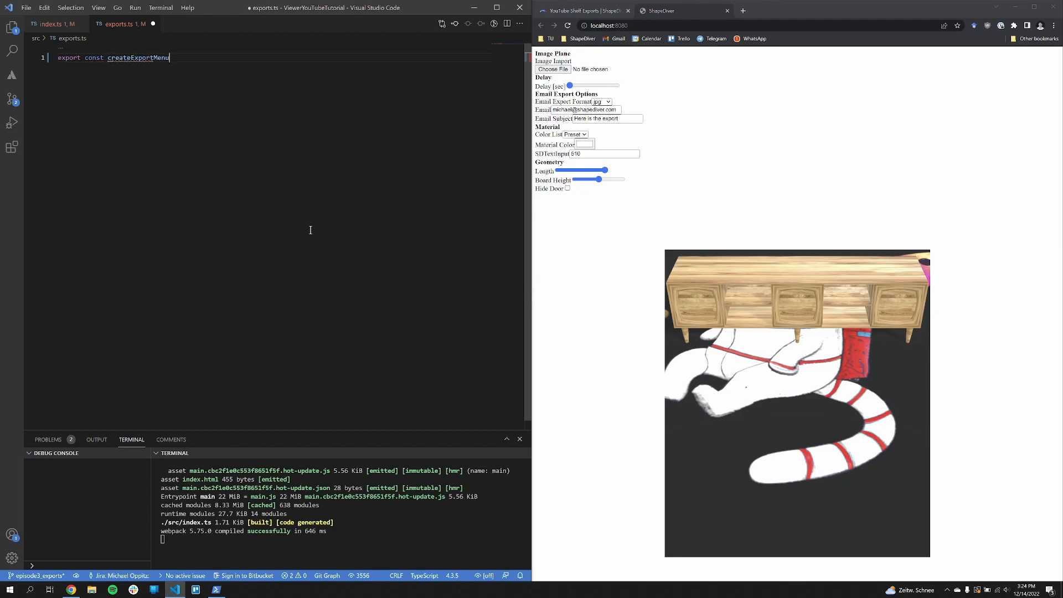
{"action": "type", "text": "= (session: ISessi"}
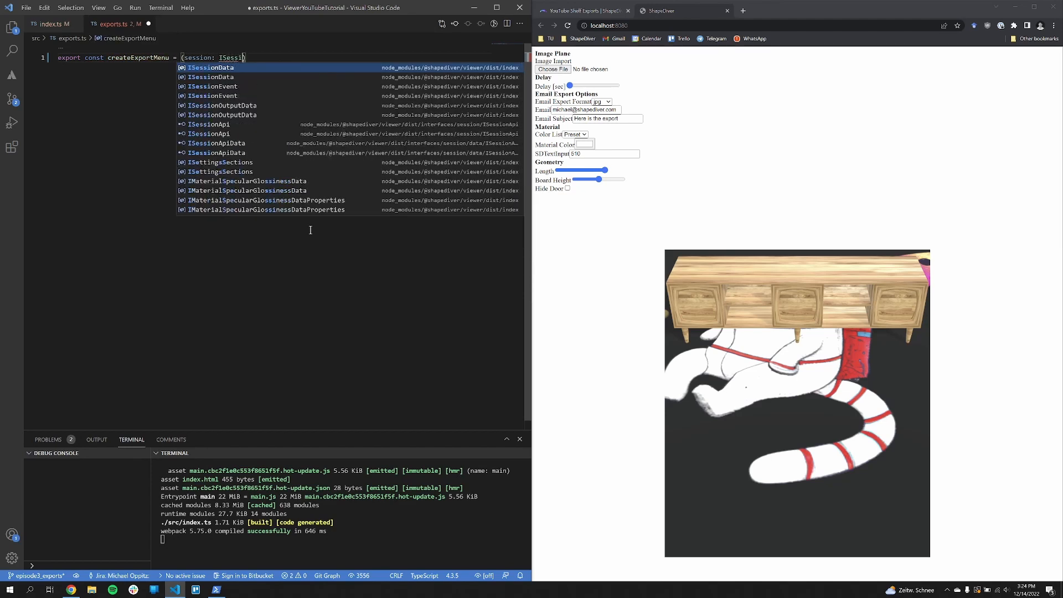
{"action": "key", "text": "Enter"}
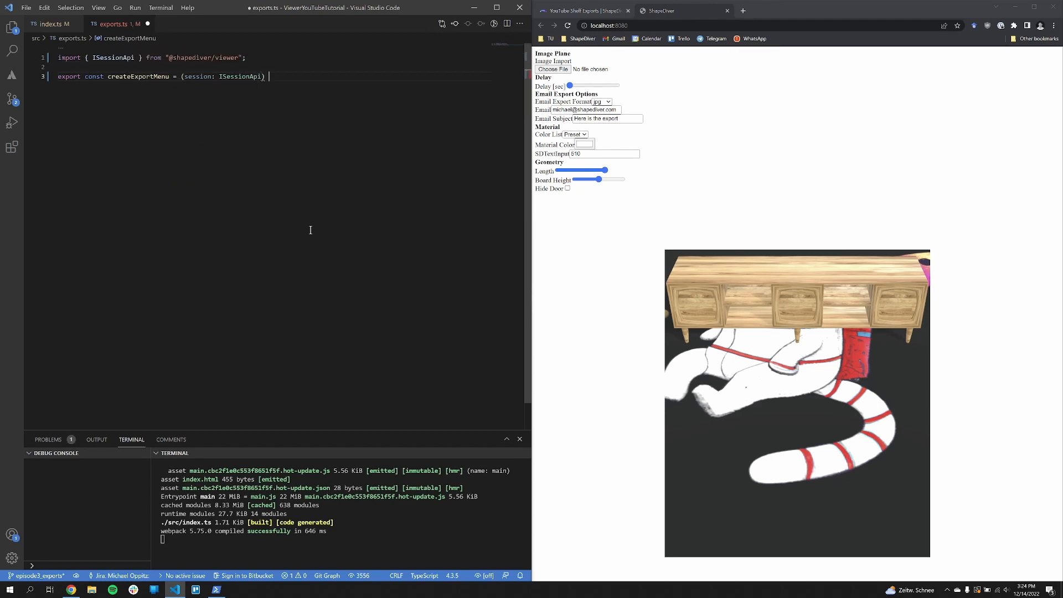
{"action": "type", "text": "{"}
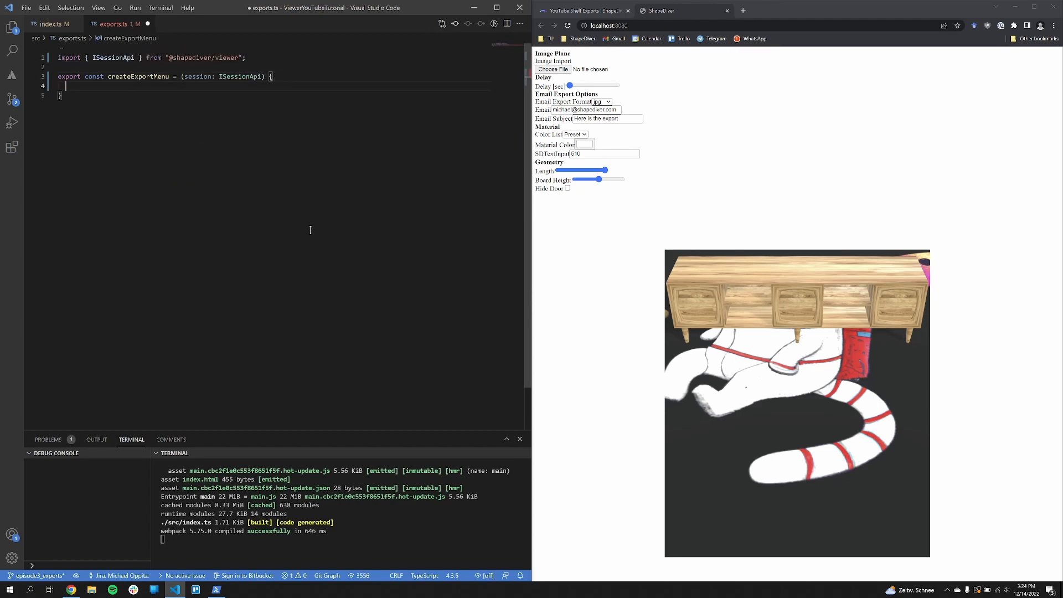
{"action": "type", "text": "=>"}
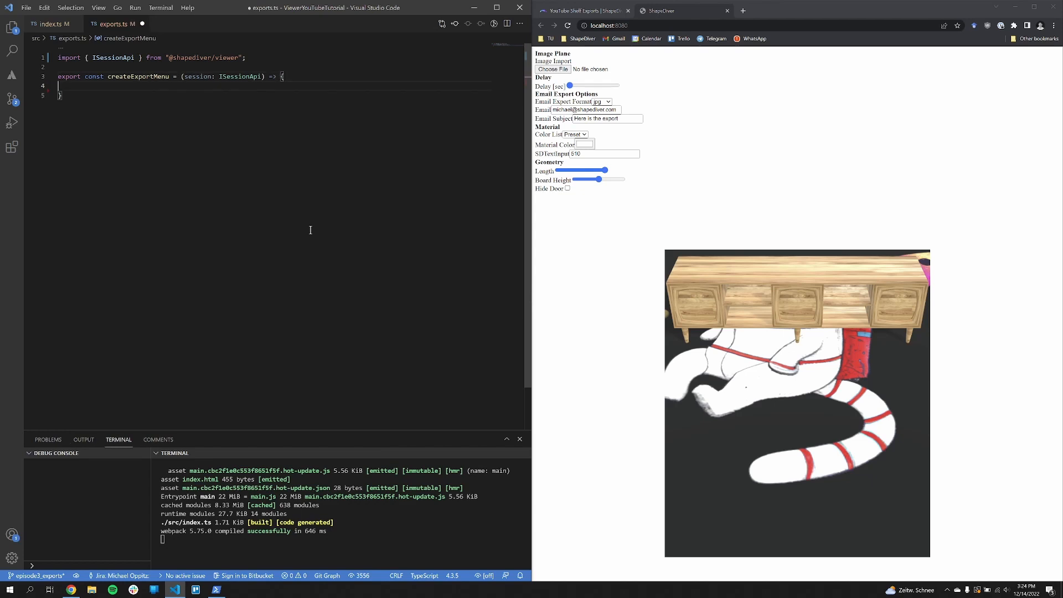
Step: Get the exportMenu element as menuDiv via document.getElementById
{"action": "type", "text": "const"}
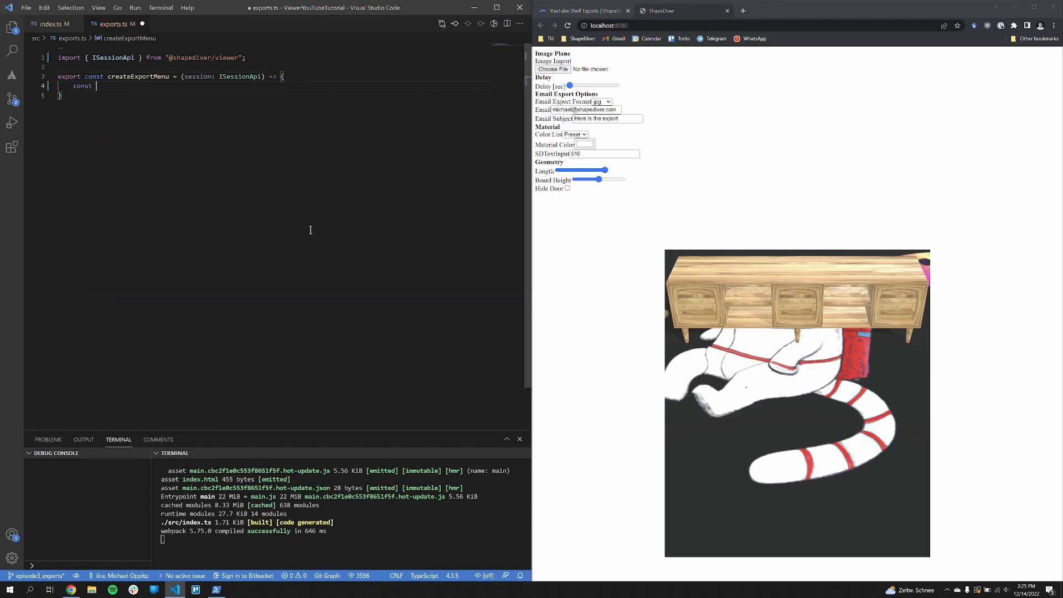
{"action": "type", "text": "menuDiv ="}
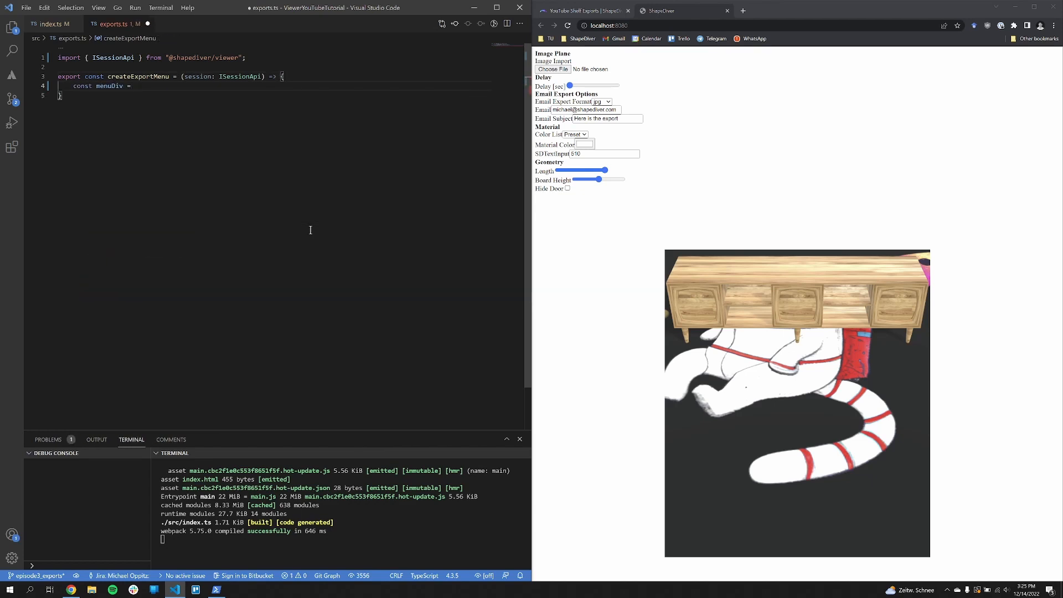
{"action": "type", "text": "document.getElementById()"}
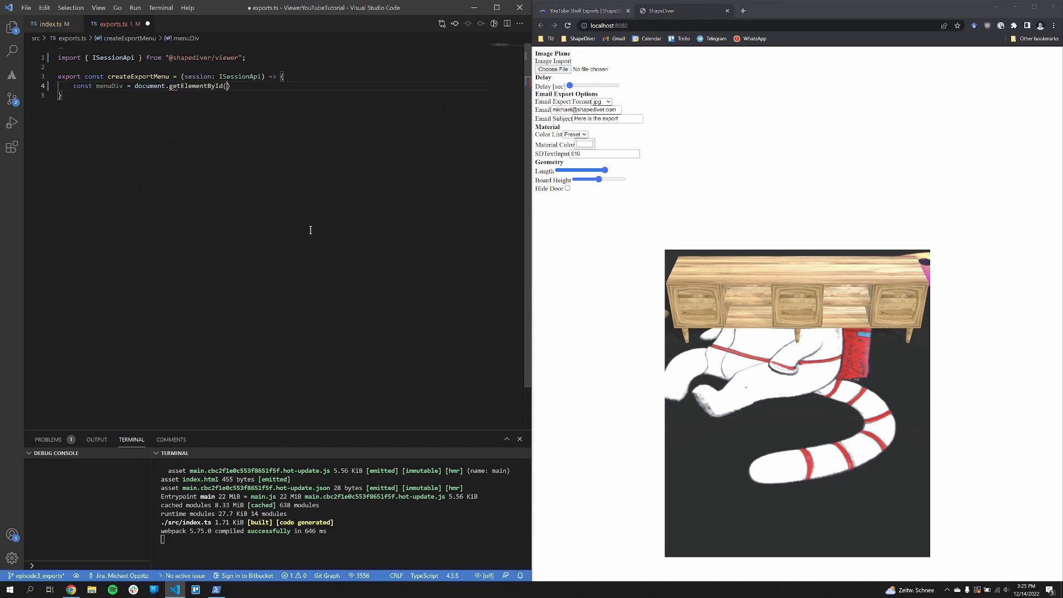
{"action": "type", "text": "\"export\""}
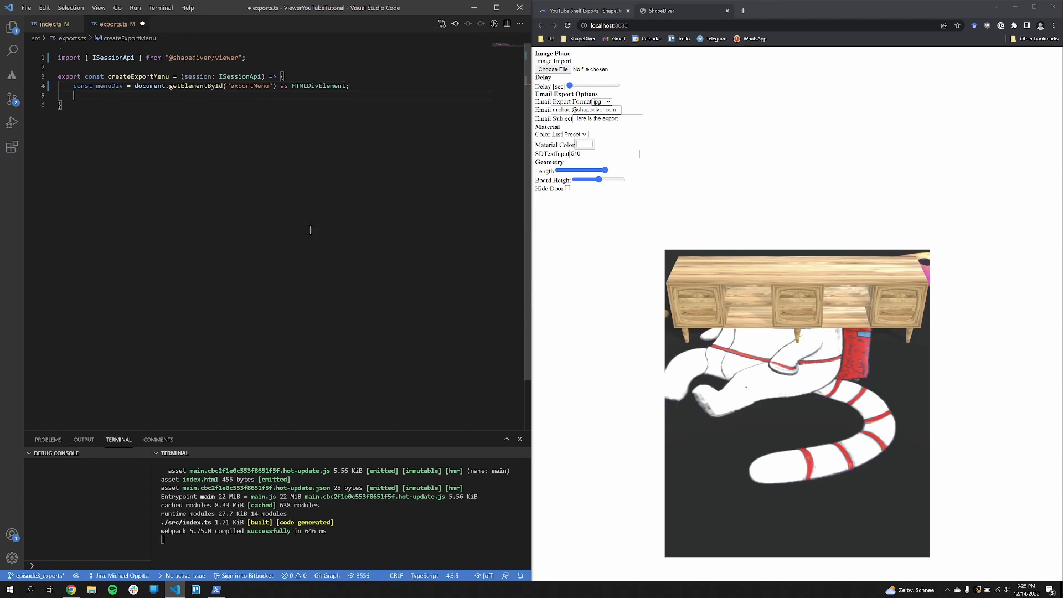
Step: Comment 'order the exports' and start orderedExports from Object.values(session.exports)
{"action": "type", "text": "//"}
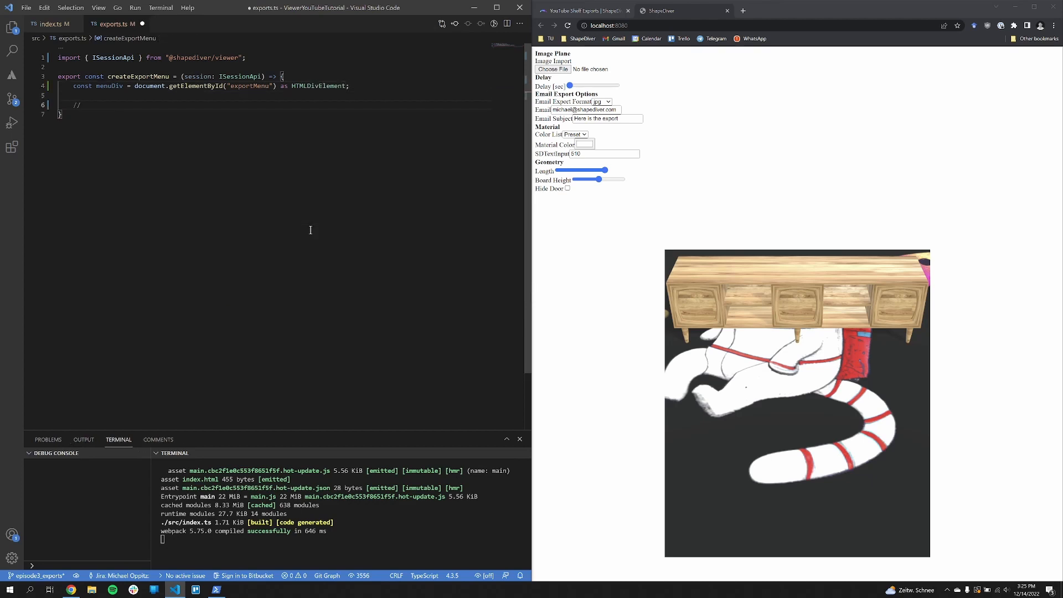
{"action": "type", "text": "order the exports"}
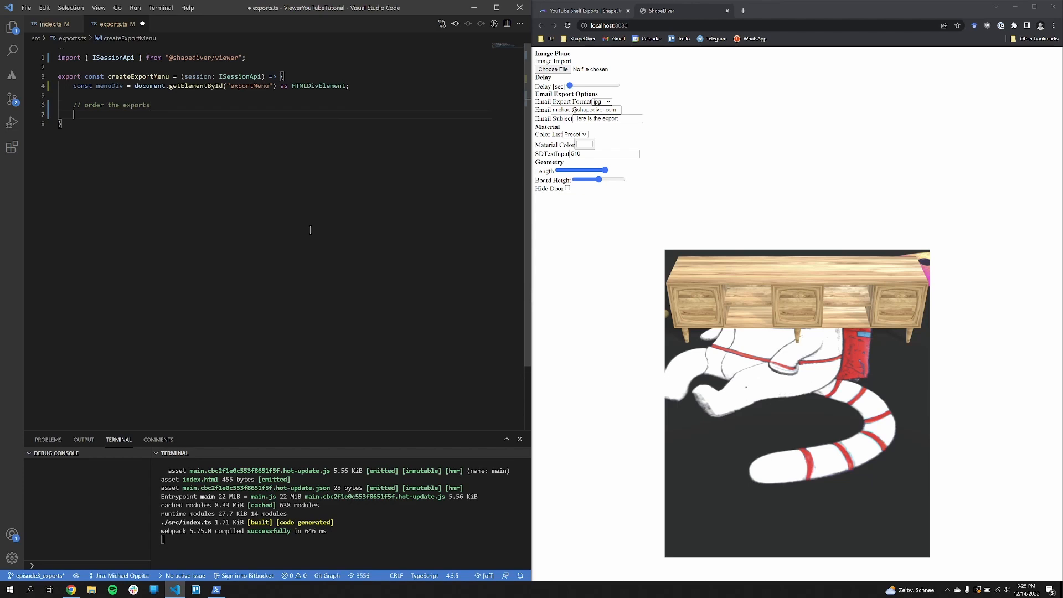
{"action": "type", "text": "const orderedExports ="}
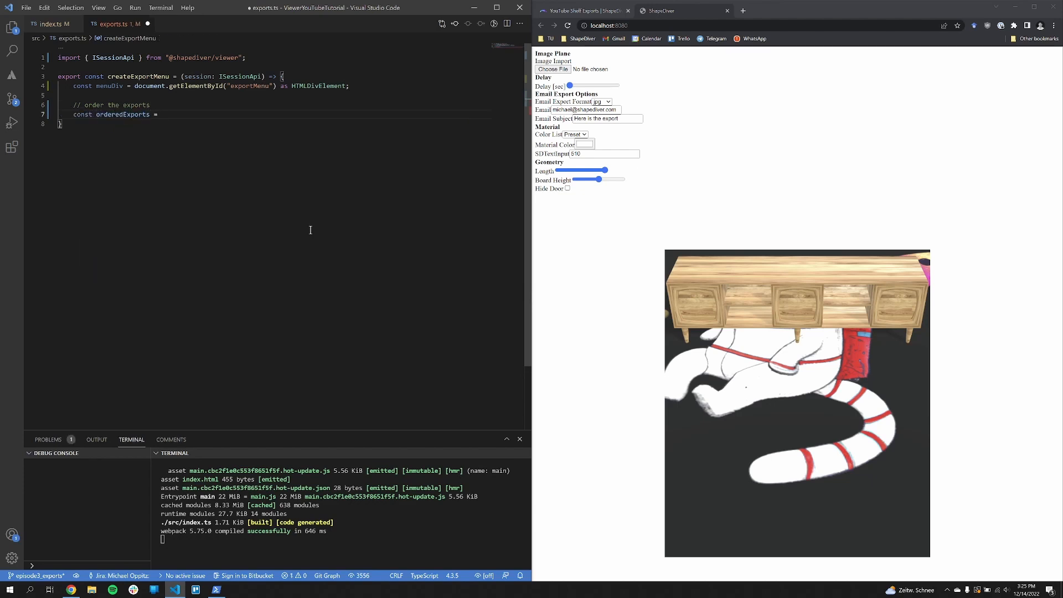
{"action": "type", "text": "Object.values"}
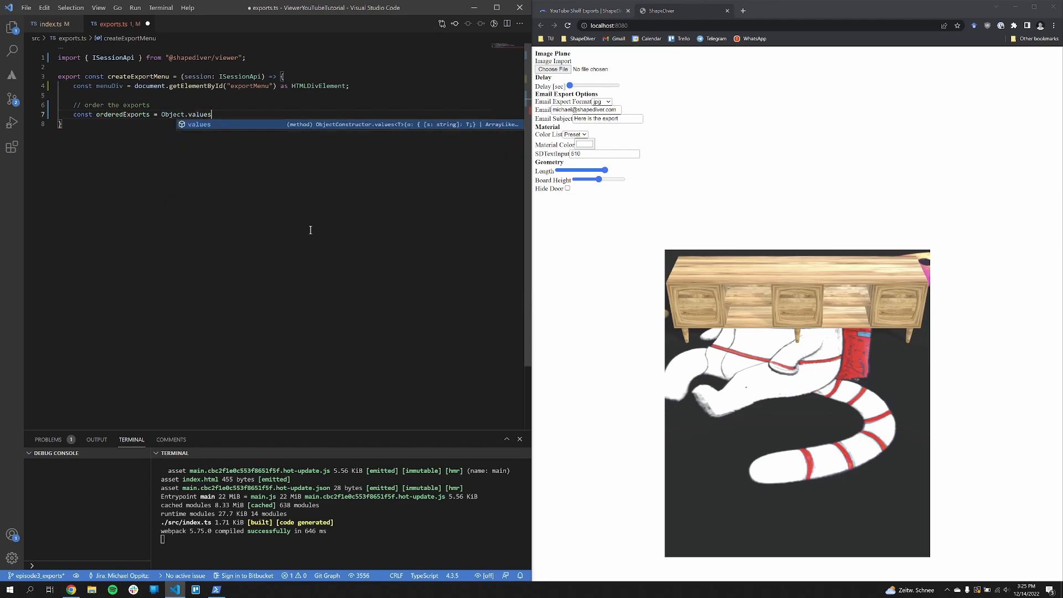
{"action": "type", "text": "(session.exports"}
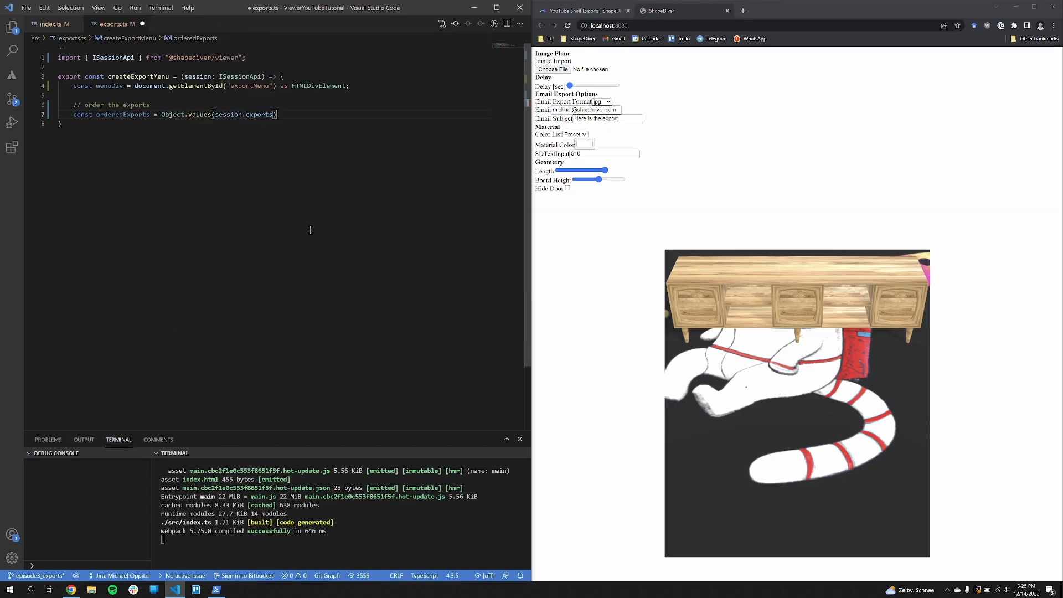
Step: Sort the exports by a.order and b.order as IExportApi, with undefined treated as Infinity
{"action": "type", "text": ".sort(("}
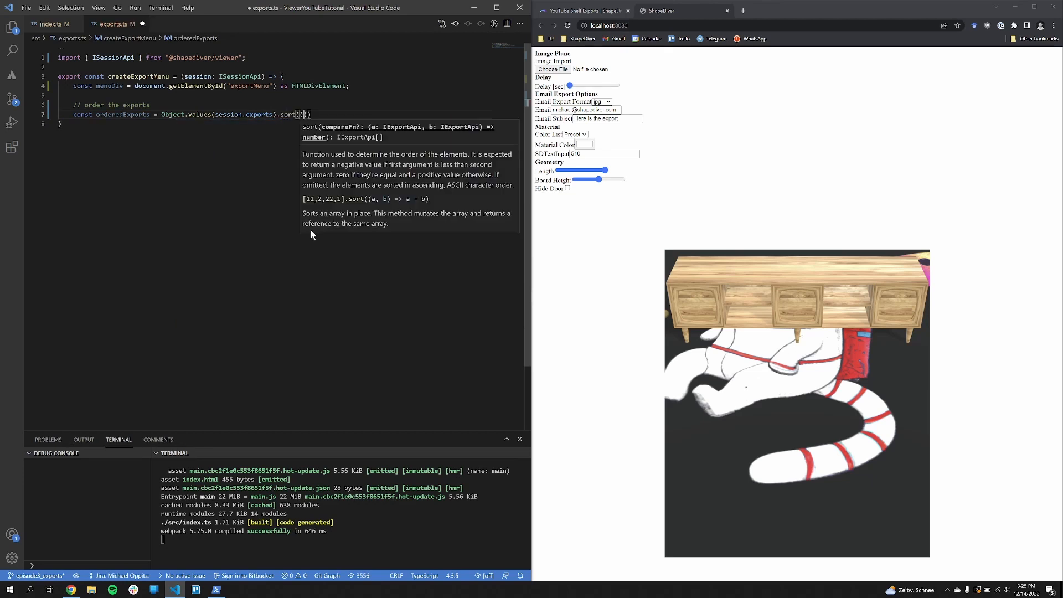
{"action": "type", "text": "(a: IExportApi, b:"}
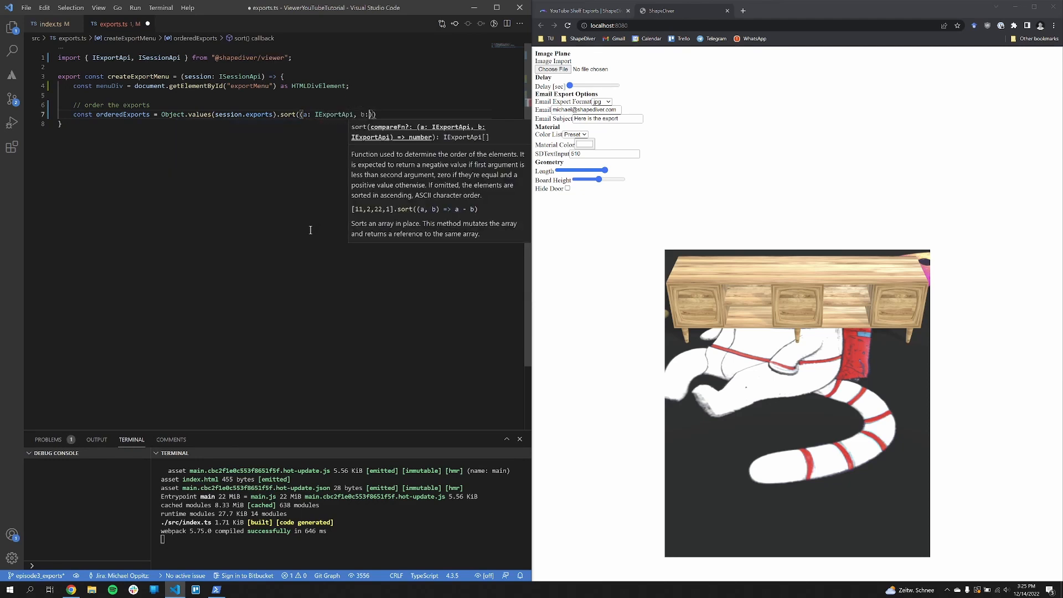
{"action": "type", "text": "IExportApi)"}
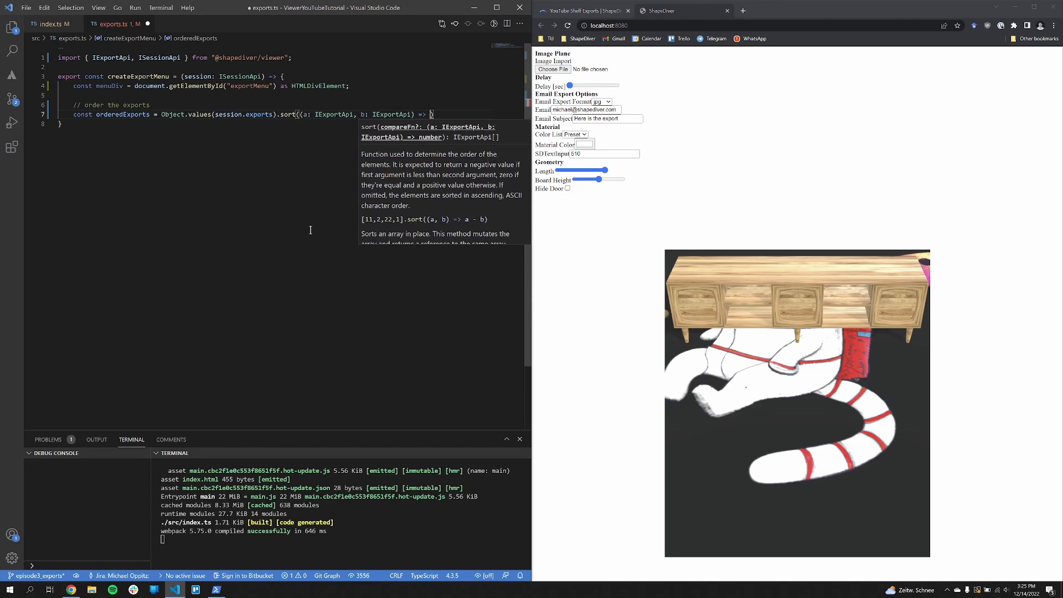
{"action": "type", "text": "a.order"}
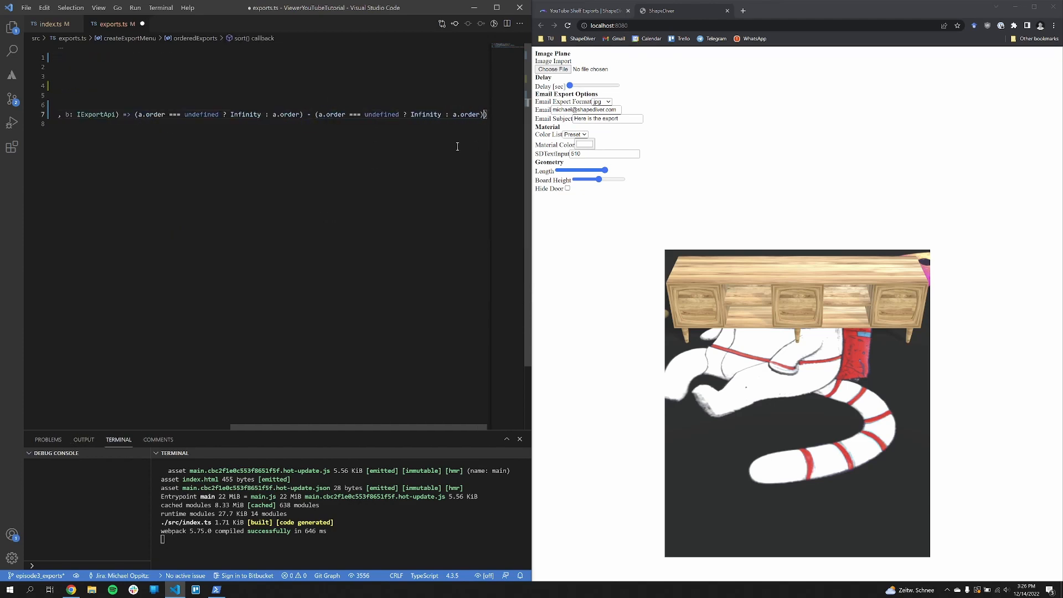
{"action": "mouse_move", "coordinate": [326, 114]}
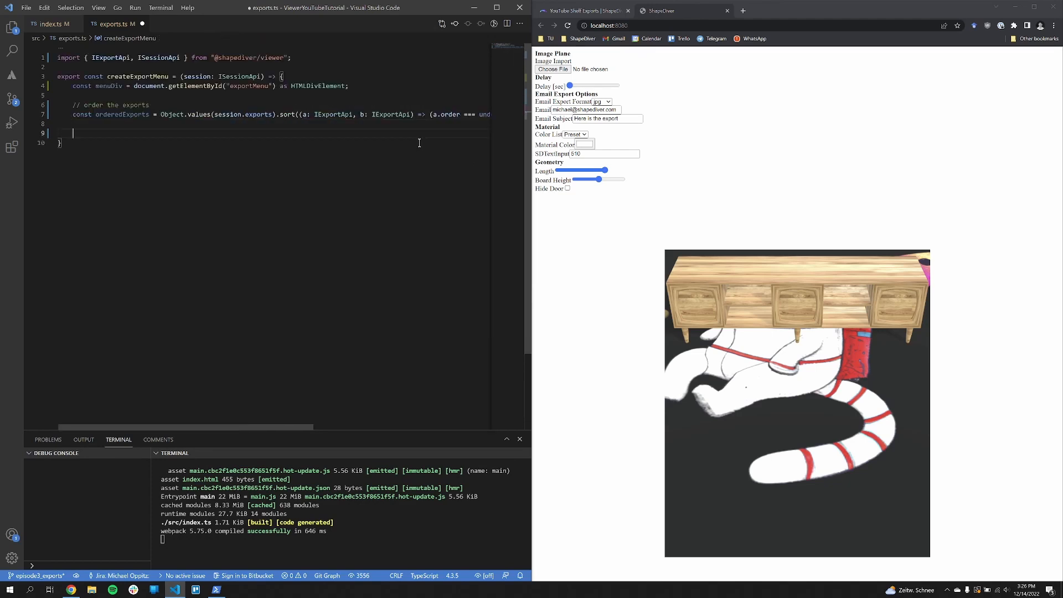
Step: Loop i over orderedExports.length, assigning orderedExports[i] to exportObject
{"action": "type", "text": "for()"}
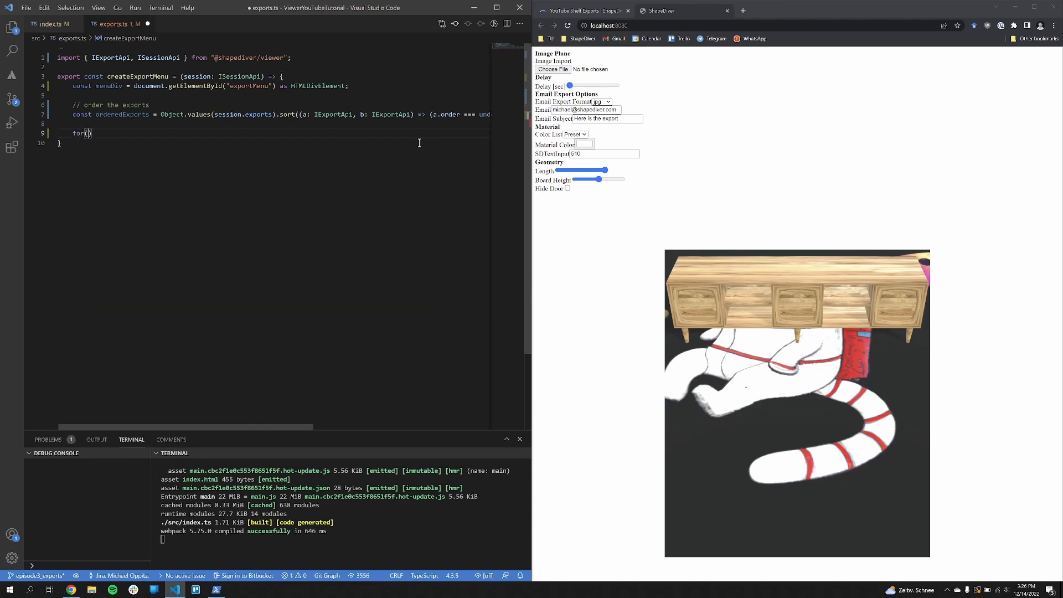
{"action": "type", "text": "let i = 0;"}
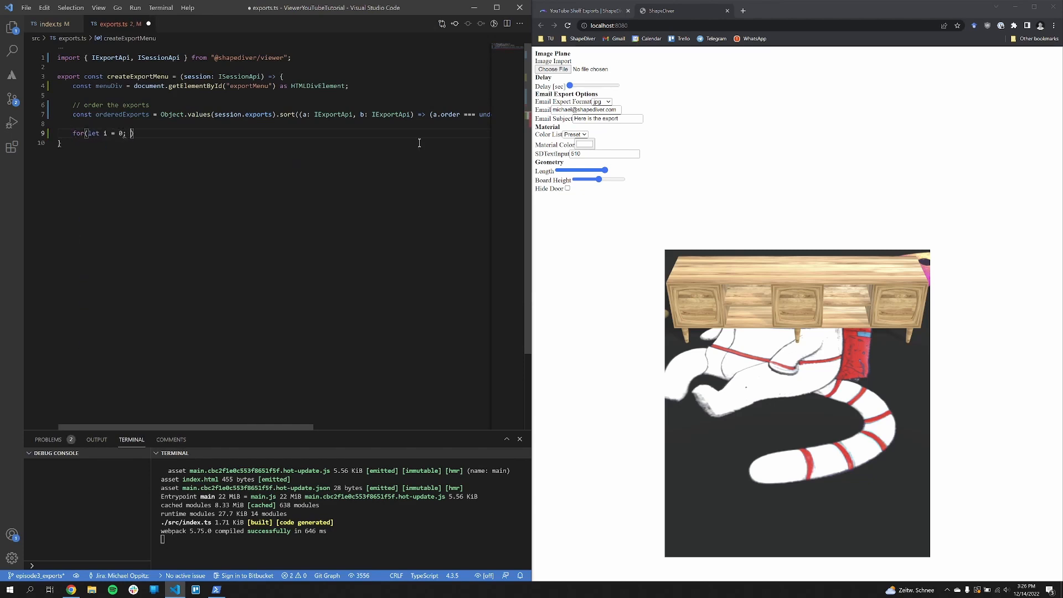
{"action": "type", "text": "i <"}
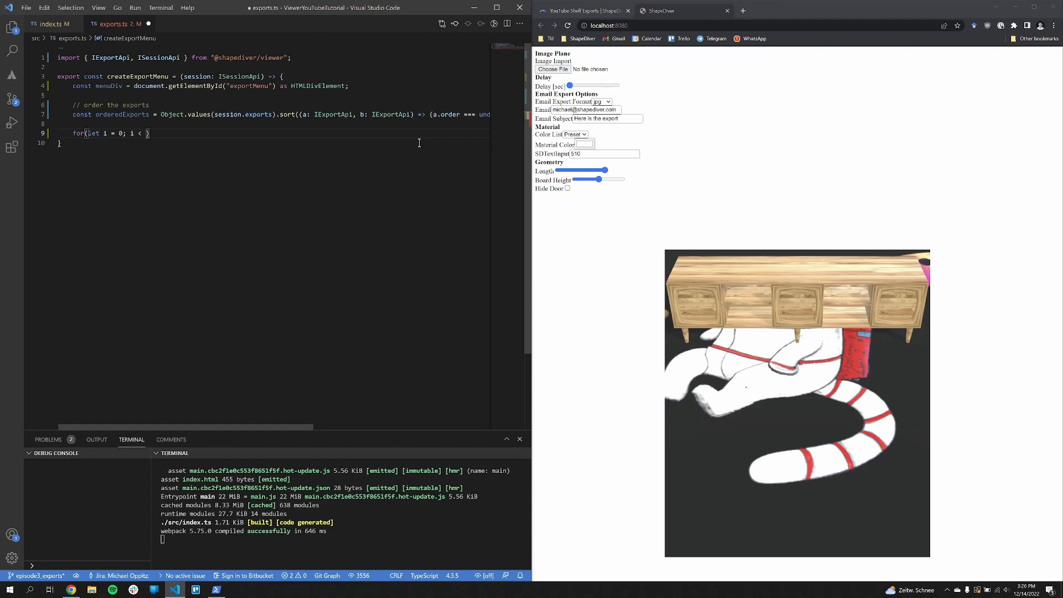
{"action": "type", "text": "orderedExports.length; i++"}
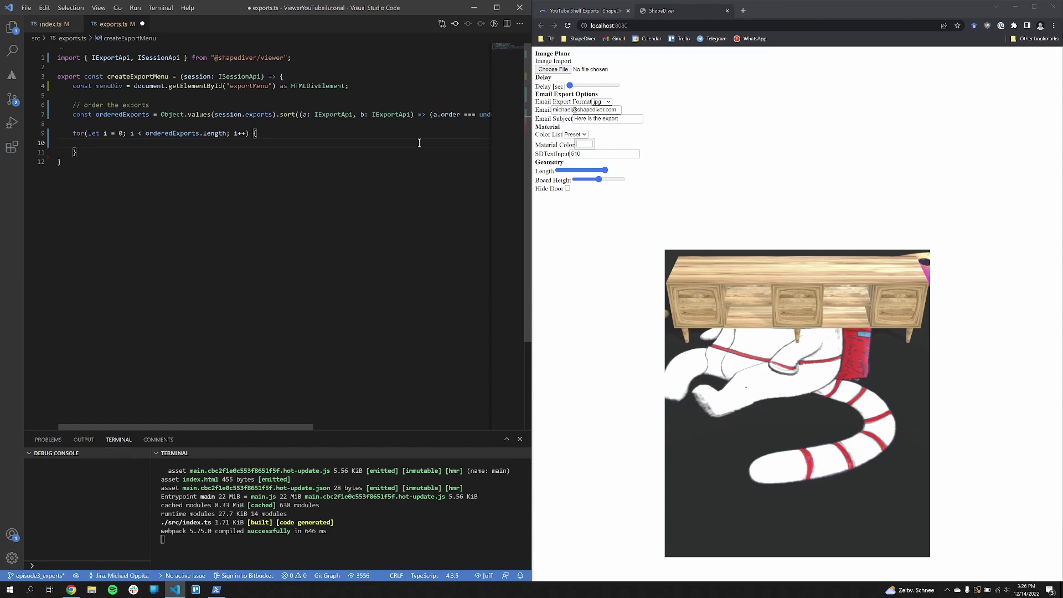
{"action": "type", "text": "const exportObject ="}
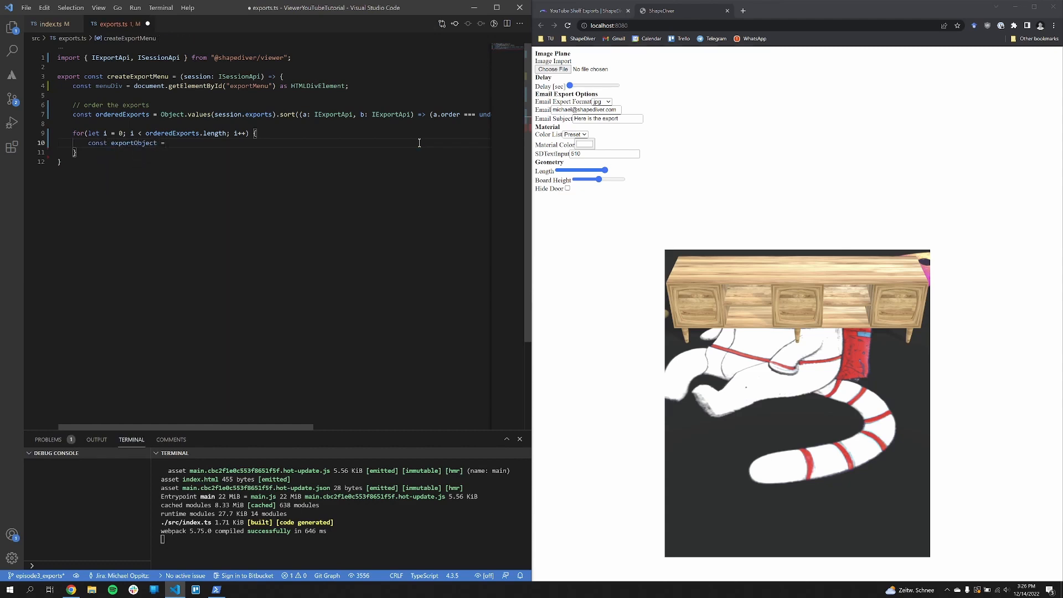
{"action": "type", "text": "orderedExports"}
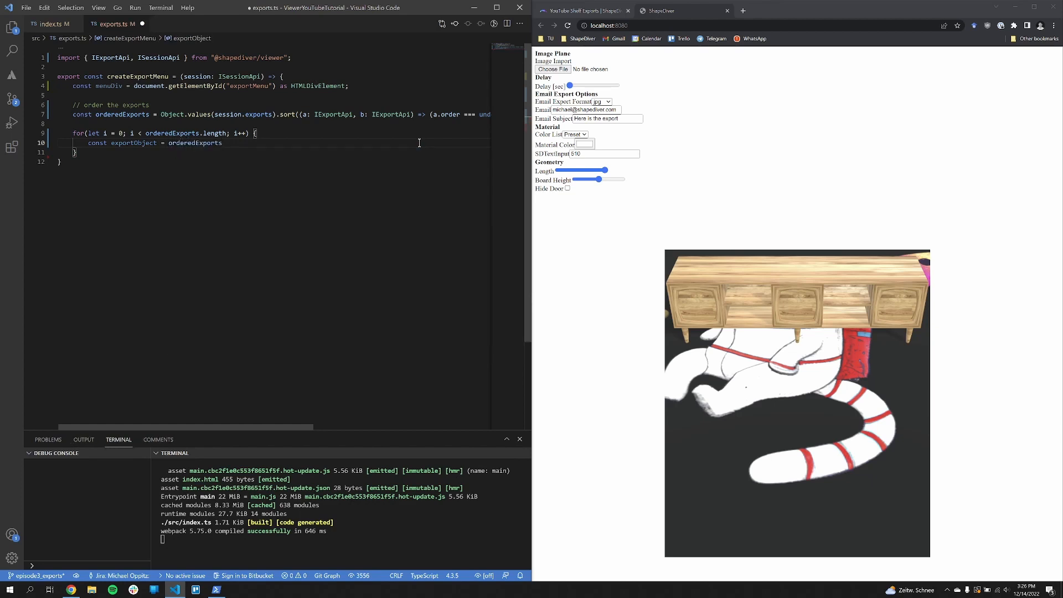
{"action": "type", "text": "[i];"}
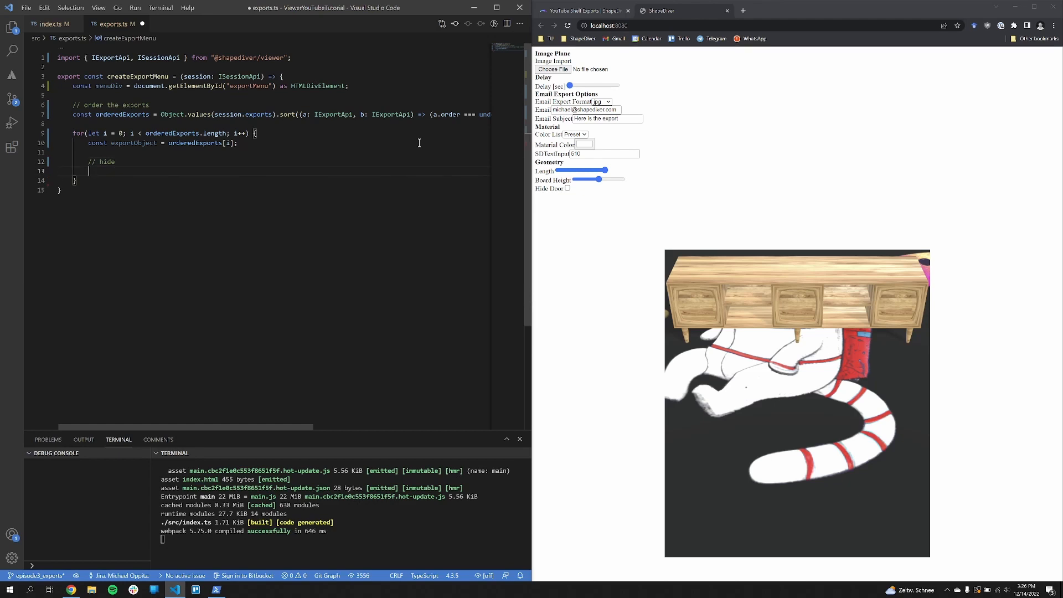
Step: Skip exports with hidden === true and call createExportElement(session, exportObject, menuDiv)
{"action": "type", "text": "if()"}
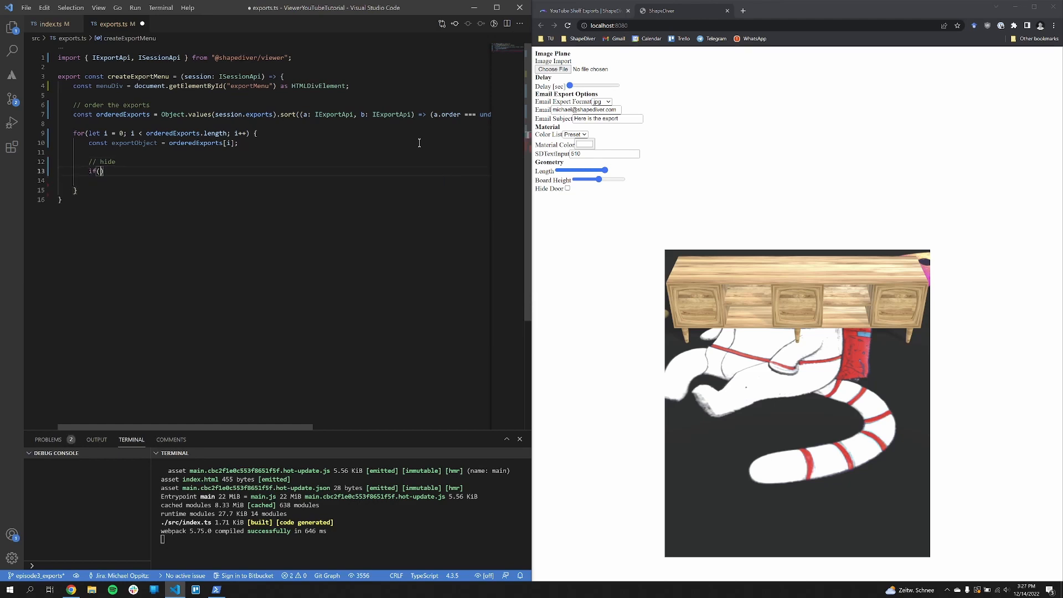
{"action": "type", "text": "exportObject.hidden === true"}
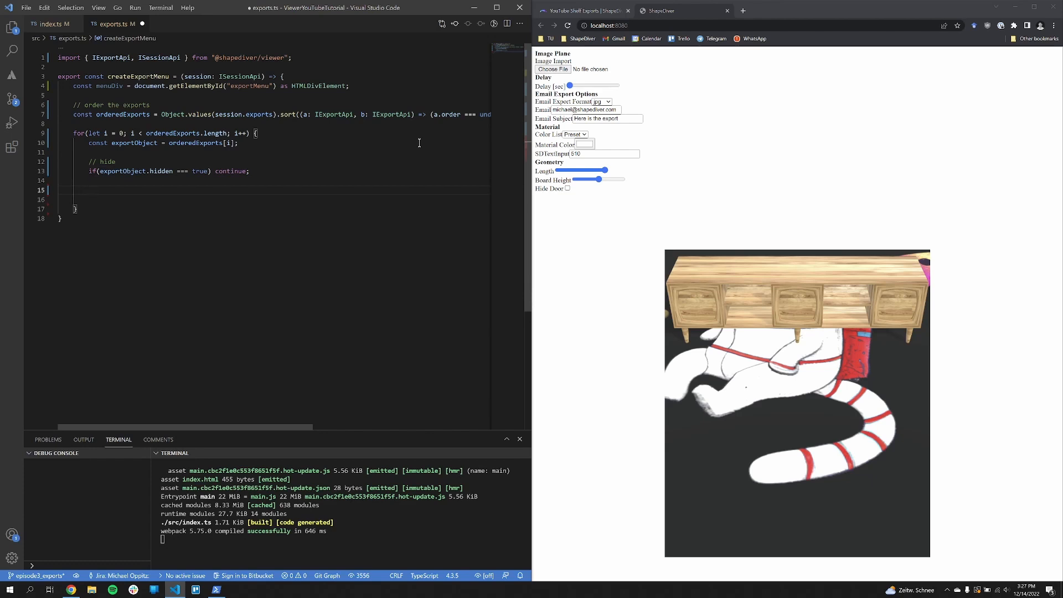
{"action": "type", "text": "createExportMenu"}
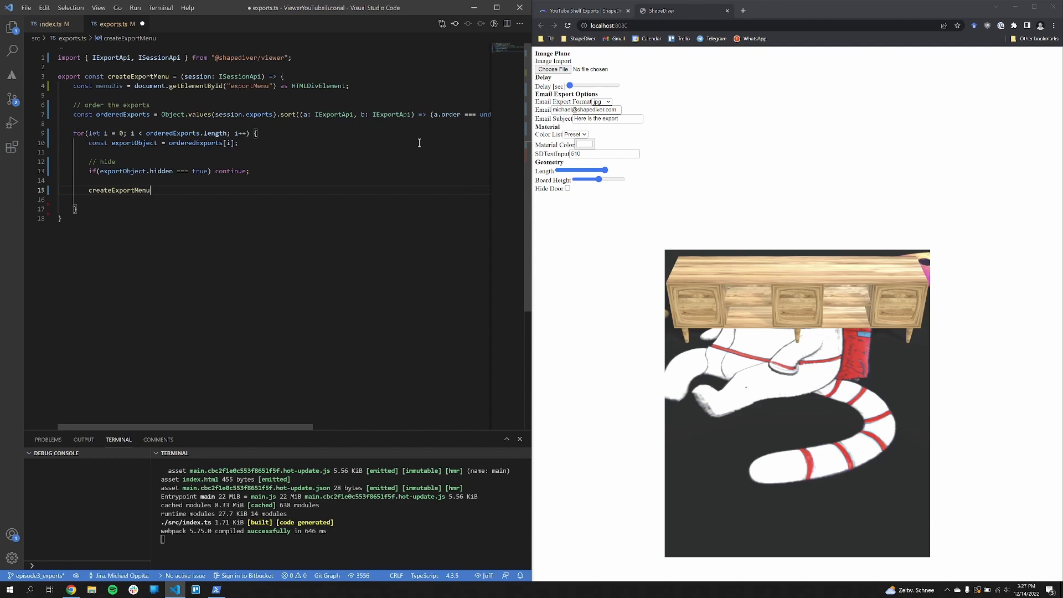
{"action": "type", "text": "(sessionm"}
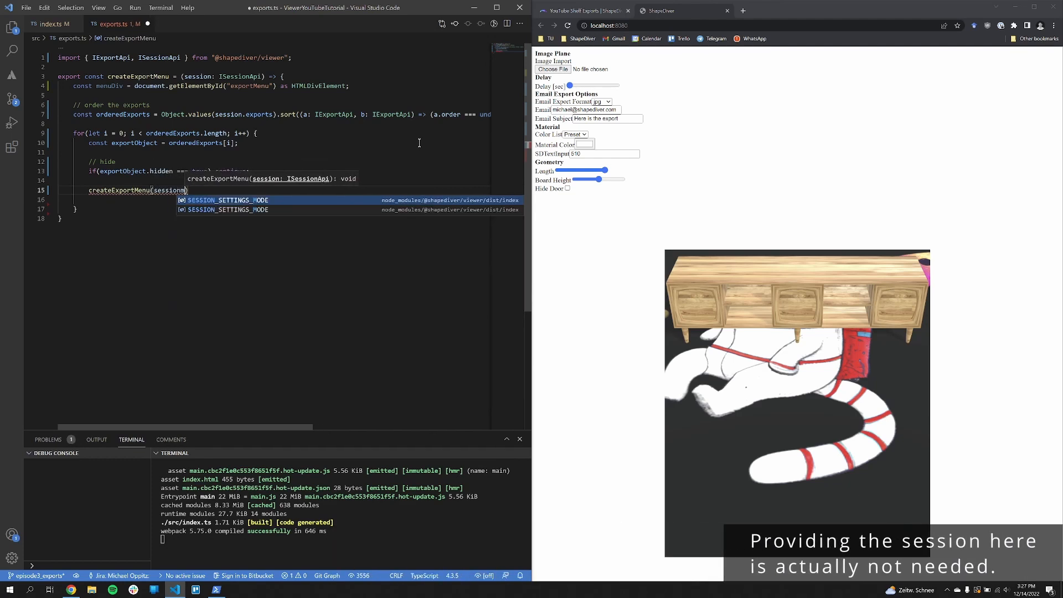
{"action": "type", "text": ", exportObject,"}
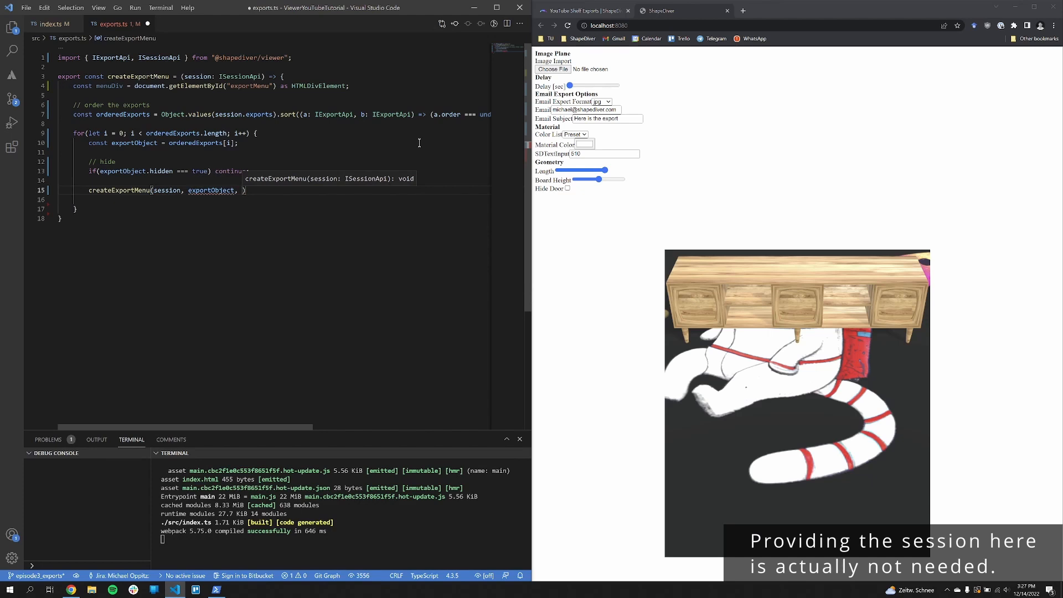
{"action": "type", "text": "menuDiv"}
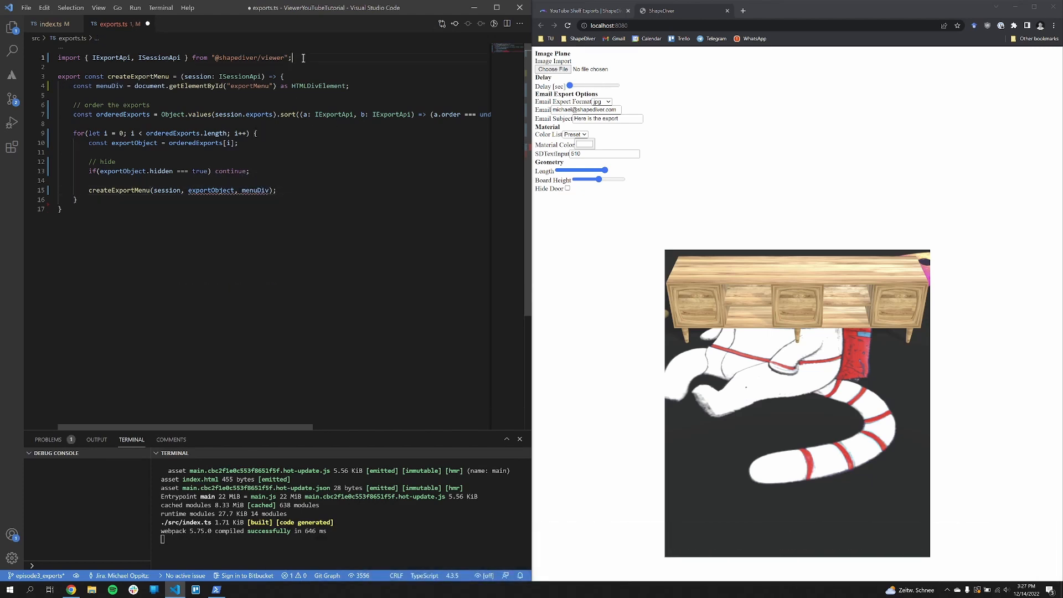
{"action": "type", "text": "const createExportElement = ("}
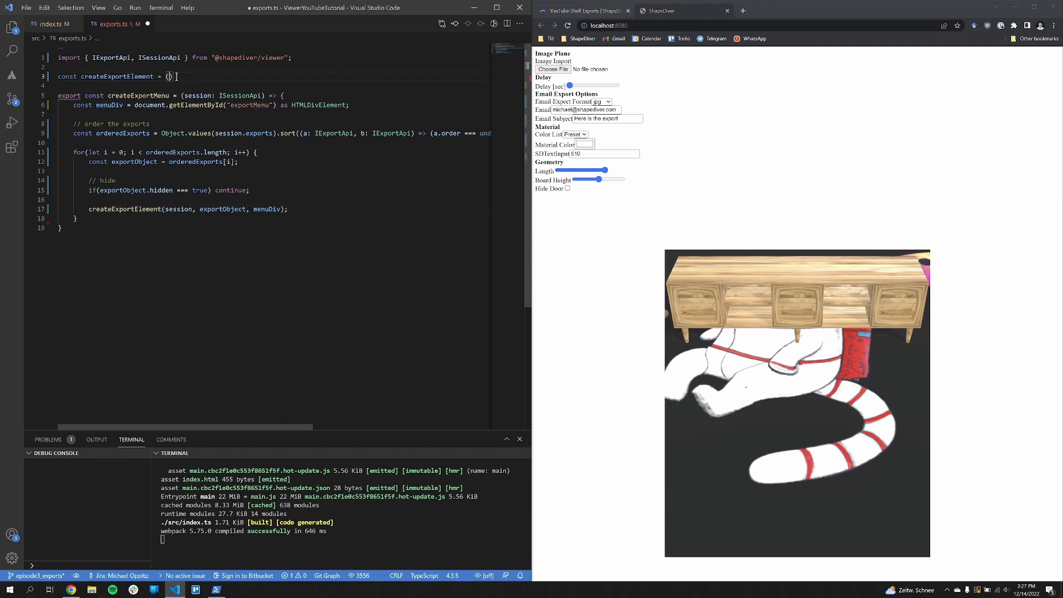
Step: Give createExportElement parameters session: ISessionApi, exportObject: IExportApi and parentDiv: HTMLDivElement
{"action": "type", "text": "session: ISessionApi, exportObject: IE"}
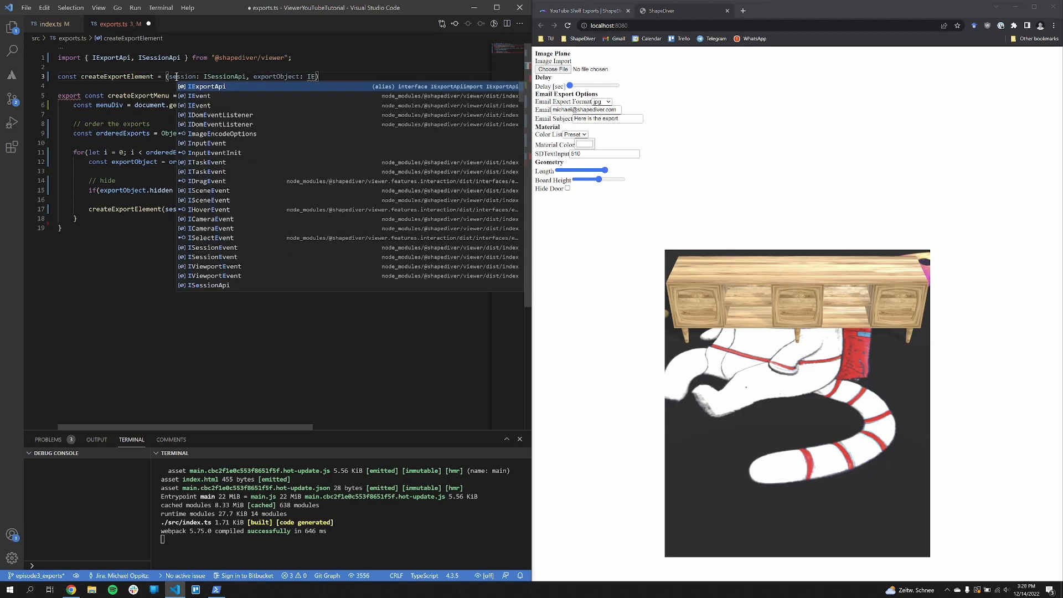
{"action": "key", "text": "Tab"}
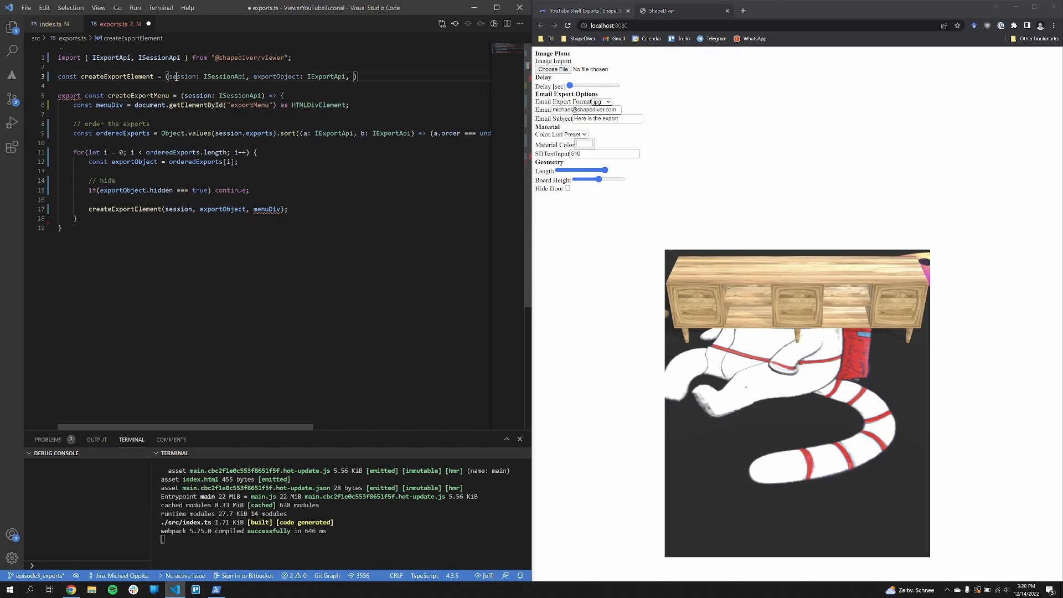
{"action": "type", "text": "parentDiv:"}
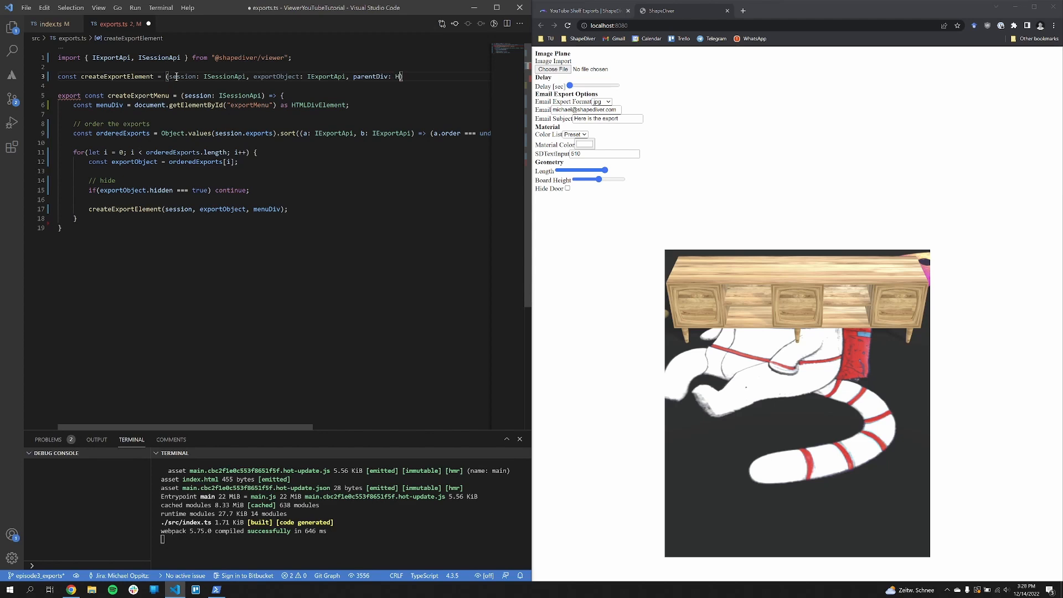
{"action": "type", "text": "HTMLDivElement"}
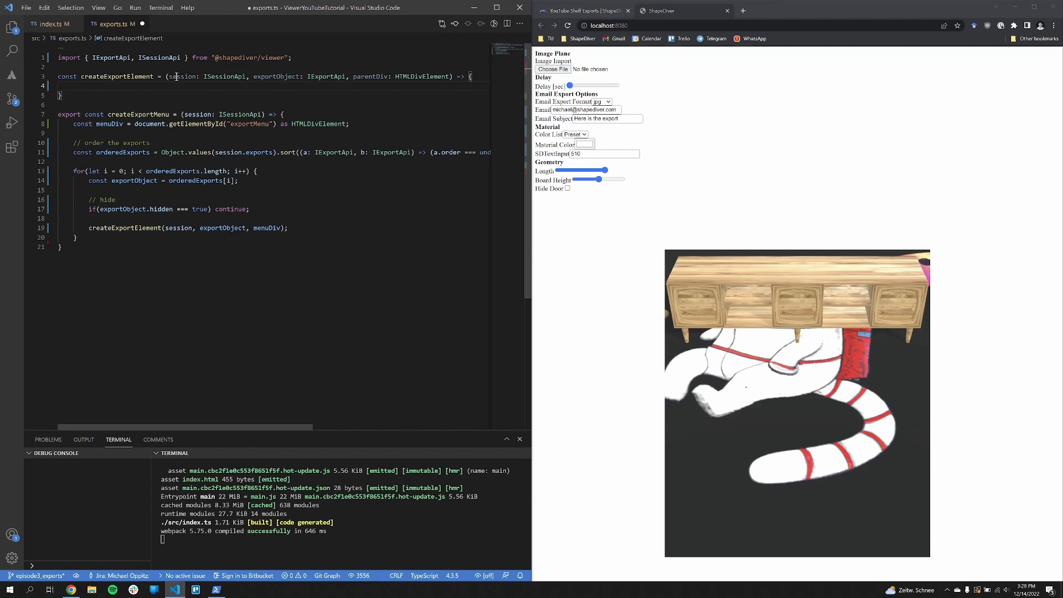
Step: Comment a div to store all elements and assign exportDiv from createExportDiv()
{"action": "type", "text": "// create a d"}
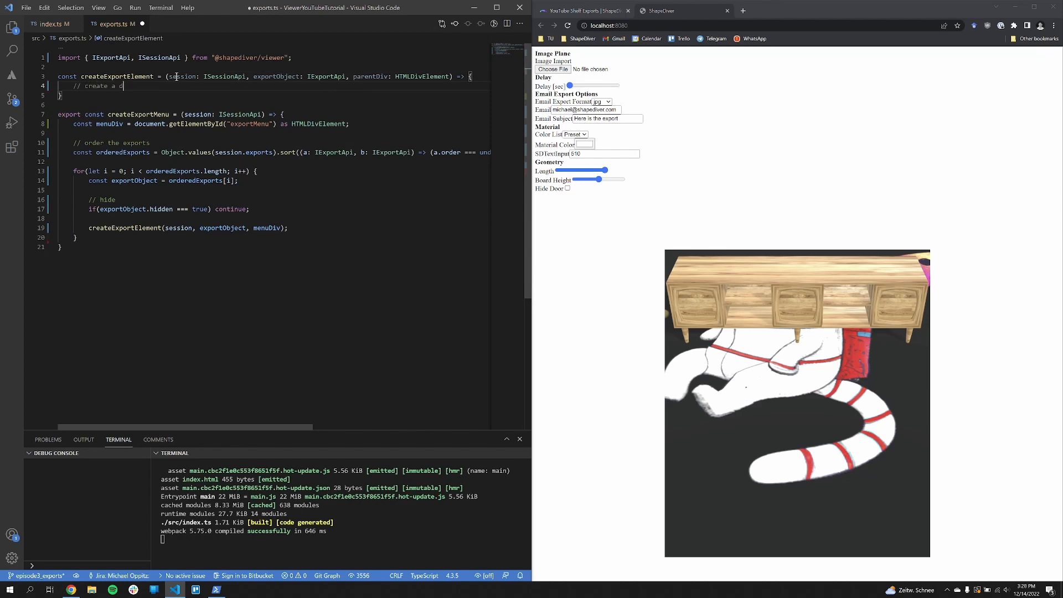
{"action": "type", "text": "iv to"}
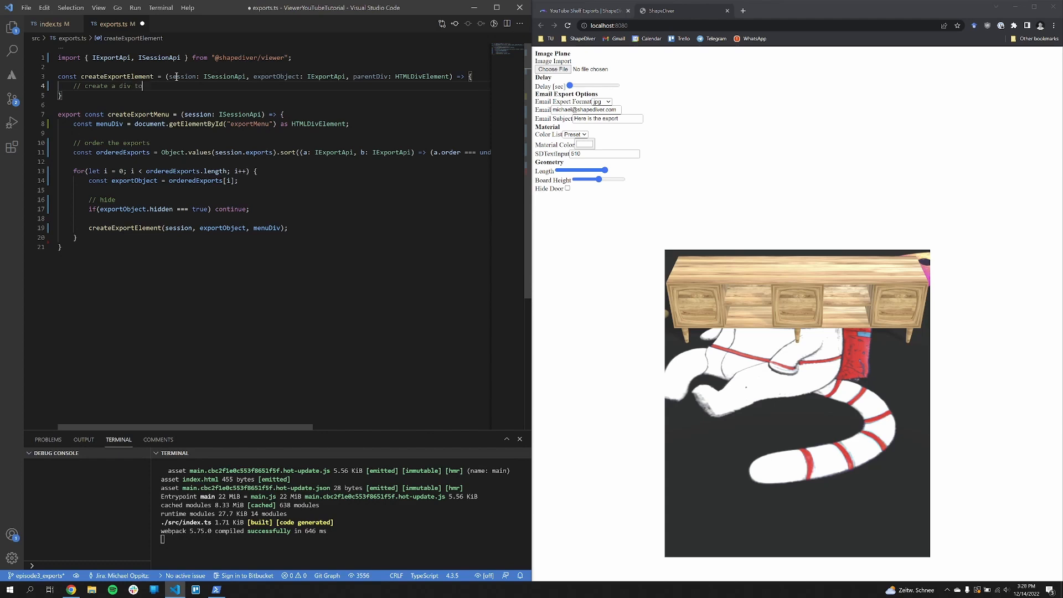
{"action": "type", "text": "store all ele"}
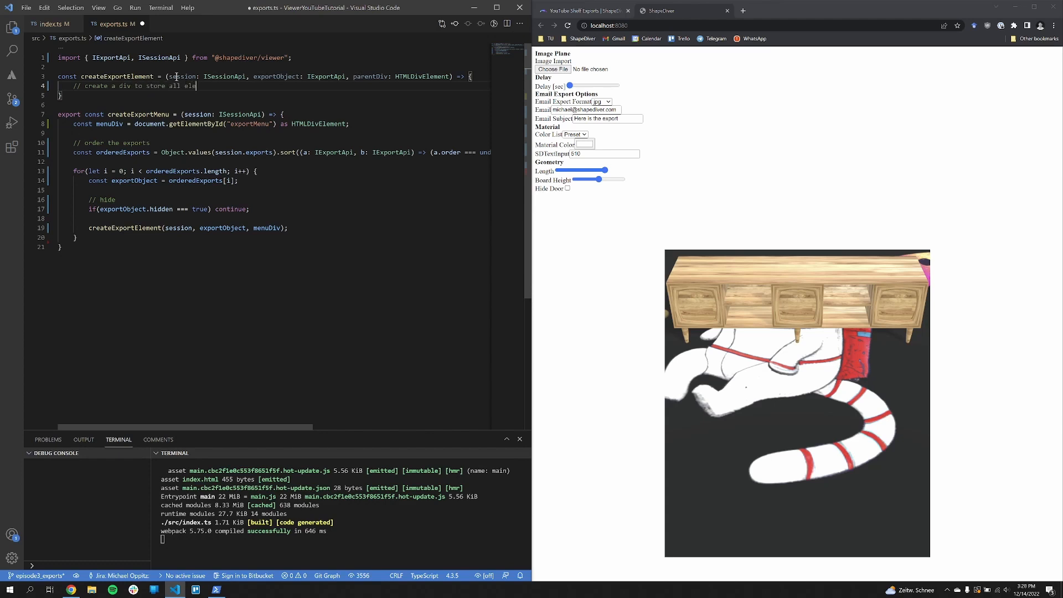
{"action": "type", "text": "const exportDiv ="}
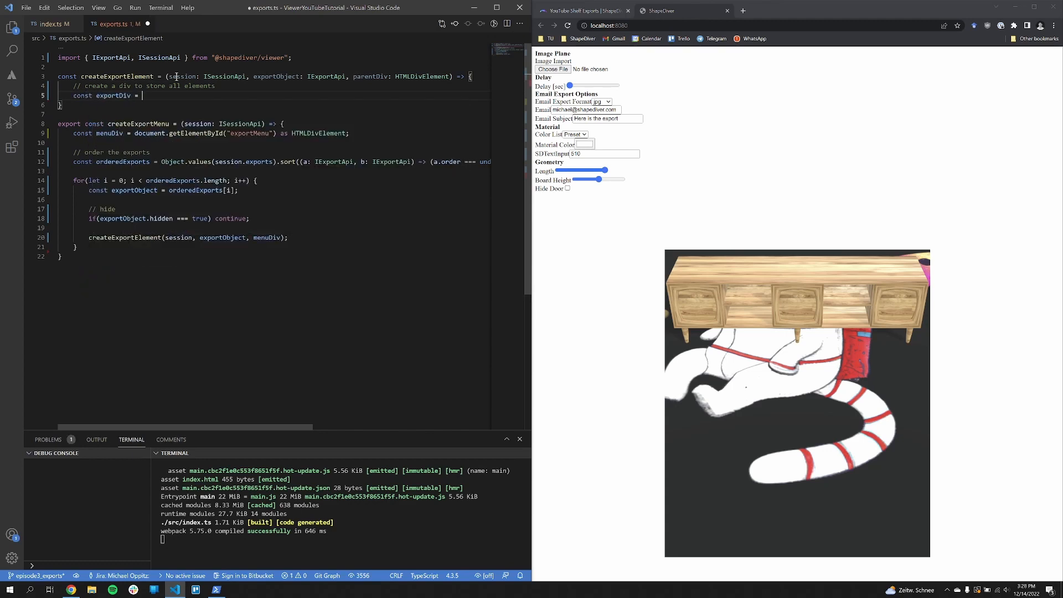
{"action": "type", "text": "createExportDiv"}
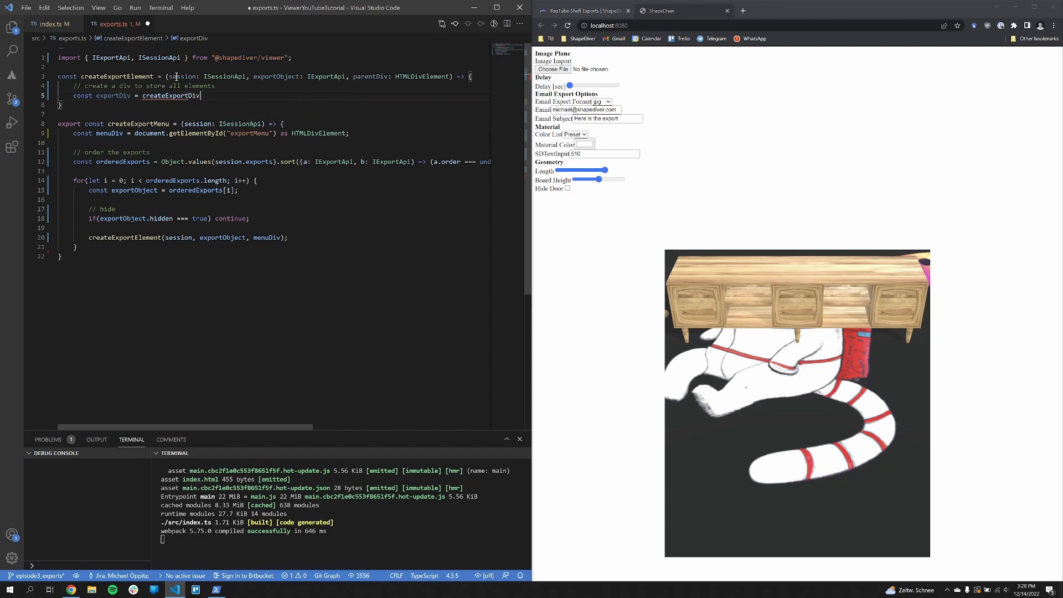
{"action": "type", "text": "()"}
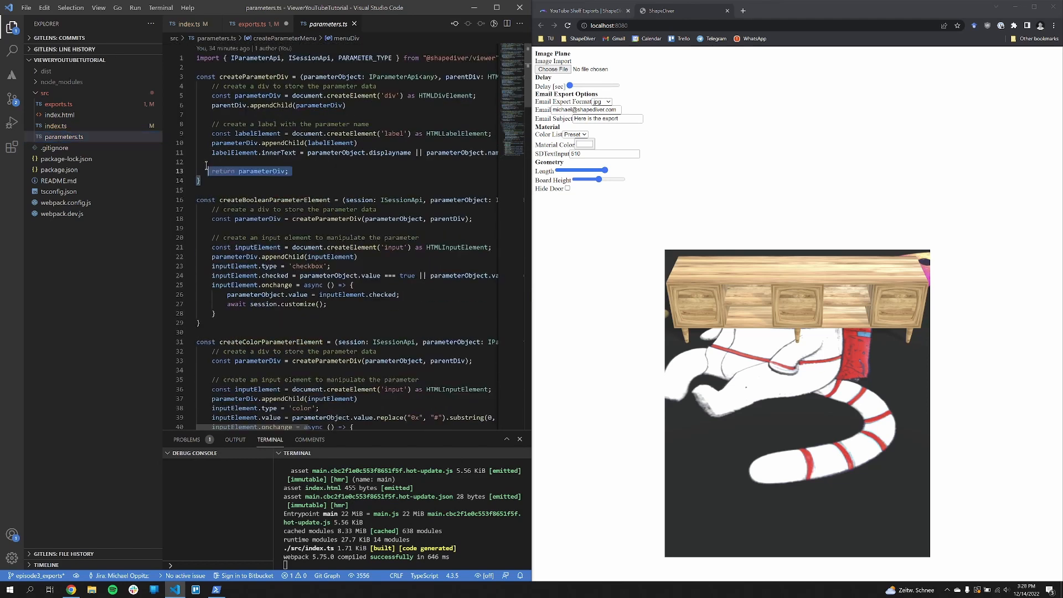
Step: Copy createParameterDiv from parameters.ts, replace 'parameter' with 'export', and pass exportObject, parentDiv to createExportDiv
{"action": "left_click", "coordinate": [247, 24]}
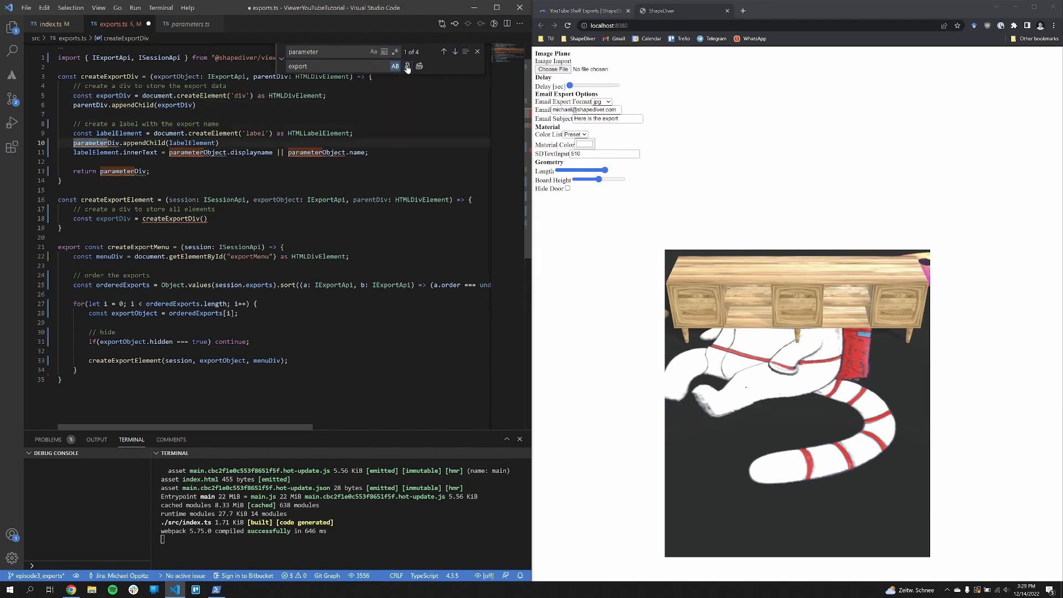
{"action": "left_click", "coordinate": [408, 66]}
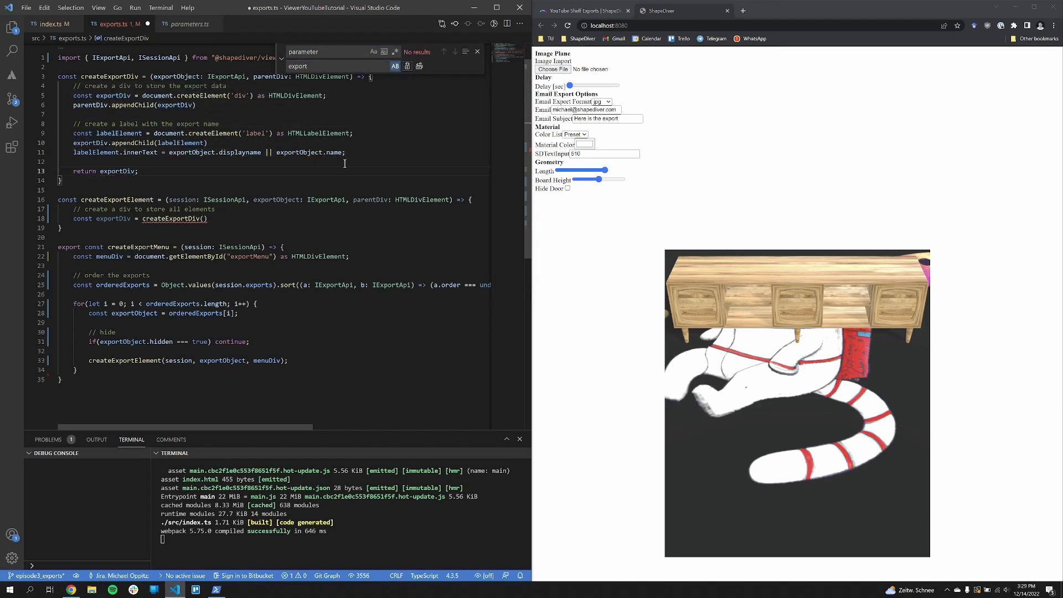
{"action": "double_click", "coordinate": [239, 152]}
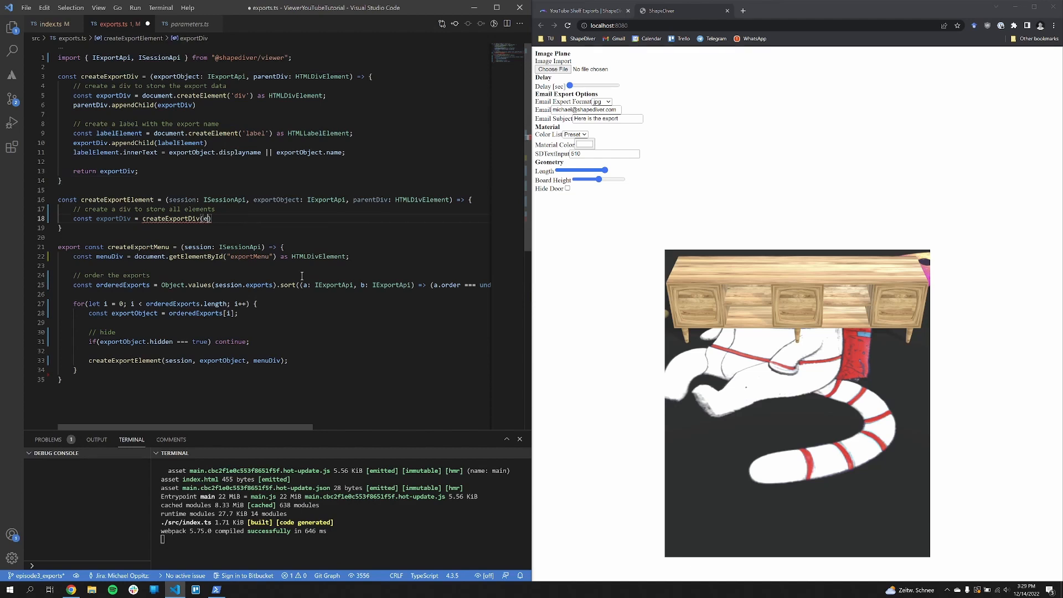
{"action": "type", "text": "exportObject, parentDiv"}
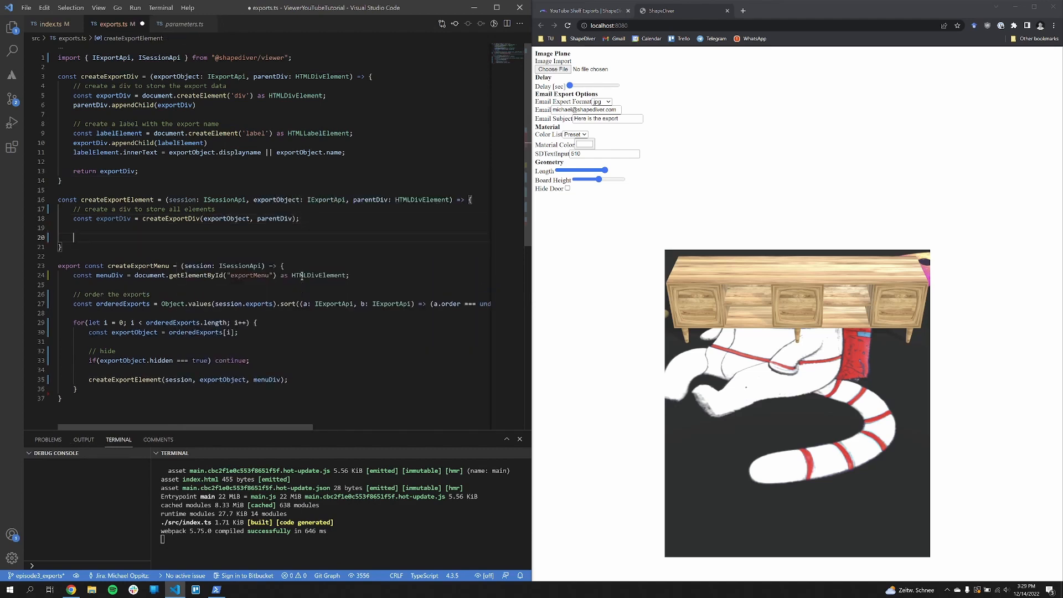
{"action": "type", "text": "//"}
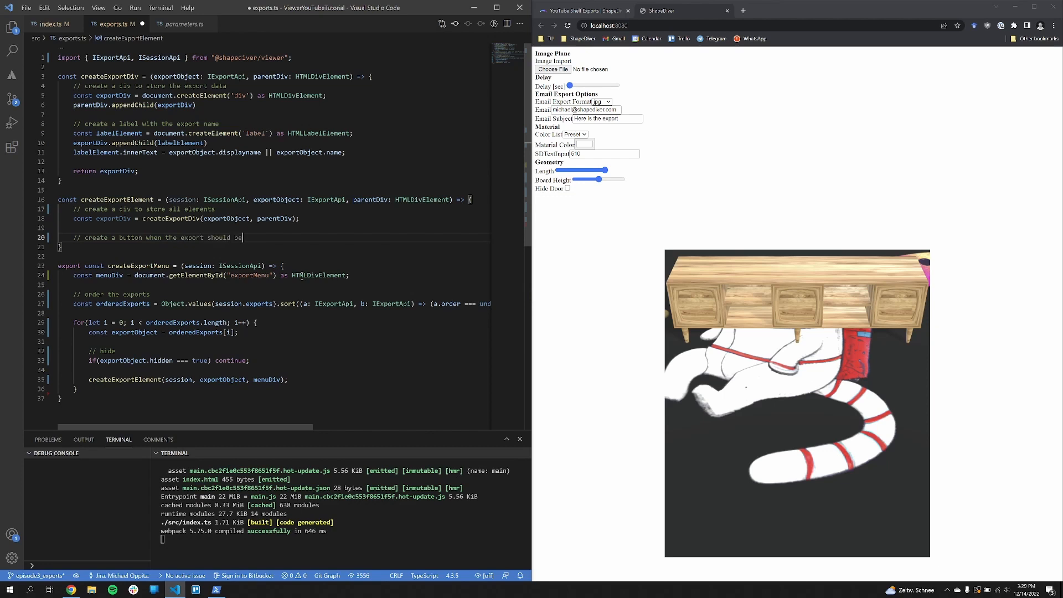
Step: Create buttonElement as an HTMLButtonElement and append it to exportDiv
{"action": "type", "text": "requested"}
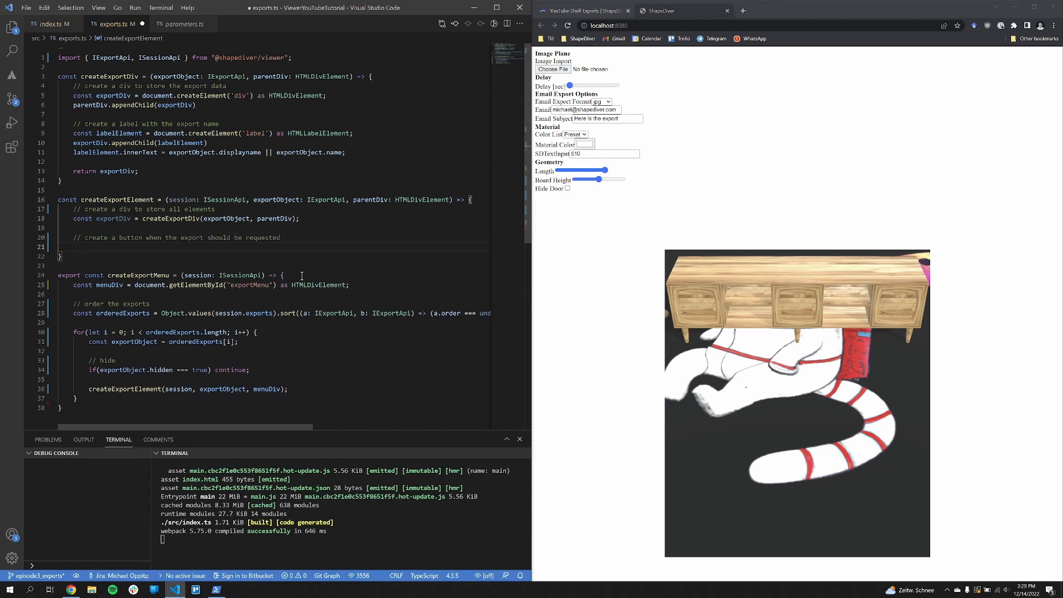
{"action": "type", "text": "const buttonElement = docuem"}
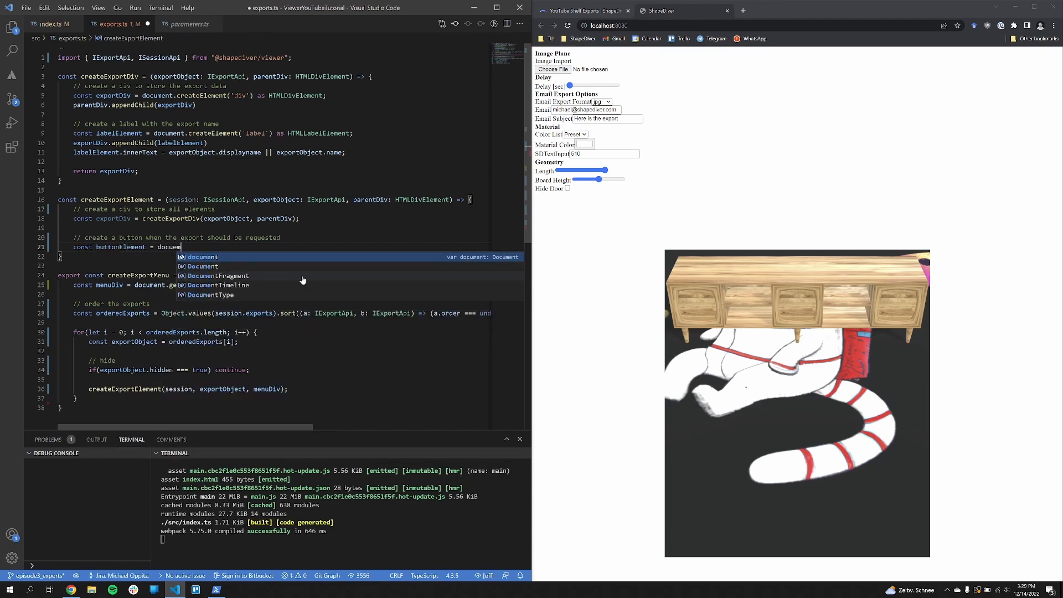
{"action": "type", "text": ".createElement("}
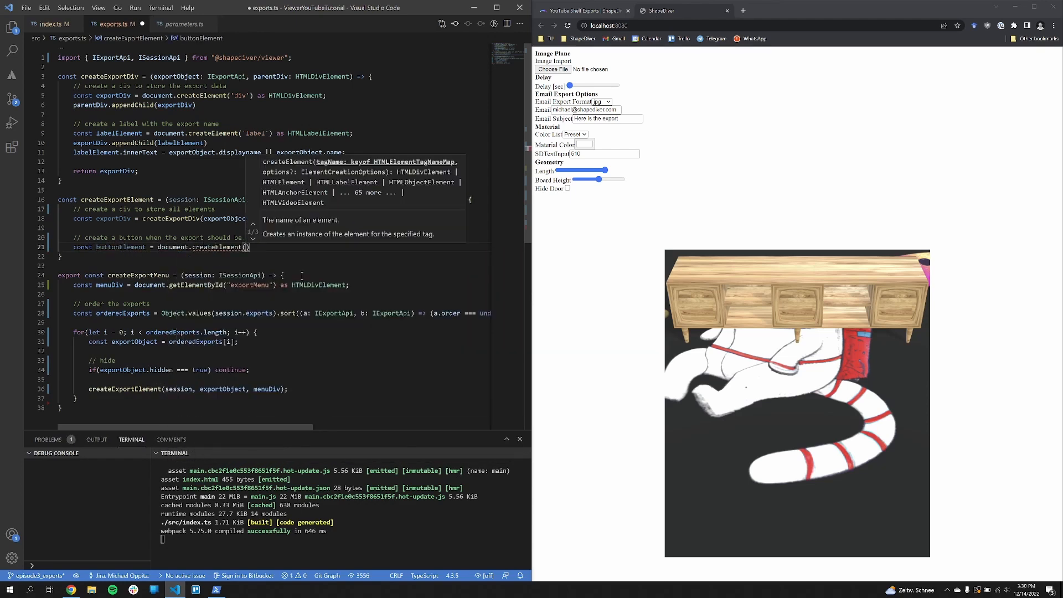
{"action": "type", "text": "\"button\") as"}
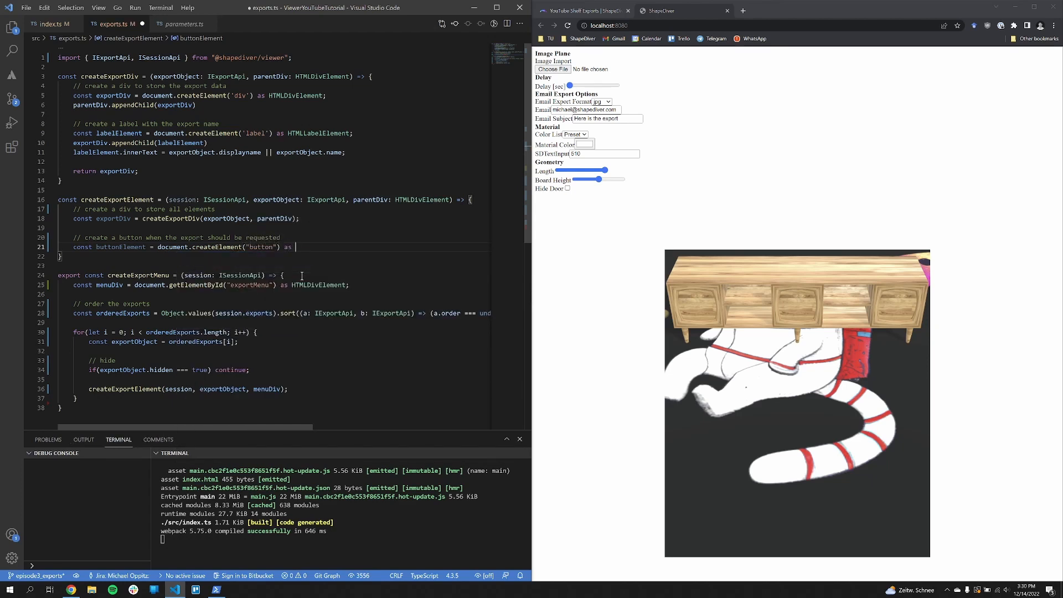
{"action": "type", "text": "HTMLButtonElementM"}
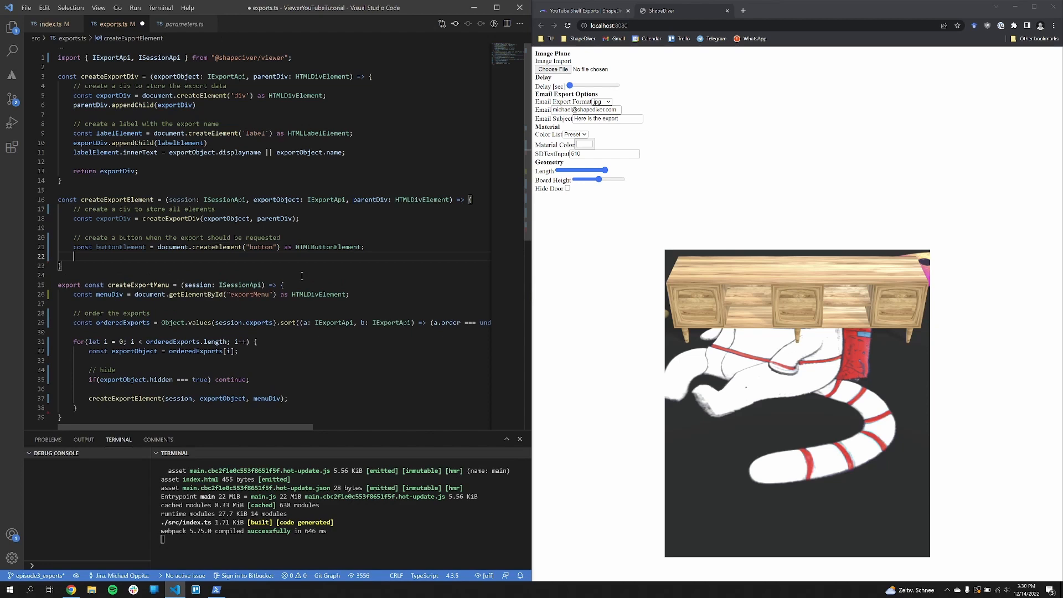
{"action": "type", "text": "export"}
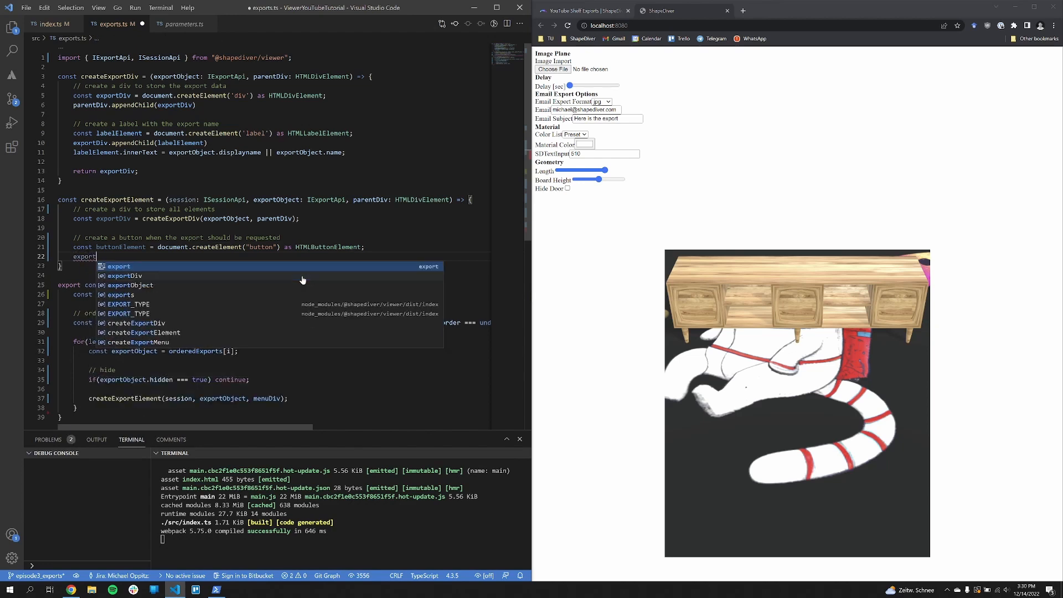
{"action": "type", "text": "Div.appendChild(buttonElement);"}
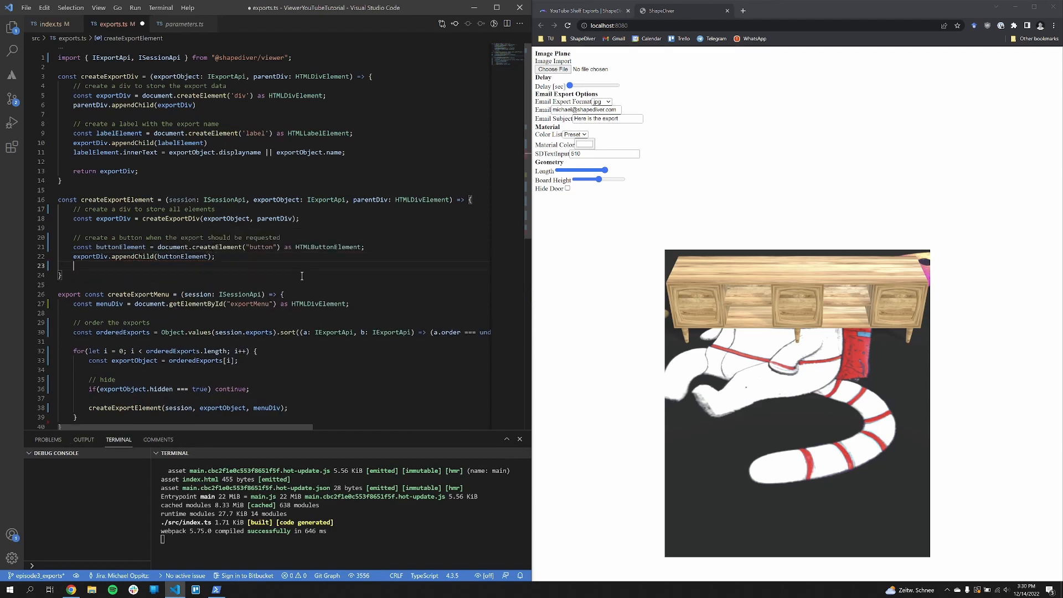
Step: Set buttonElement.innerText to the export's displayname or name
{"action": "type", "text": "buttonElement."}
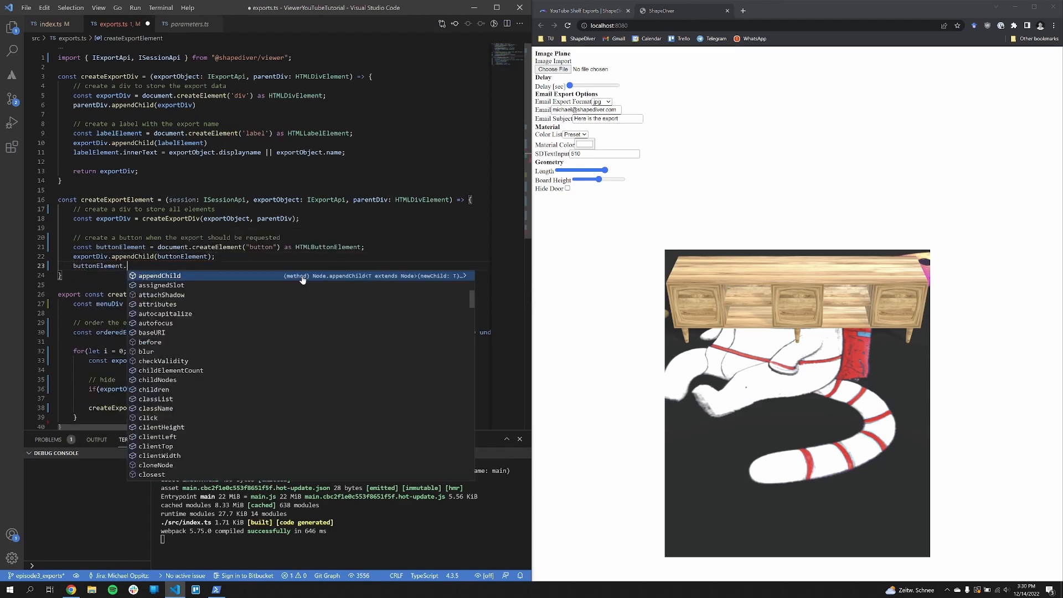
{"action": "type", "text": "innerText ="}
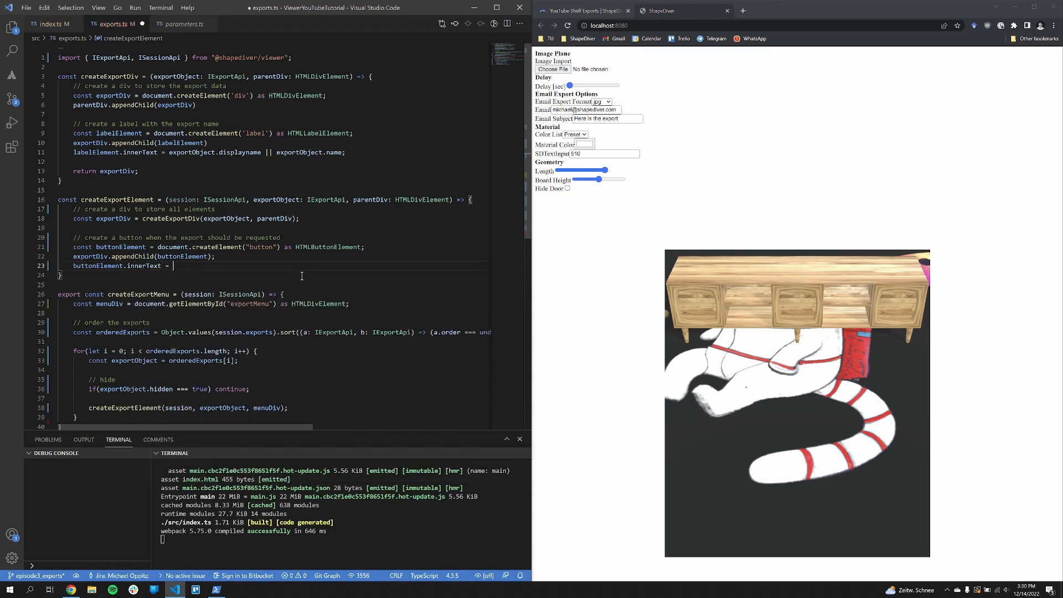
{"action": "type", "text": "exportObject"}
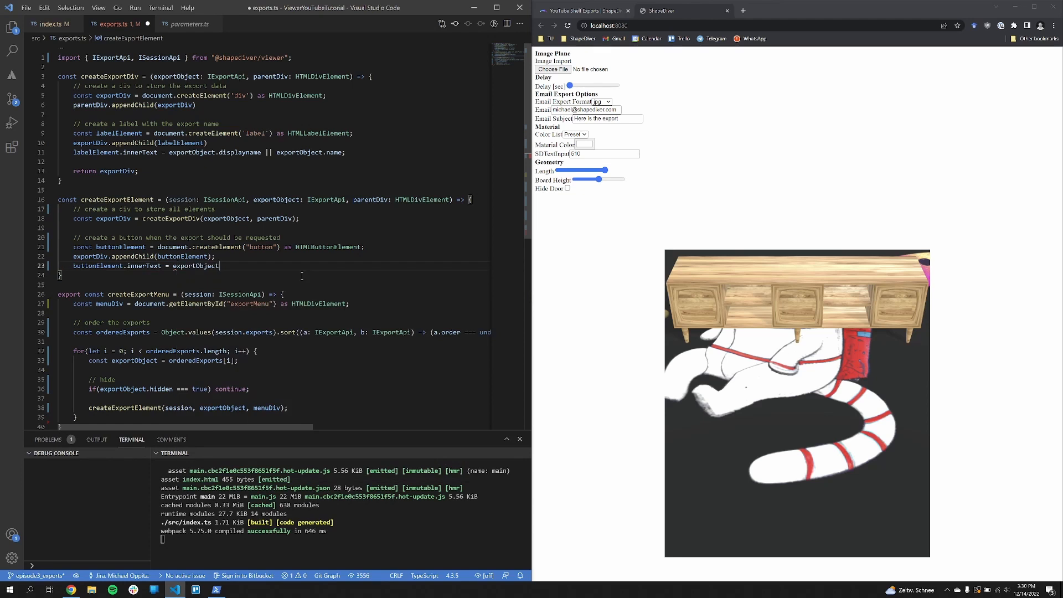
{"action": "type", "text": ".name;"}
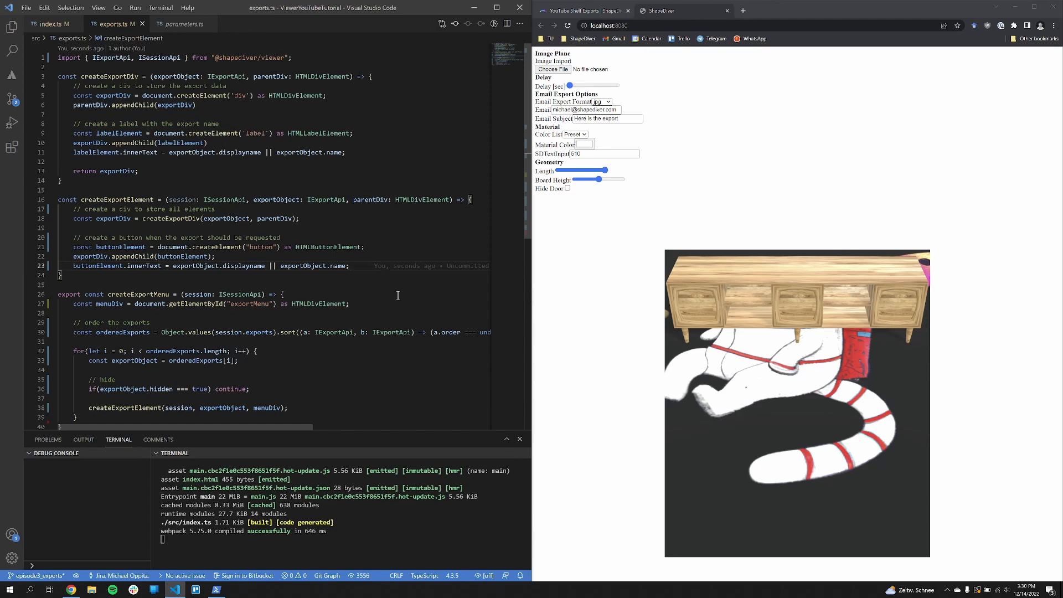
{"action": "scroll", "scroll_direction": "down", "scroll_amount": 3}
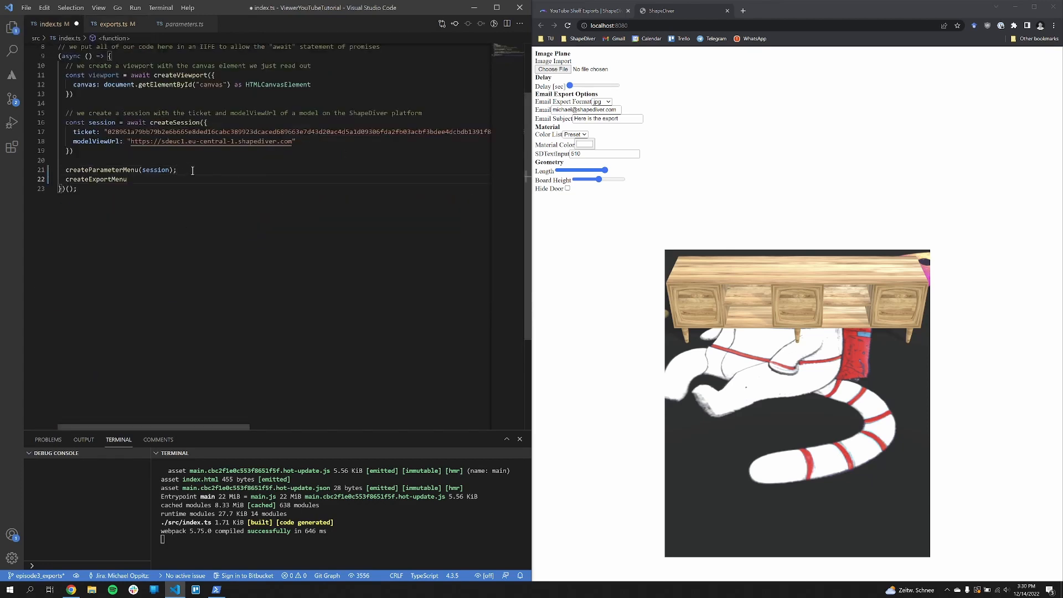
Step: Call createExportMenu(session) in index.ts, then begin buttonElement.onclick in exports.ts
{"action": "type", "text": "(session);"}
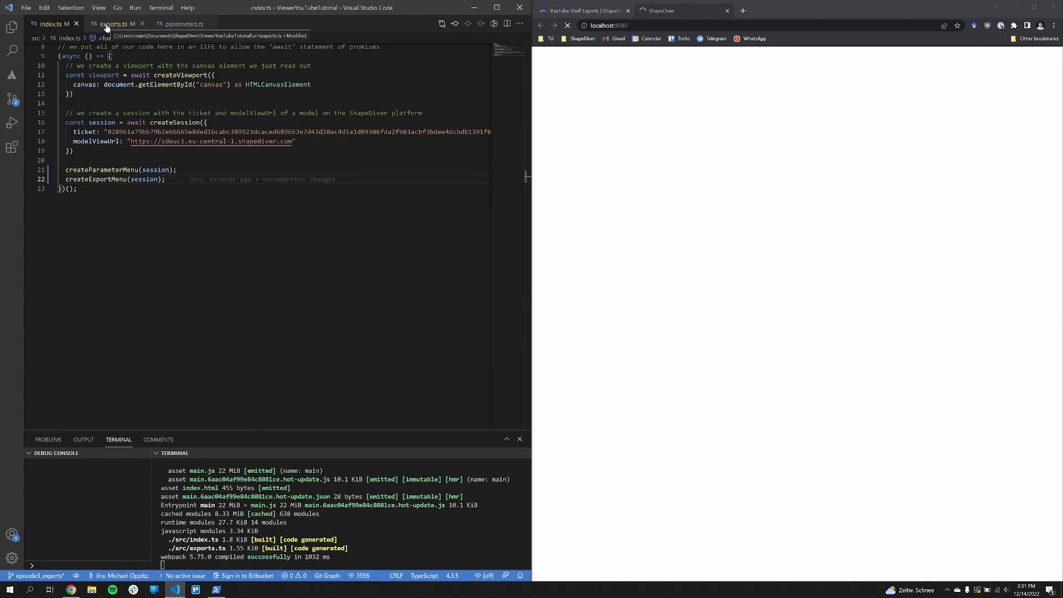
{"action": "left_click", "coordinate": [117, 25]}
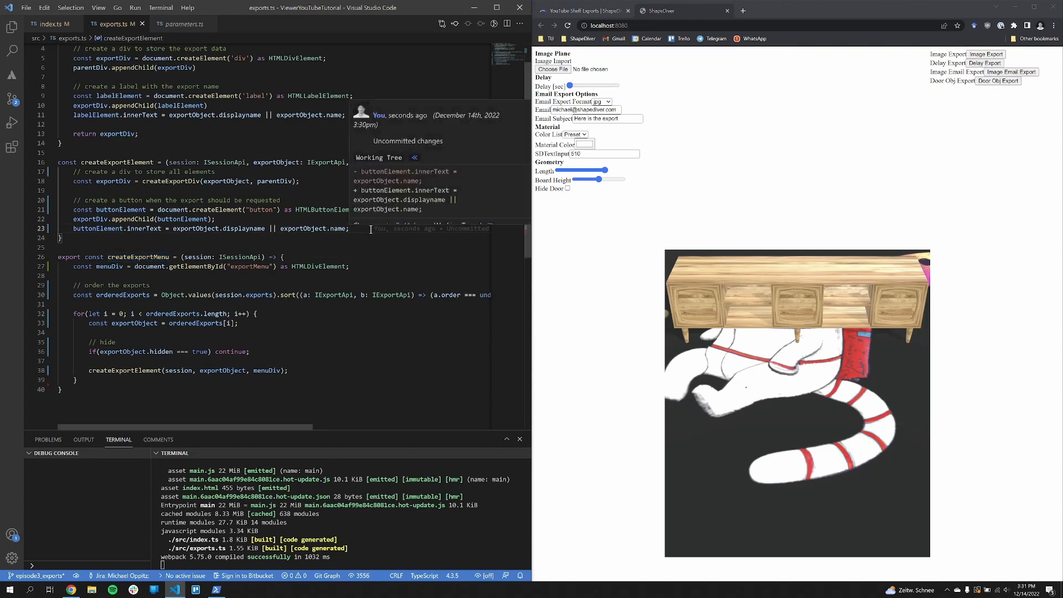
{"action": "type", "text": "buttonElement.onclick ="}
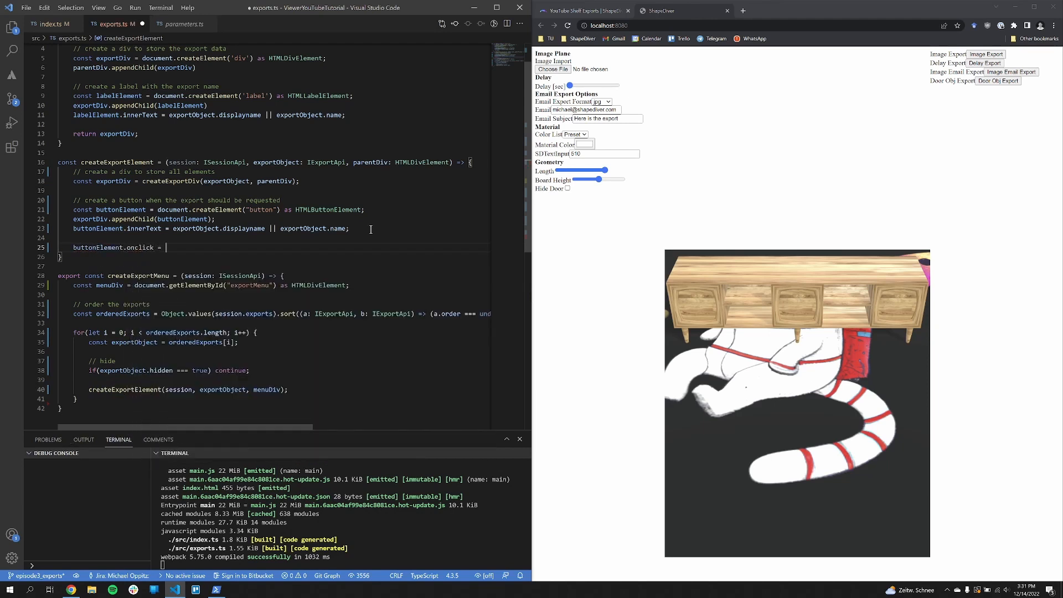
Step: Make onclick an async arrow function awaiting exportObject.request() into exportResult
{"action": "type", "text": "()=> {}"}
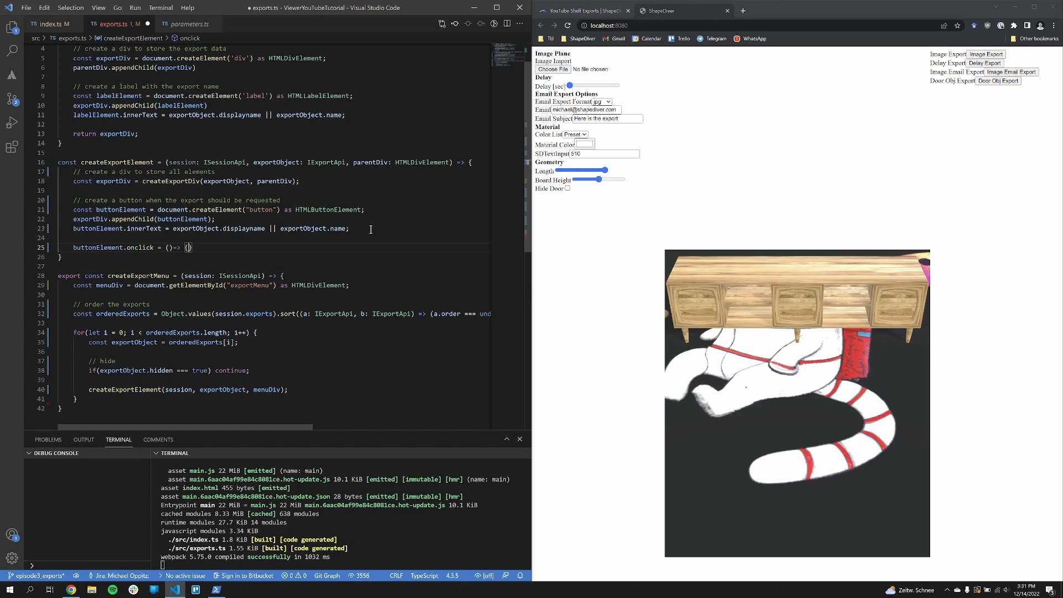
{"action": "type", "text": "async"}
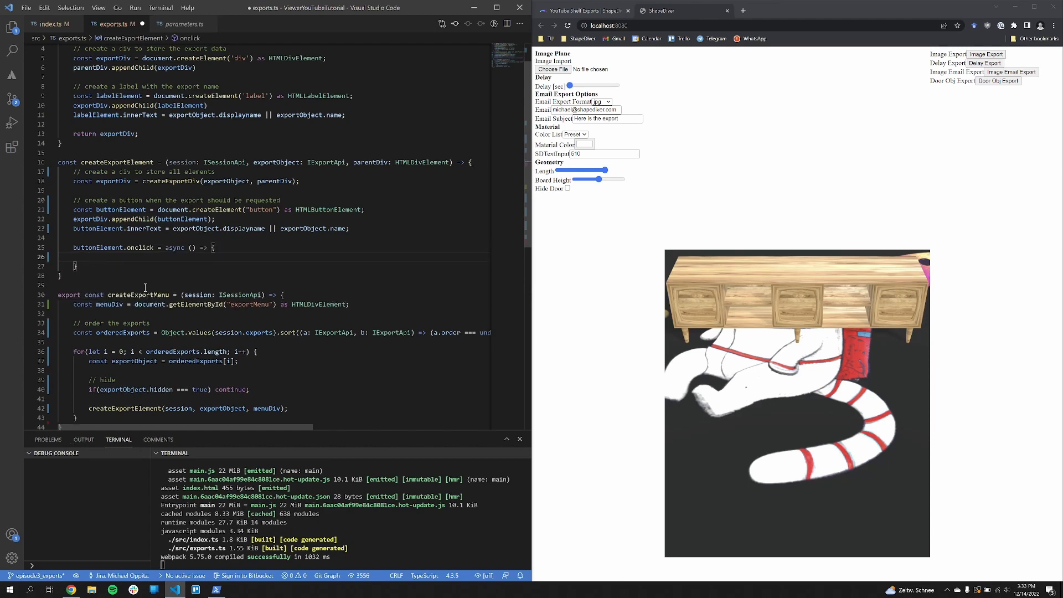
{"action": "type", "text": "const exportResult = await"}
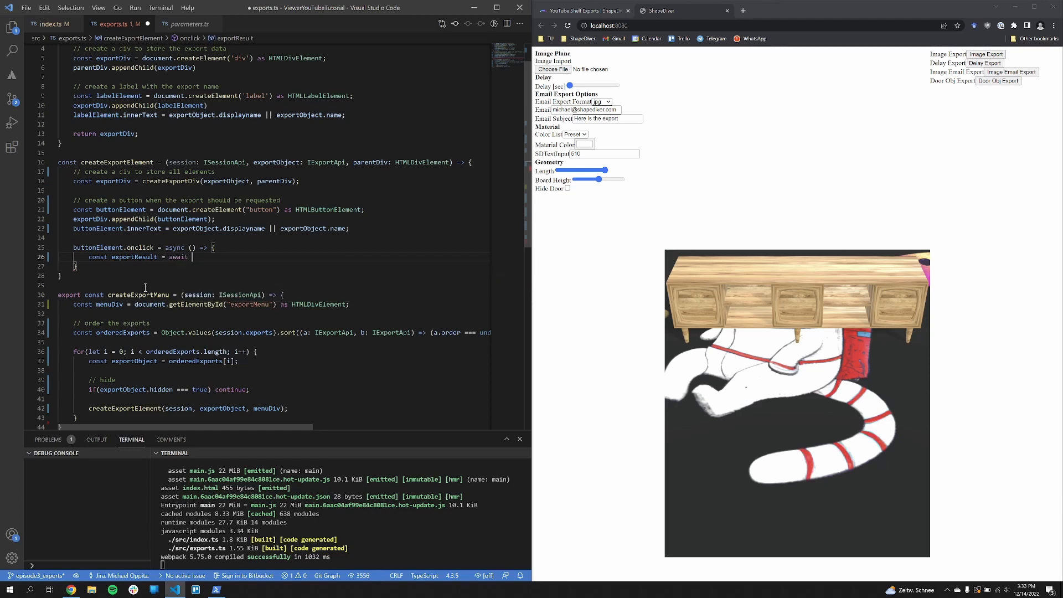
{"action": "type", "text": "exportObject.request();"}
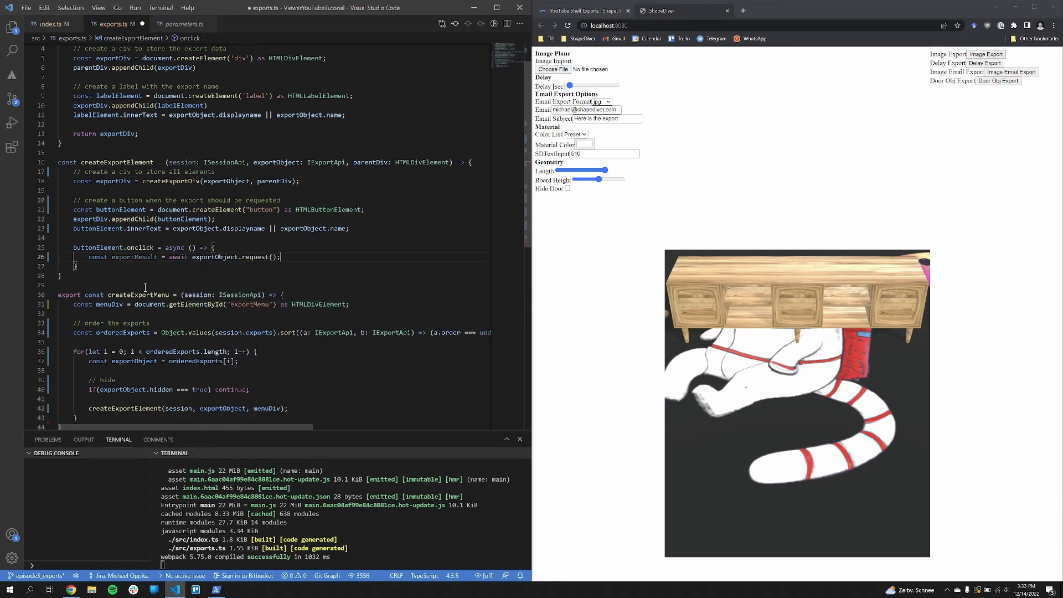
Step: When exportObject.type is EXPORT_TYPE.EMAIL, log exportResult.result
{"action": "type", "text": "if("}
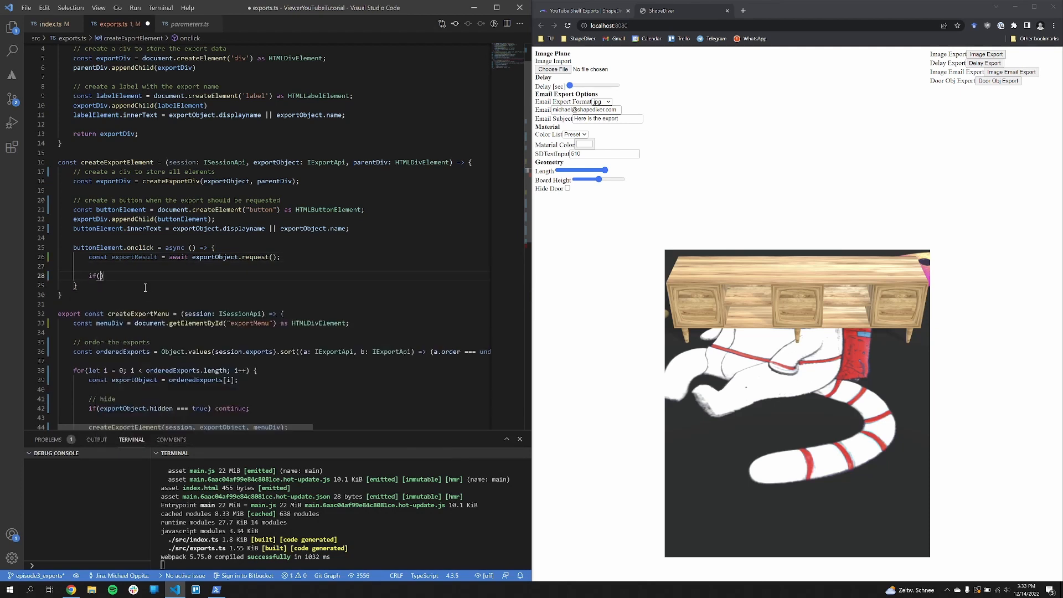
{"action": "type", "text": "exportObject.t"}
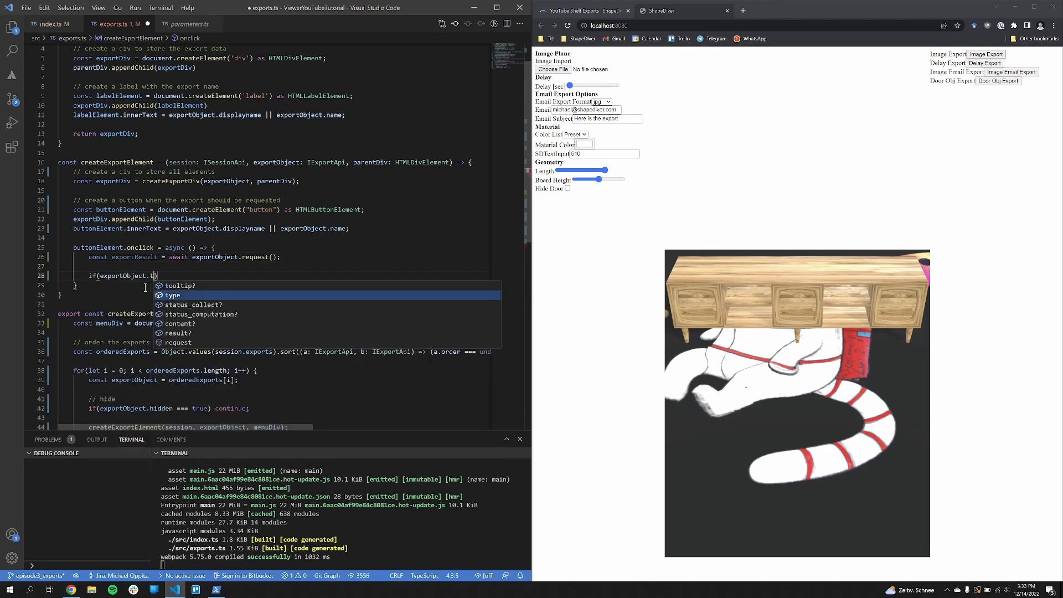
{"action": "type", "text": "ype === EXPORT_TYPE."}
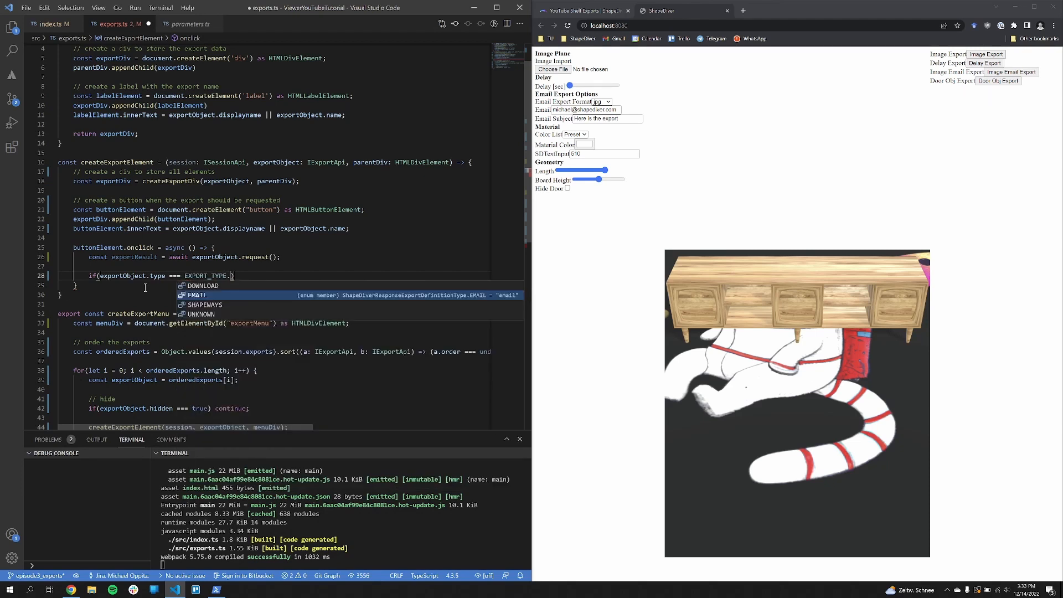
{"action": "left_click", "coordinate": [197, 295]}
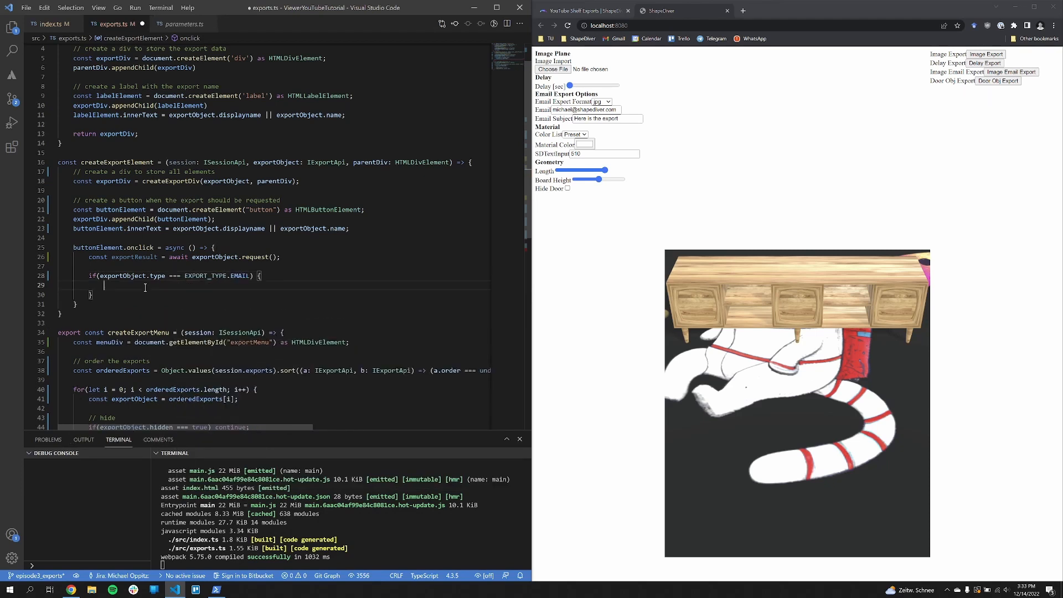
{"action": "type", "text": "console.log(exportResult"}
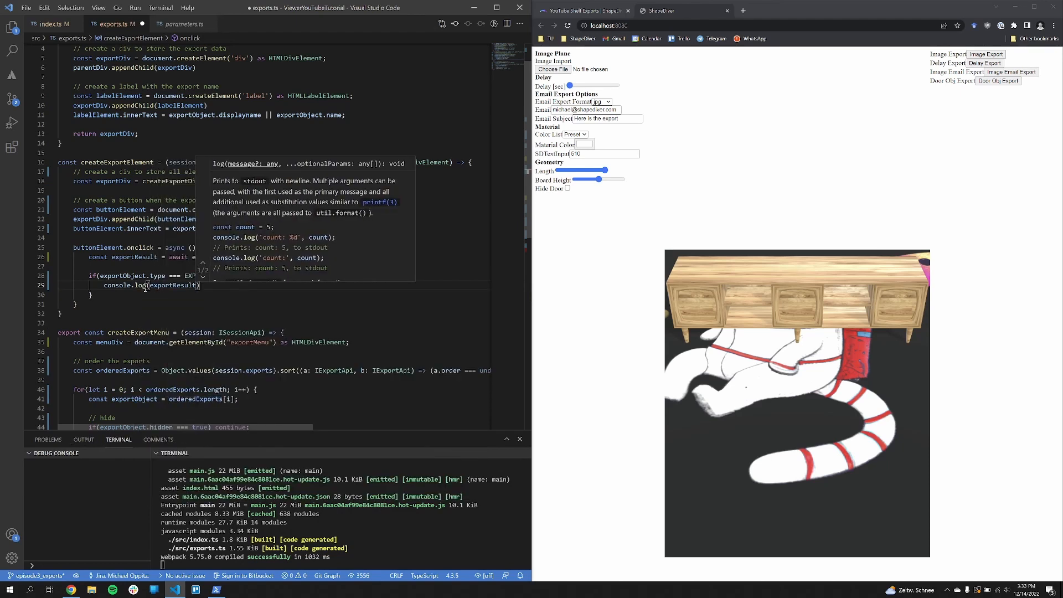
{"action": "type", "text": ".result"}
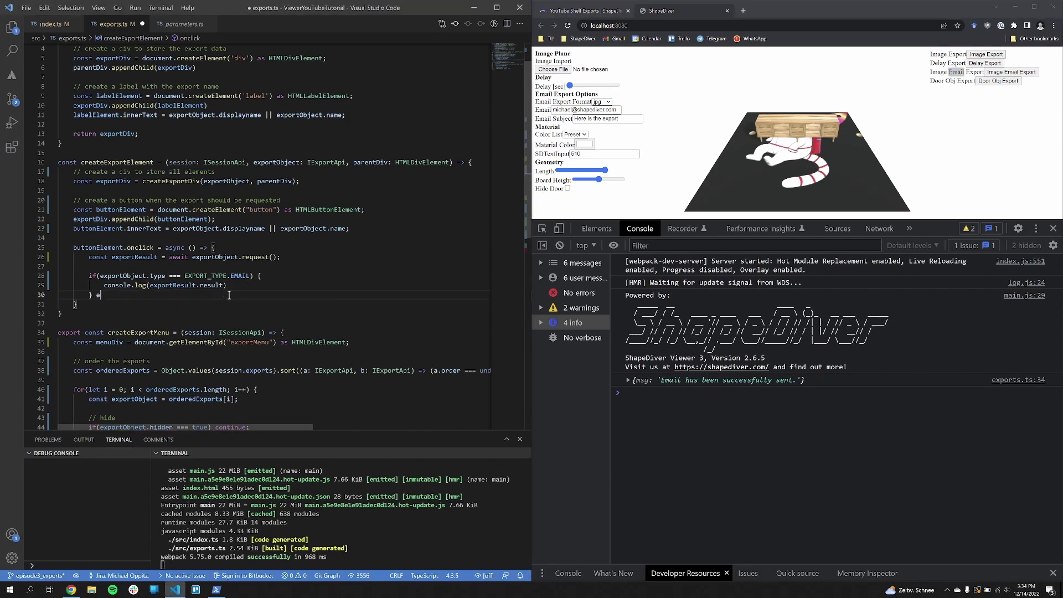
Step: For EXPORT_TYPE.DOWNLOAD, window.open exportResult.content[0].href when content exists
{"action": "type", "text": "lse if(exportObject.type === EXPORT_TYPE.DOWNLOAD) {"}
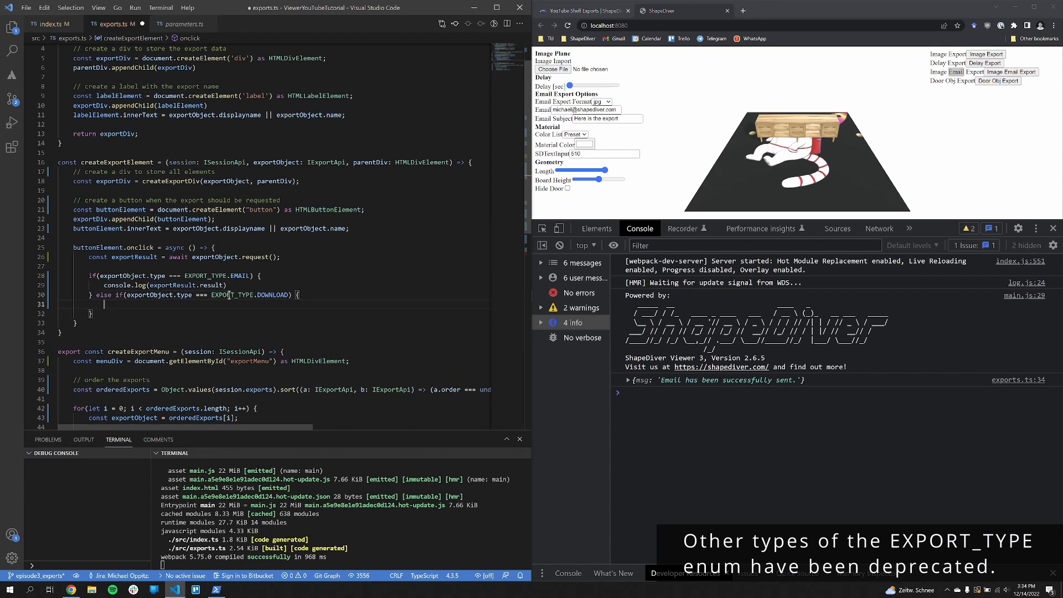
{"action": "type", "text": "w"}
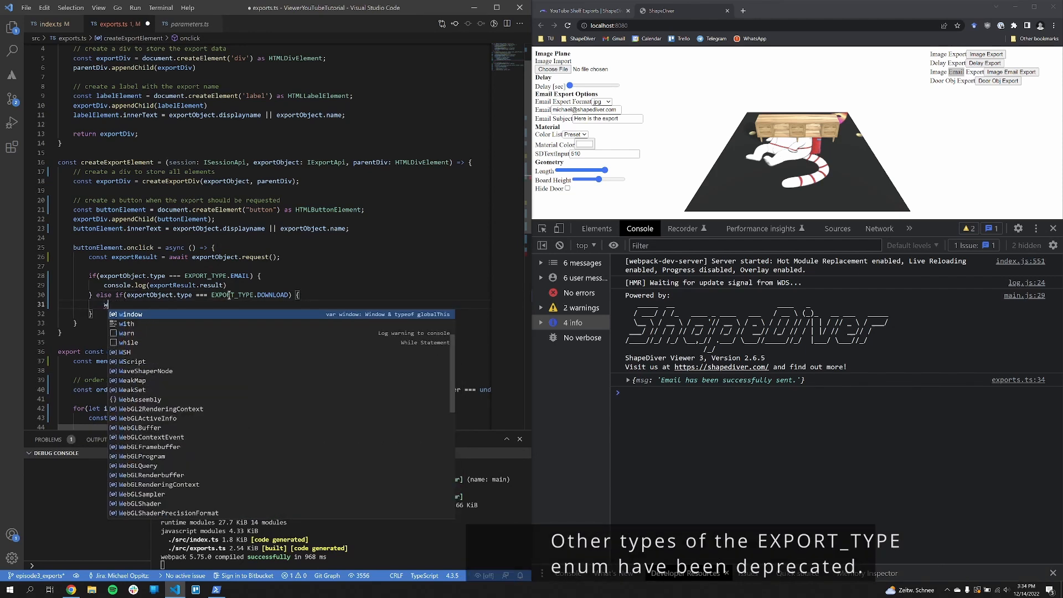
{"action": "type", "text": "if(exportObject"}
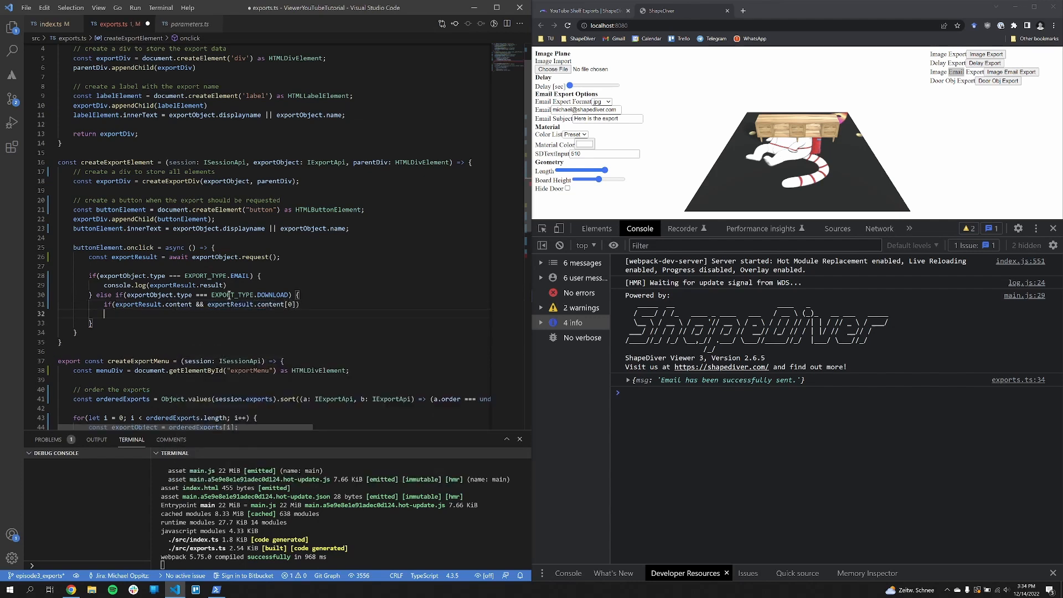
{"action": "type", "text": "window.open(exportResult.content[0"}
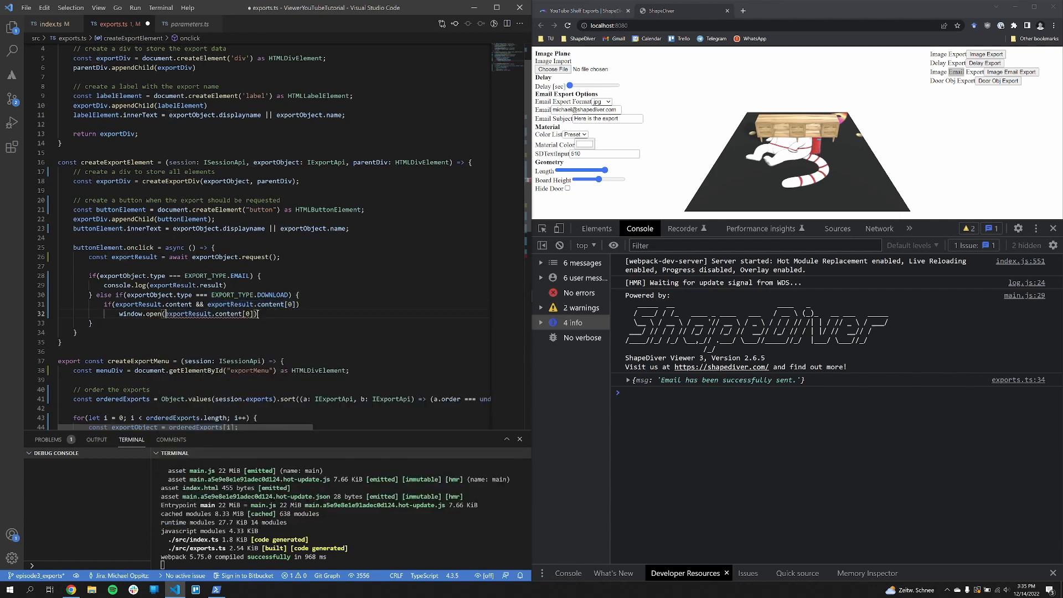
{"action": "type", "text": ".href"}
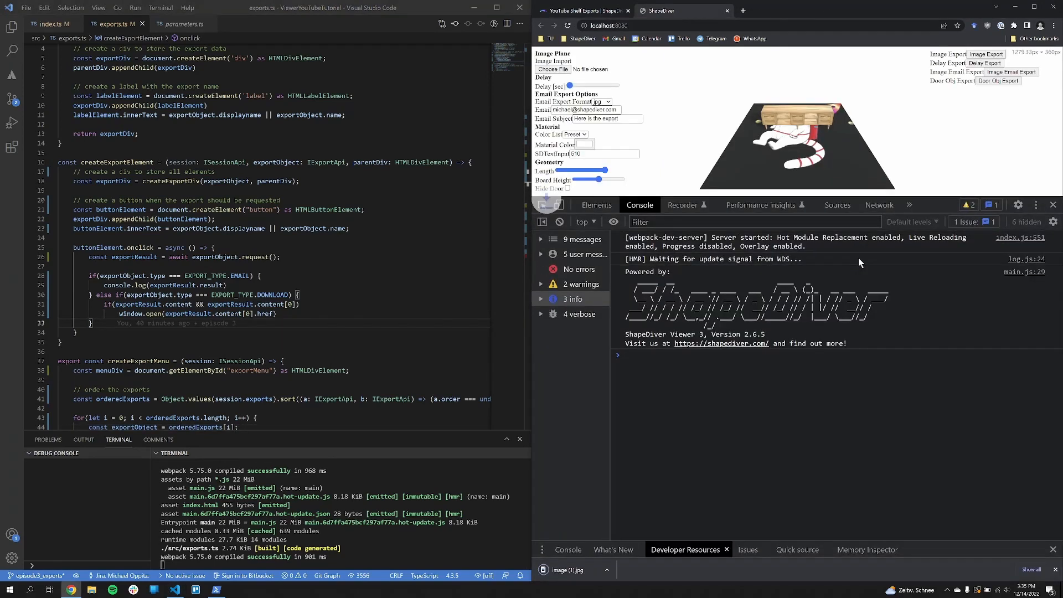
Step: View the downloaded door OBJ in 3D Viewer, orbiting the sideboard model to another angle
{"action": "left_click", "coordinate": [566, 569]}
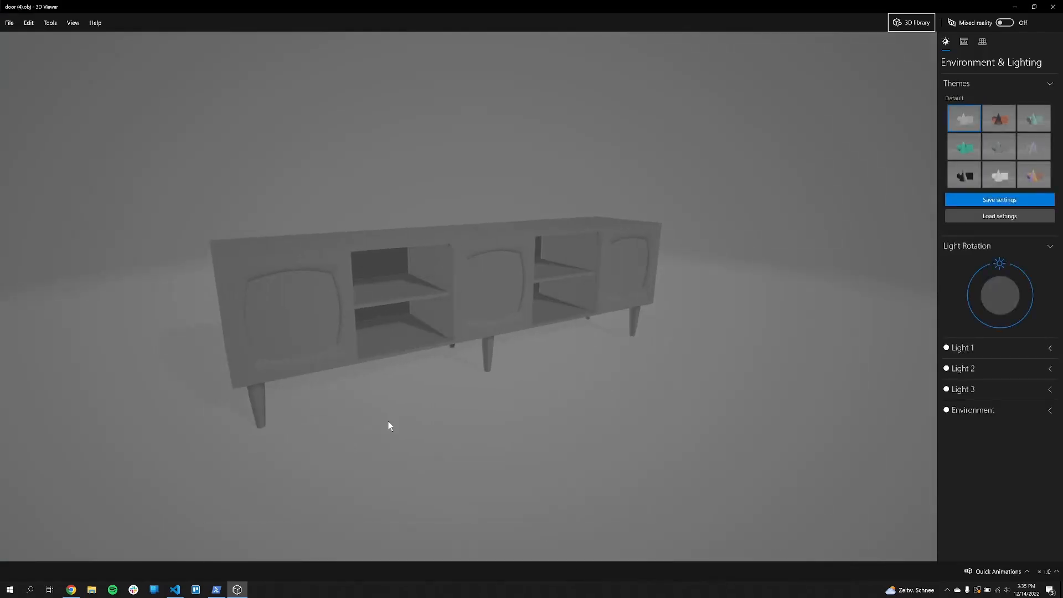
{"action": "left_click_drag", "start_coordinate": [390, 425], "coordinate": [410, 364]}
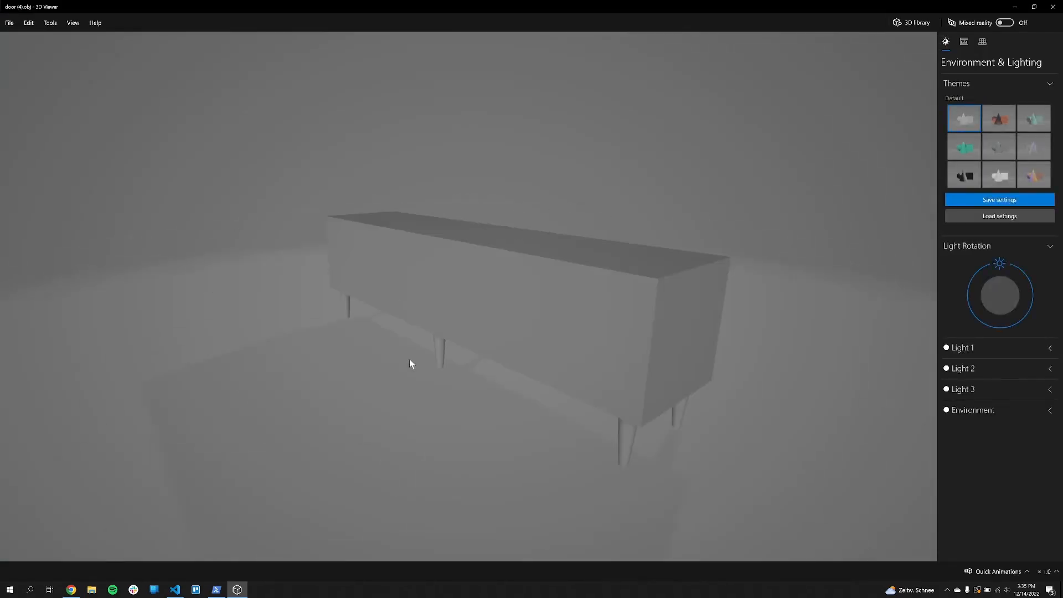